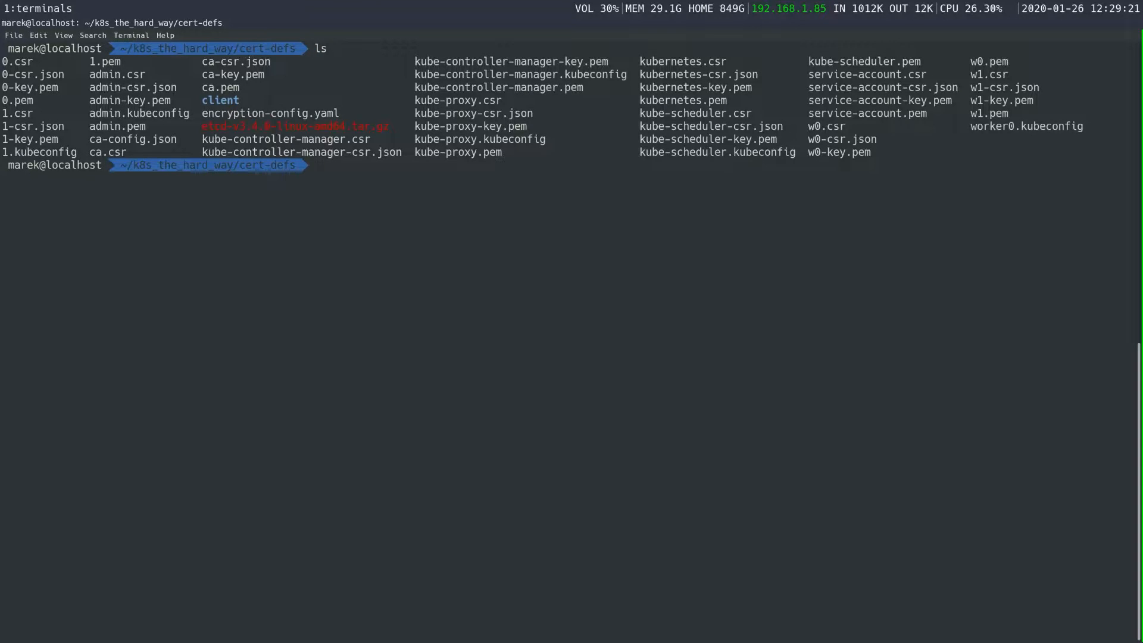
Step: Clear the screen and start a vim command for worker0.kubeconfig
type("cla")
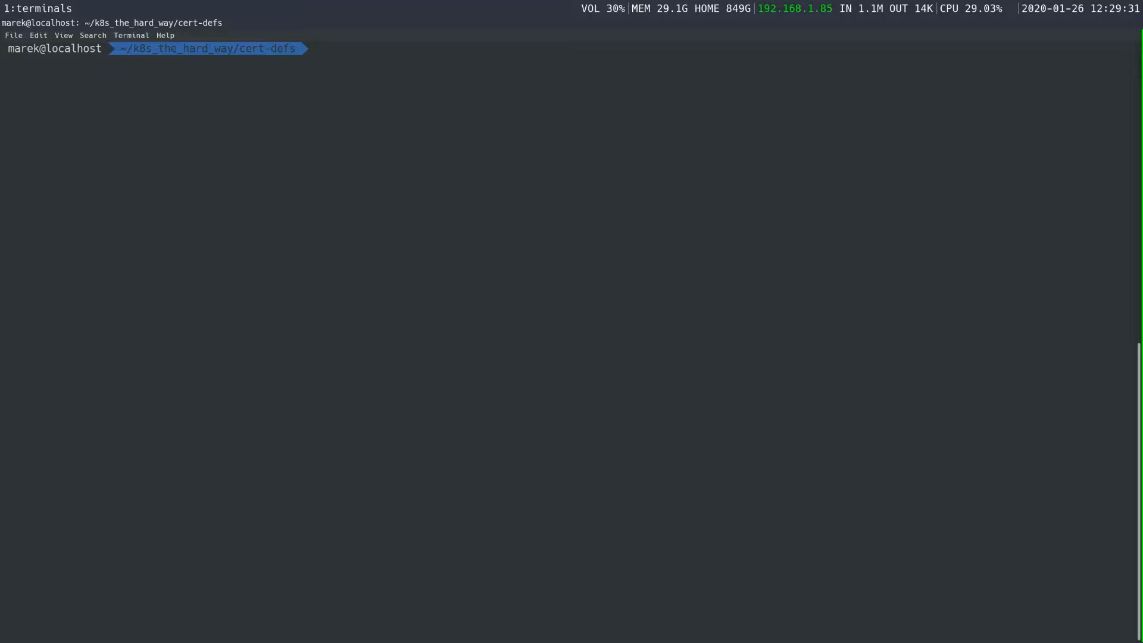
type("vim")
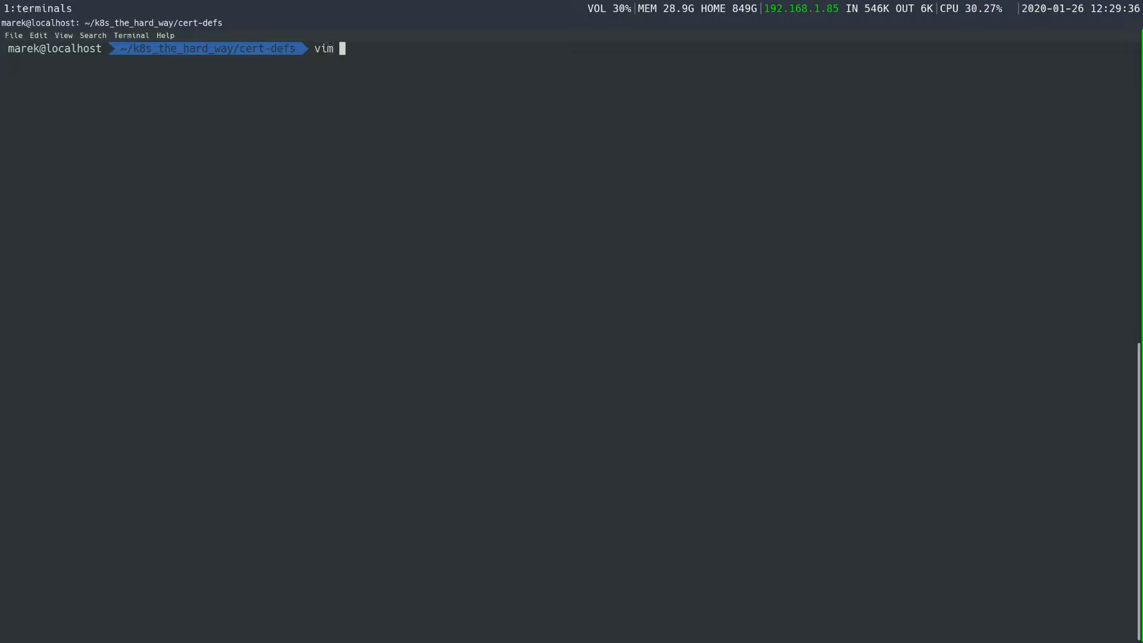
type("wo")
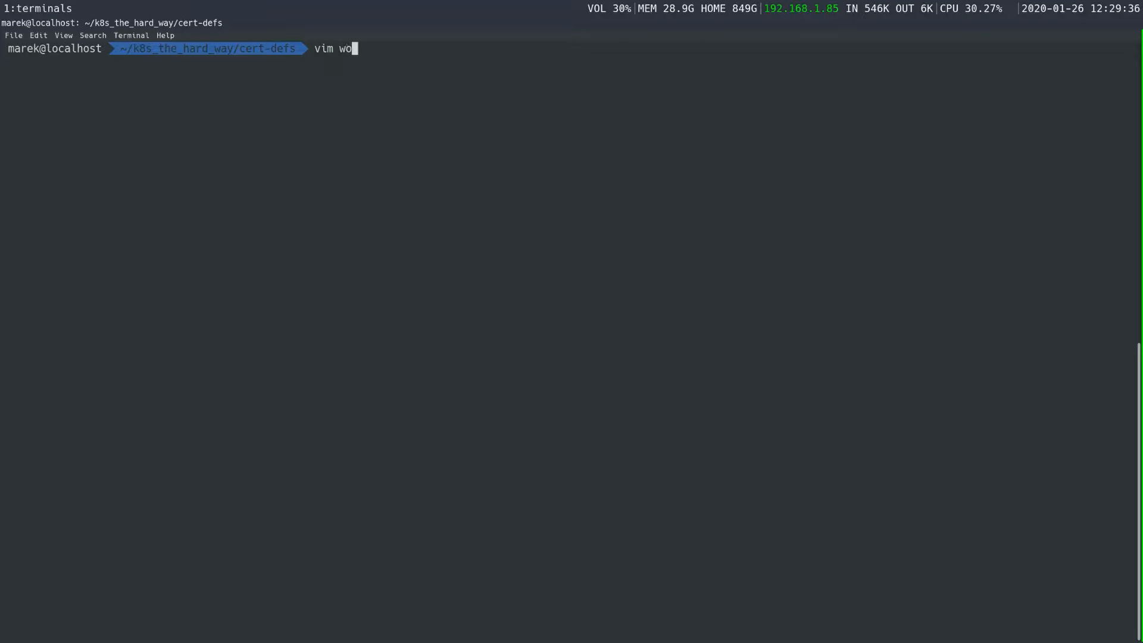
type("rker0.kubeconfig")
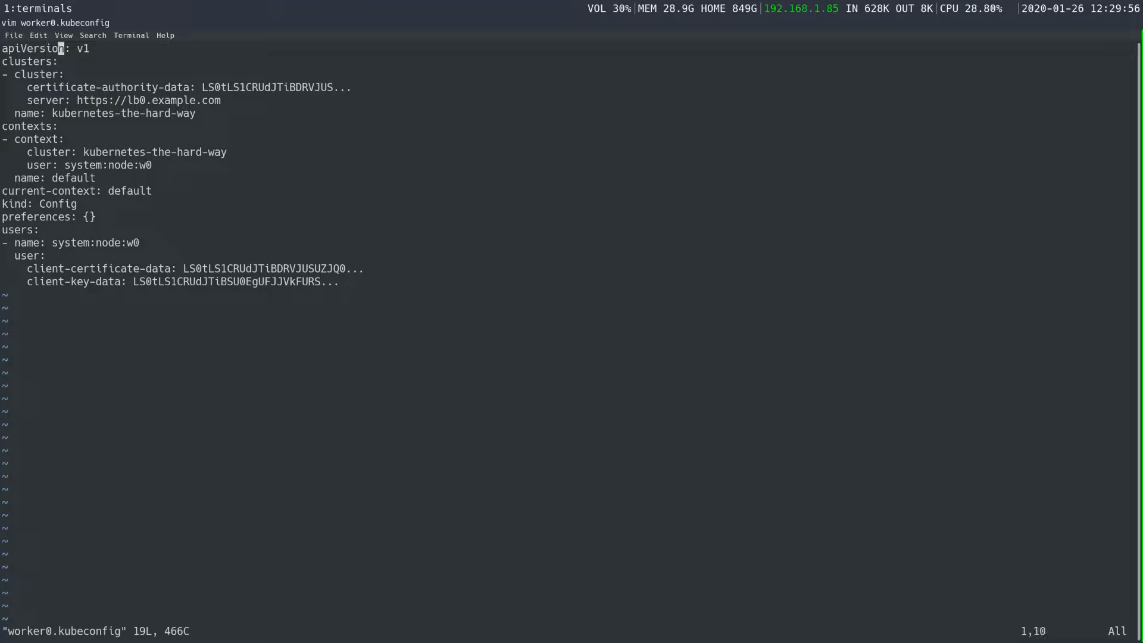
key("j")
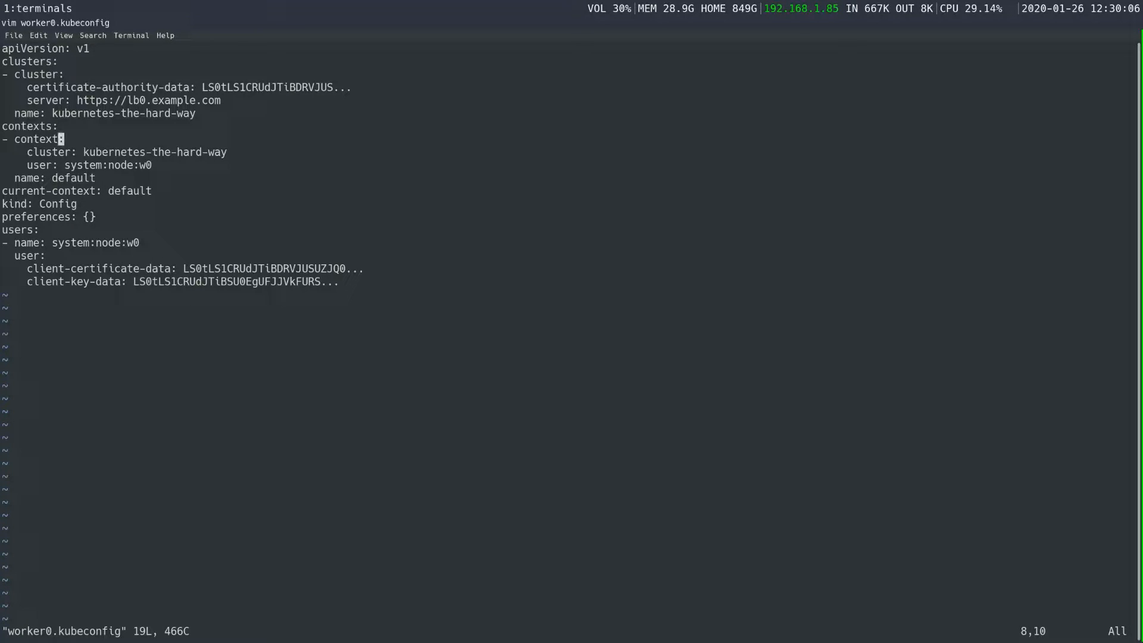
key("j")
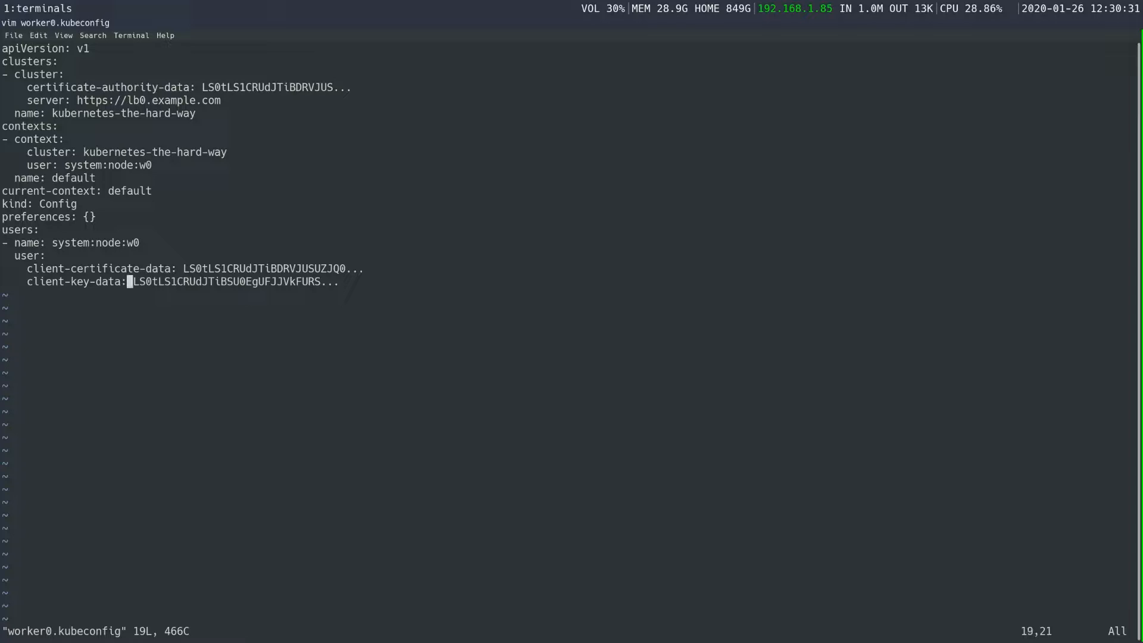
key("Up")
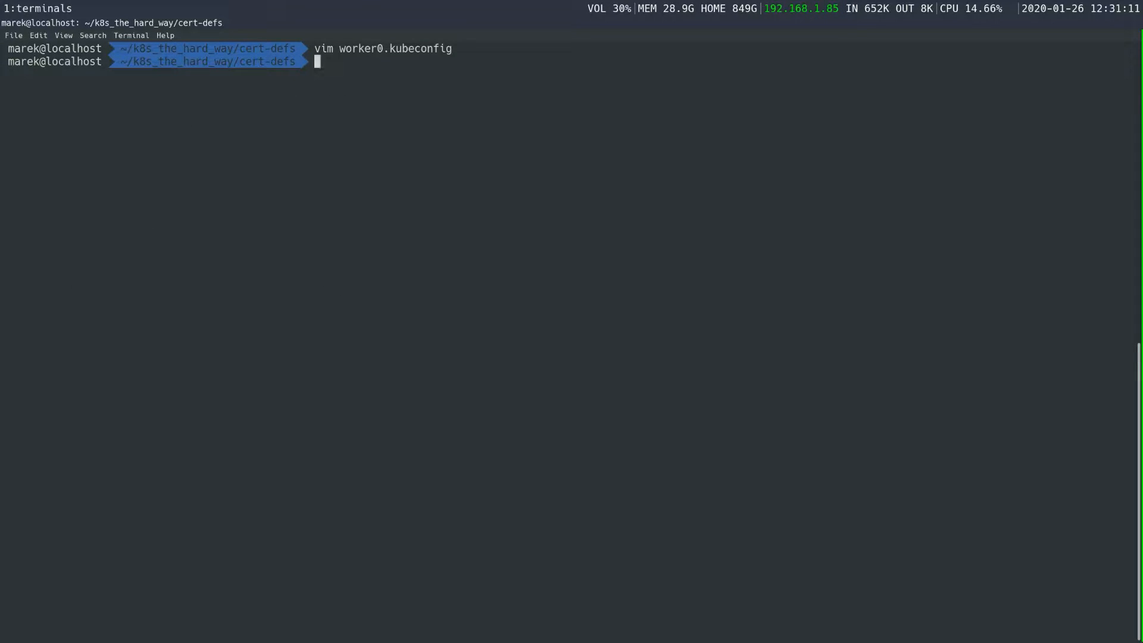
Step: Abandon the partly typed 'kubectl get nod' command and clear the screen
type("kube")
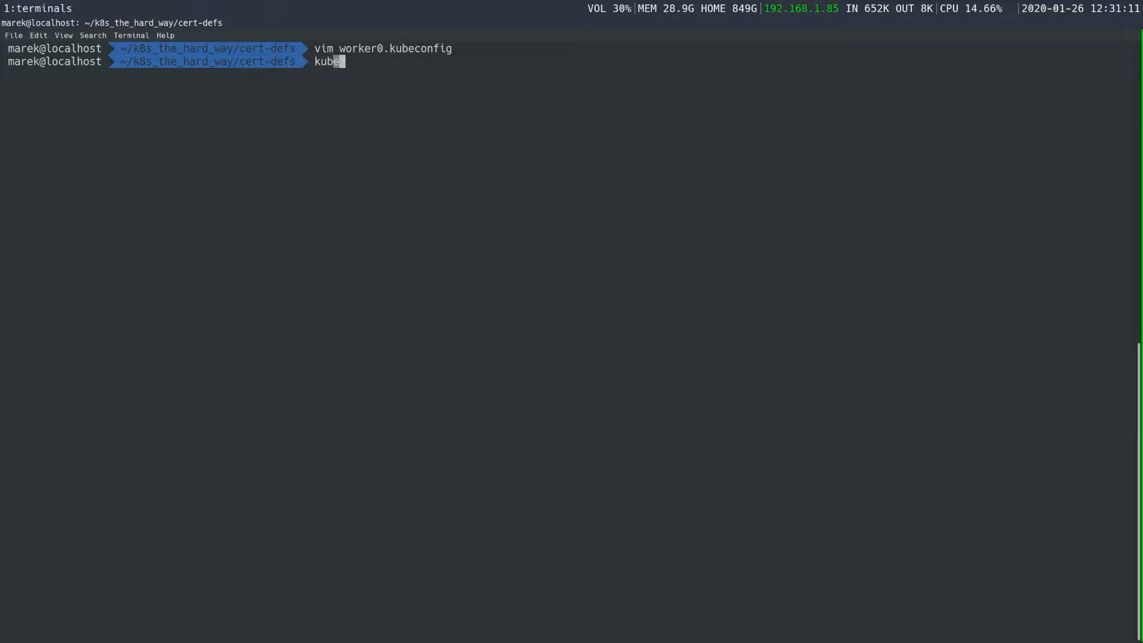
type("ctl get nod")
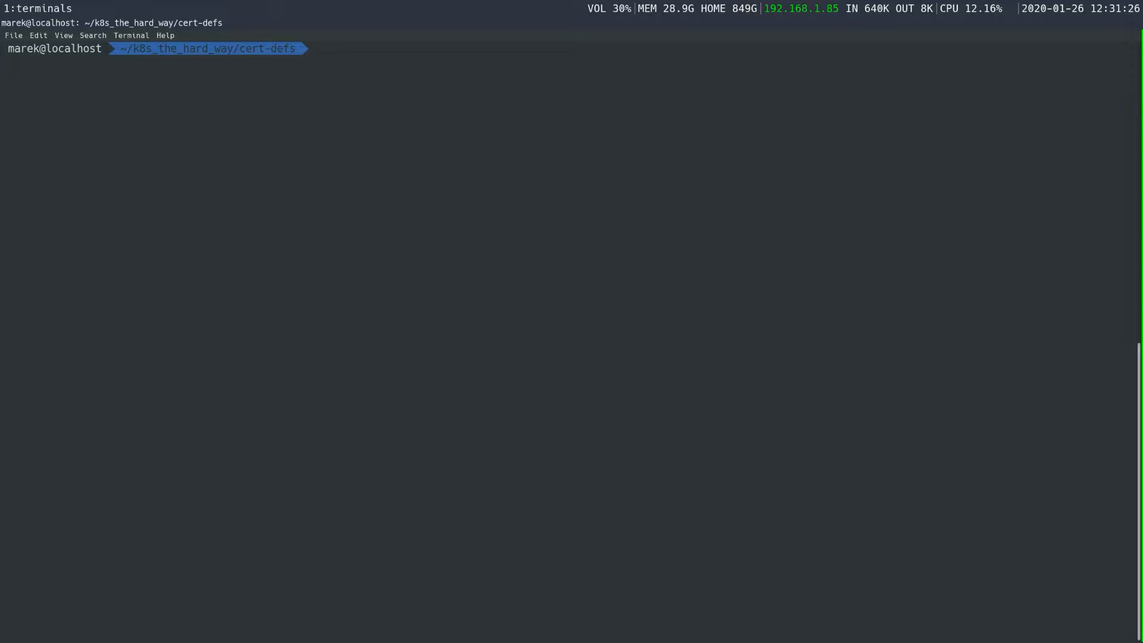
Step: Begin a kubectl config set-cluster command for kubernetes-the-hard-way
type("k")
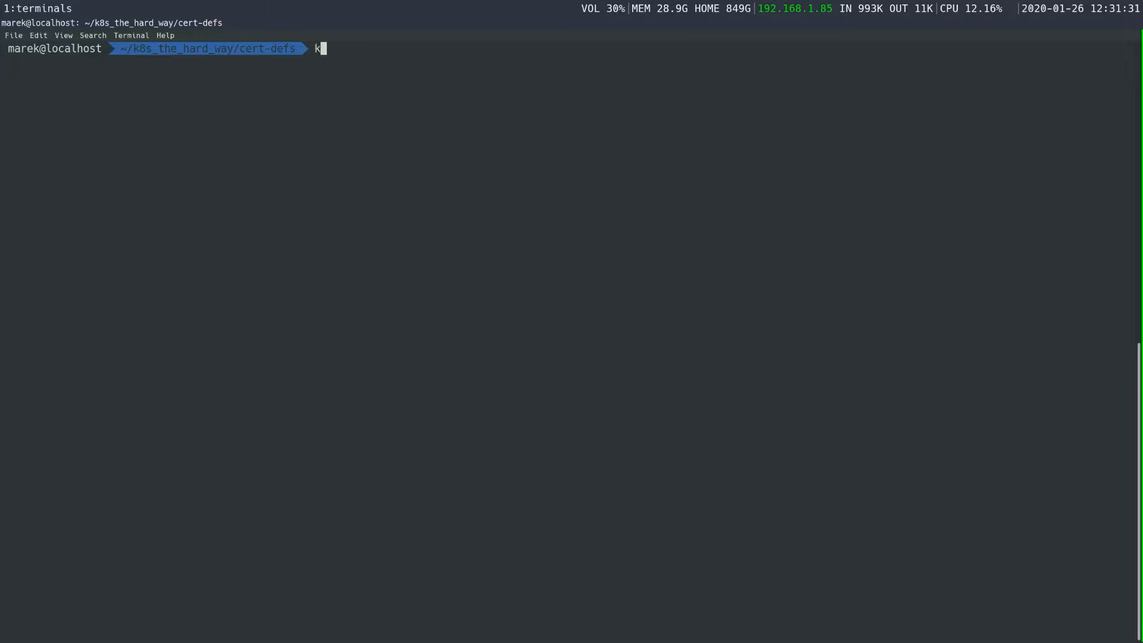
type("ubectl")
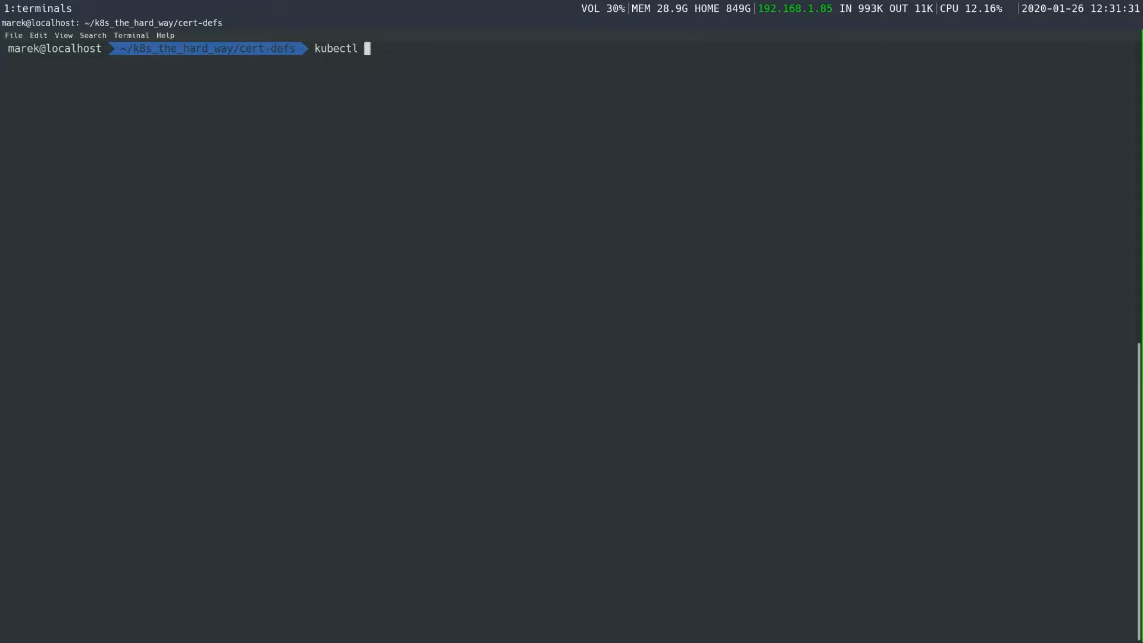
type("config s")
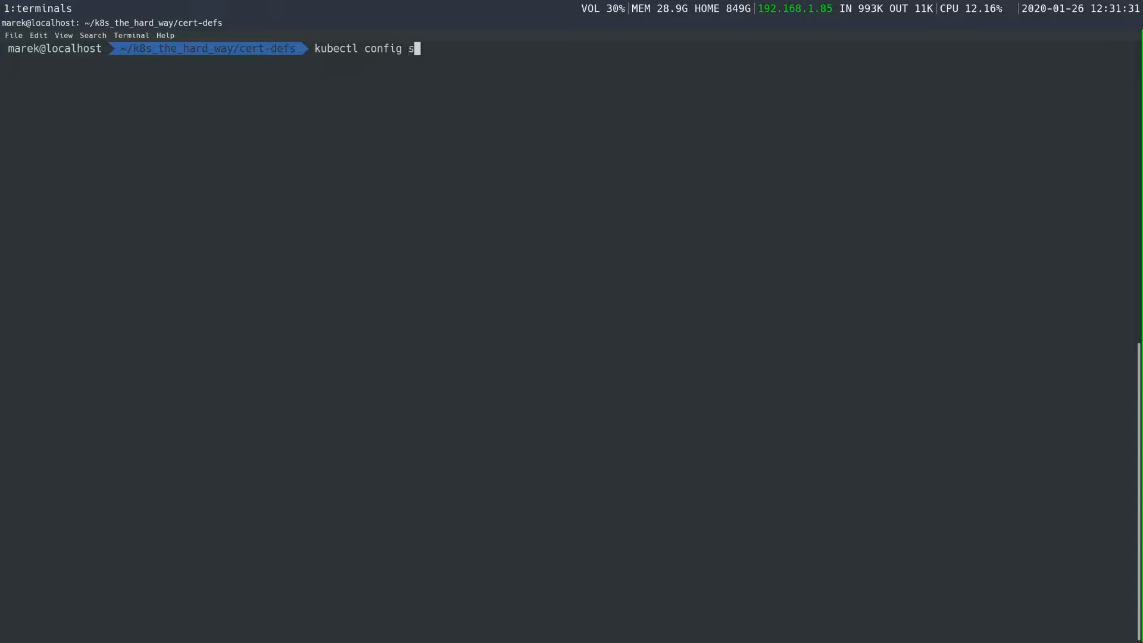
type("et-cl")
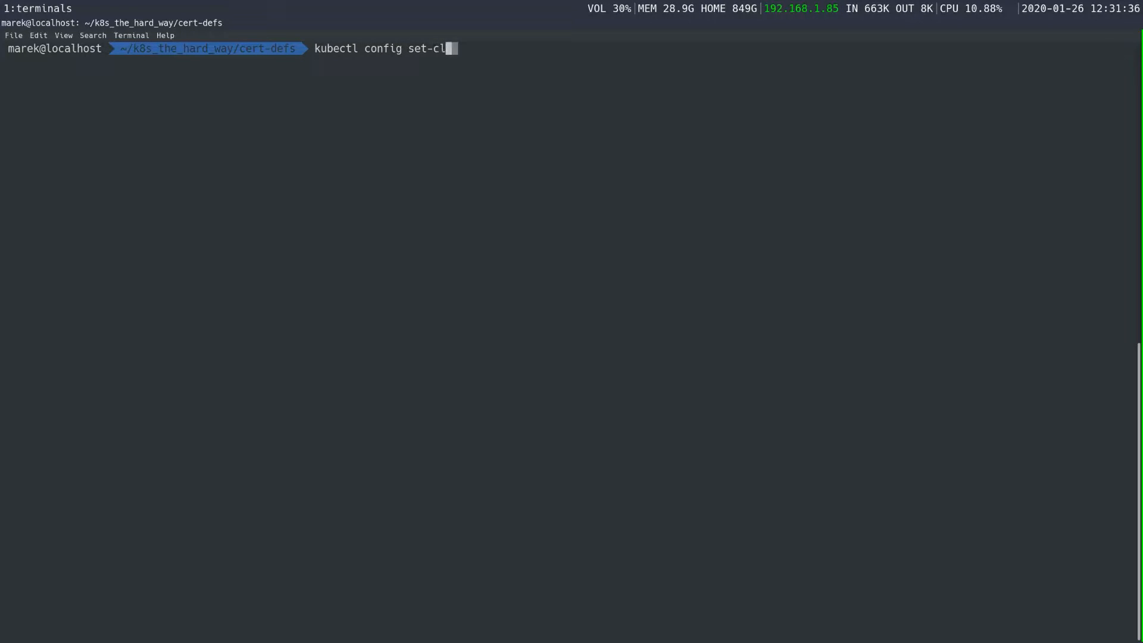
type("uster ku")
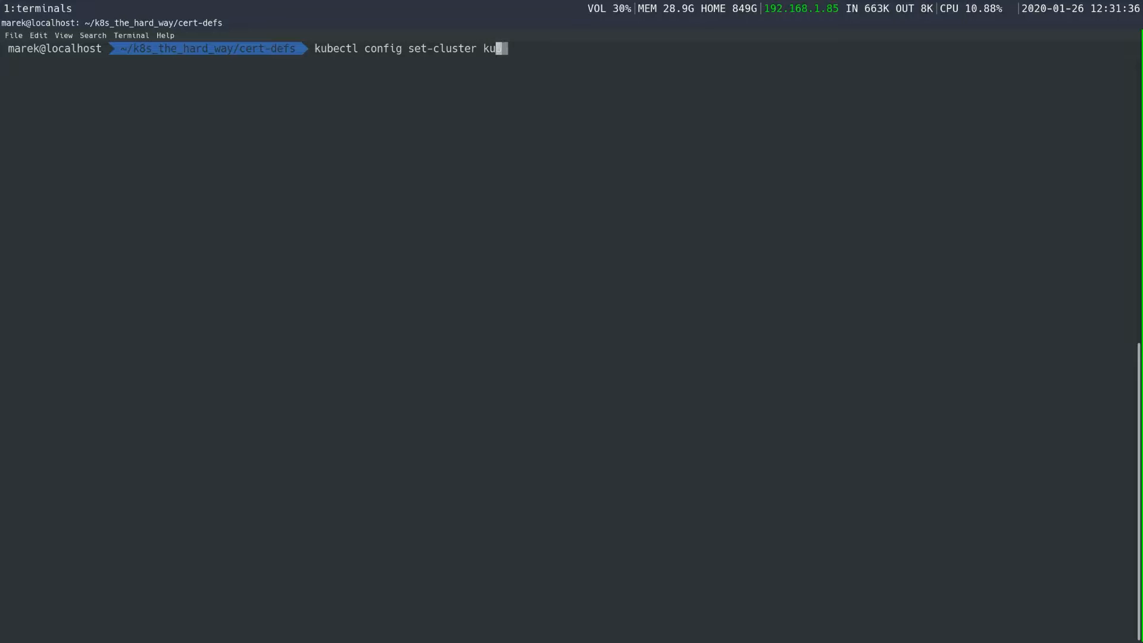
type("bernetes-the-hard-way --")
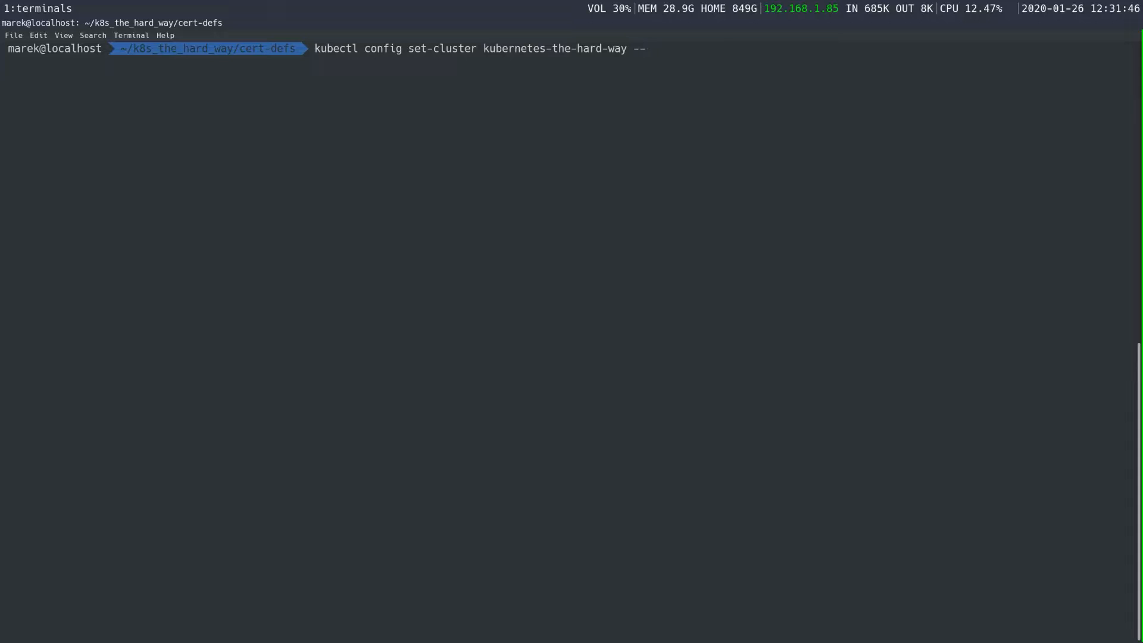
Step: Add the options --certificate-authority=ca.pem and --embed-certs=true
type("c")
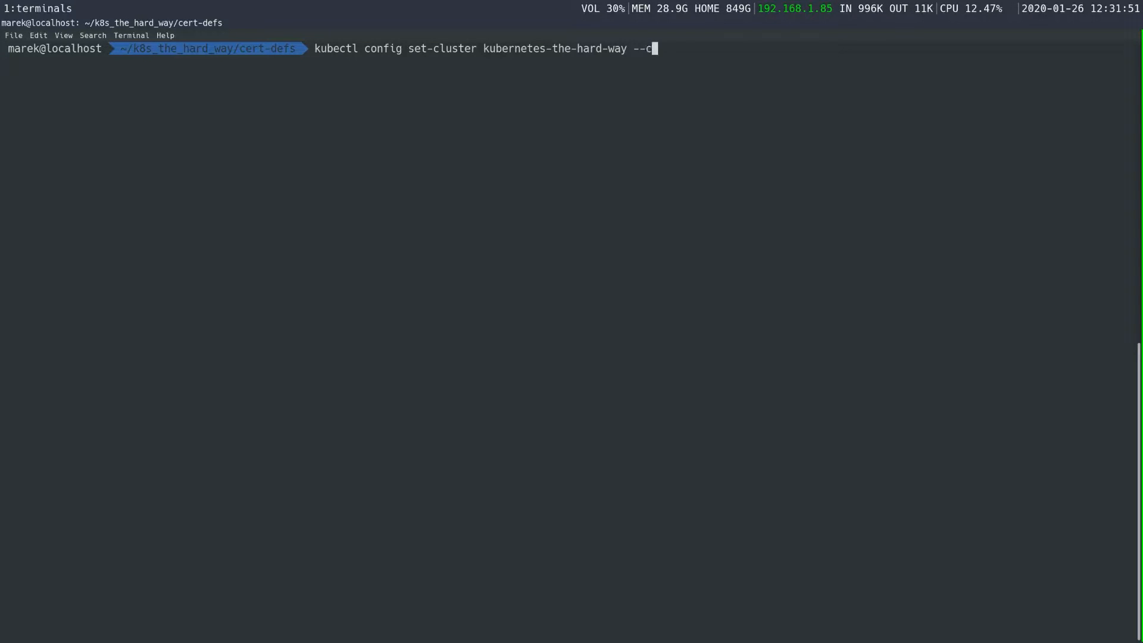
type("ertificate")
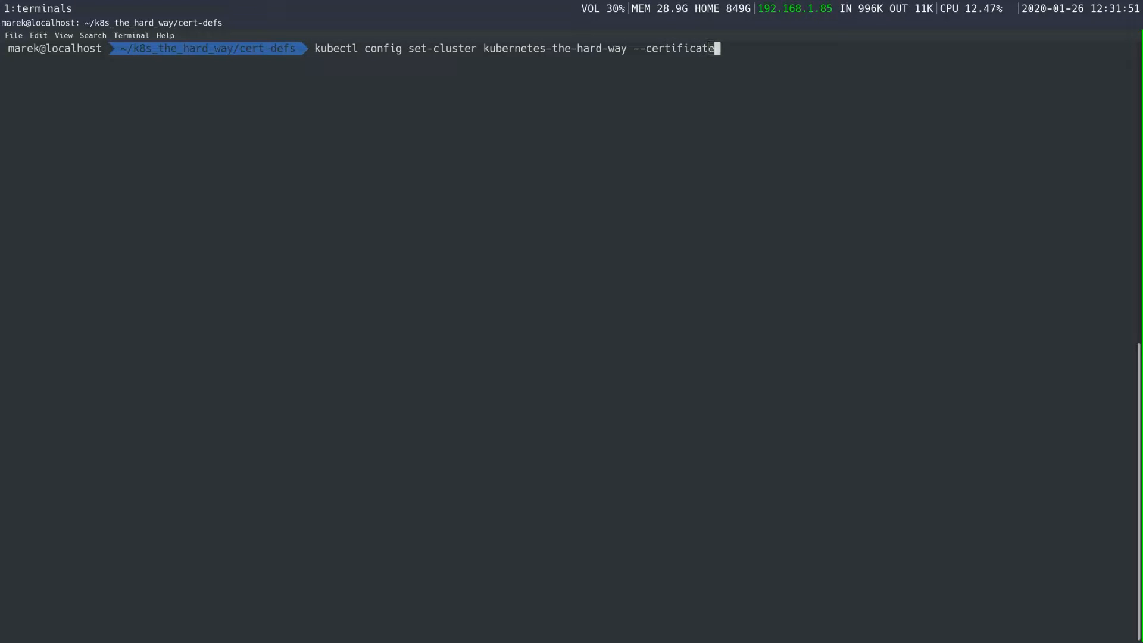
type("-authority")
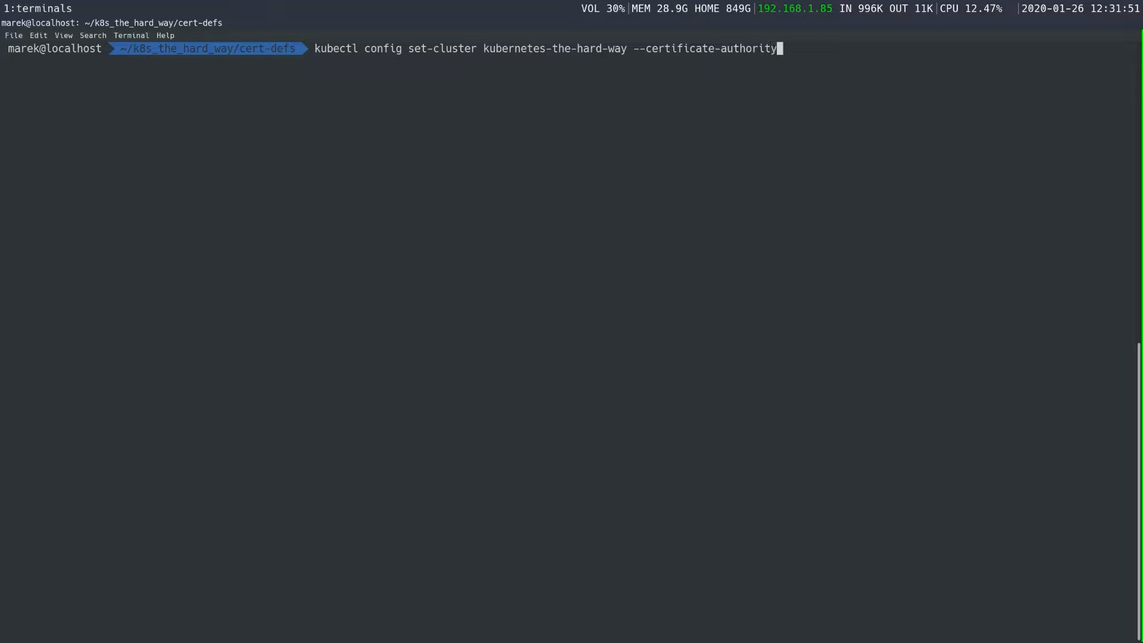
type("=ca.")
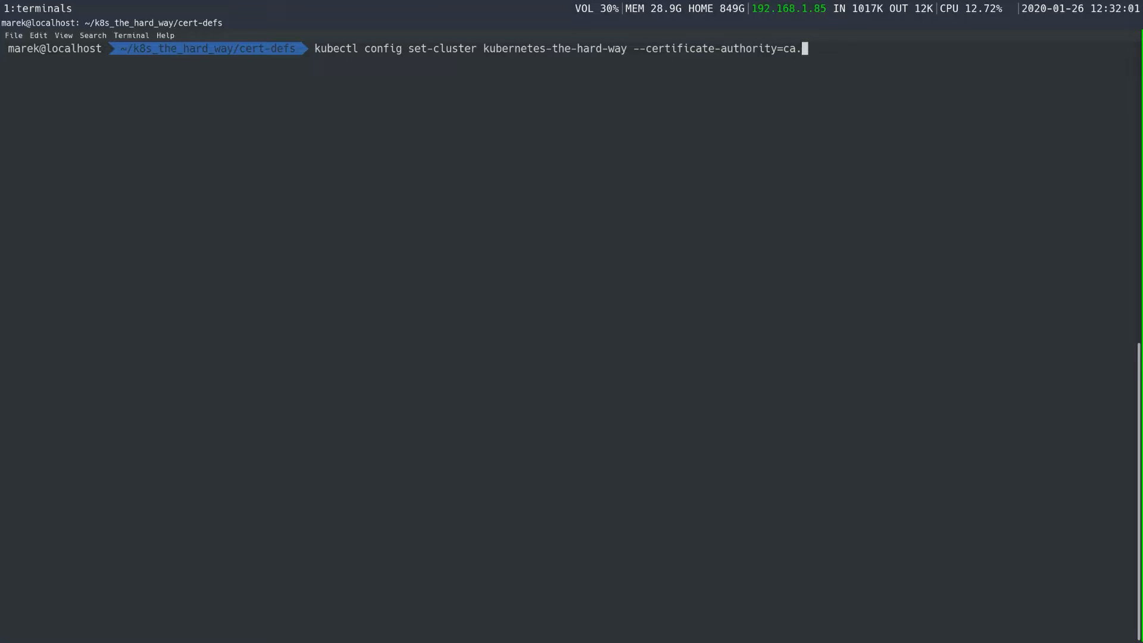
type("pem --embe")
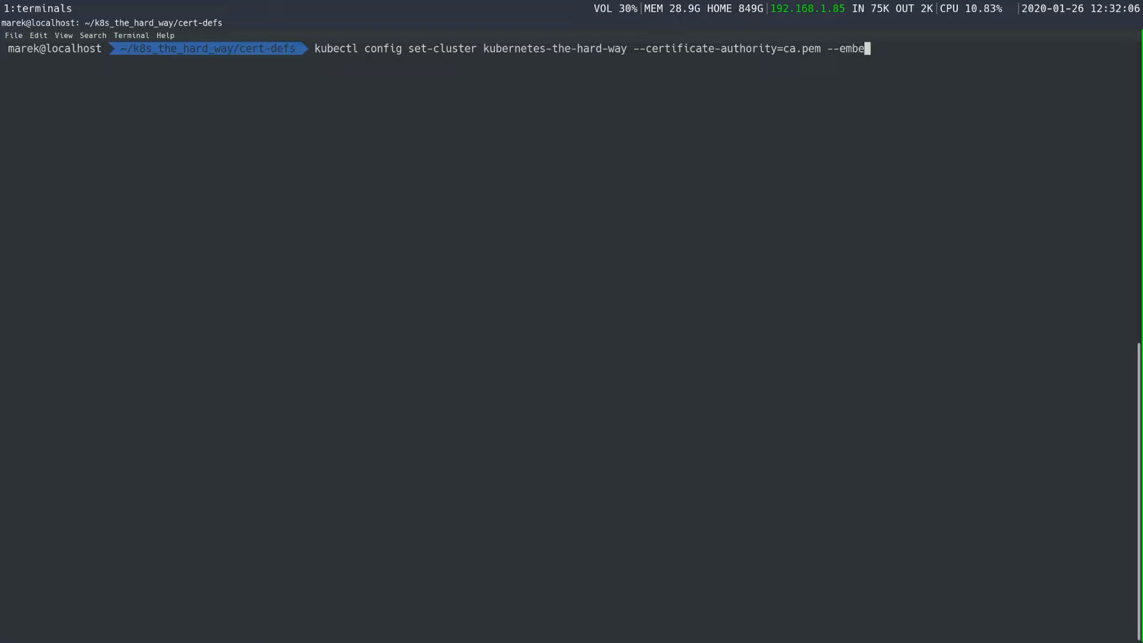
type("d-certs")
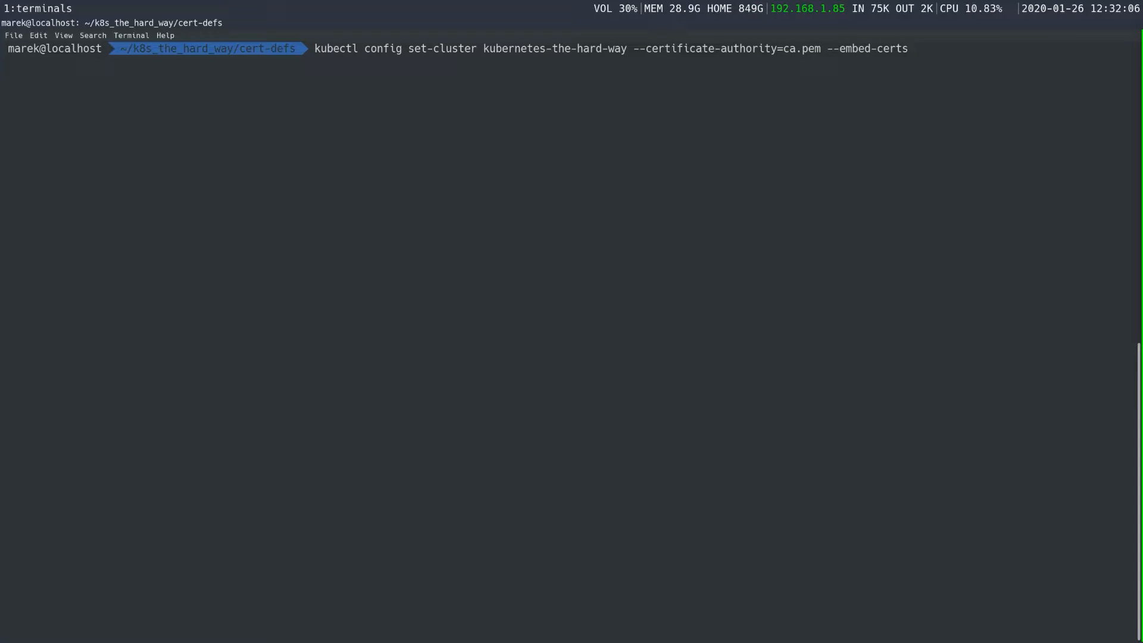
type("=")
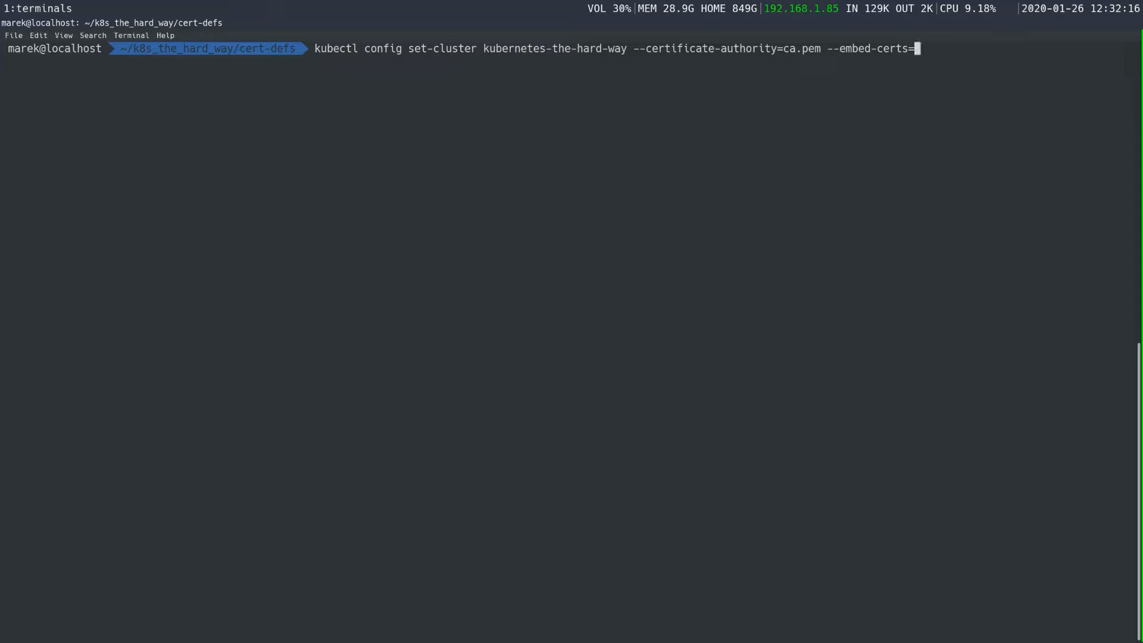
type("true")
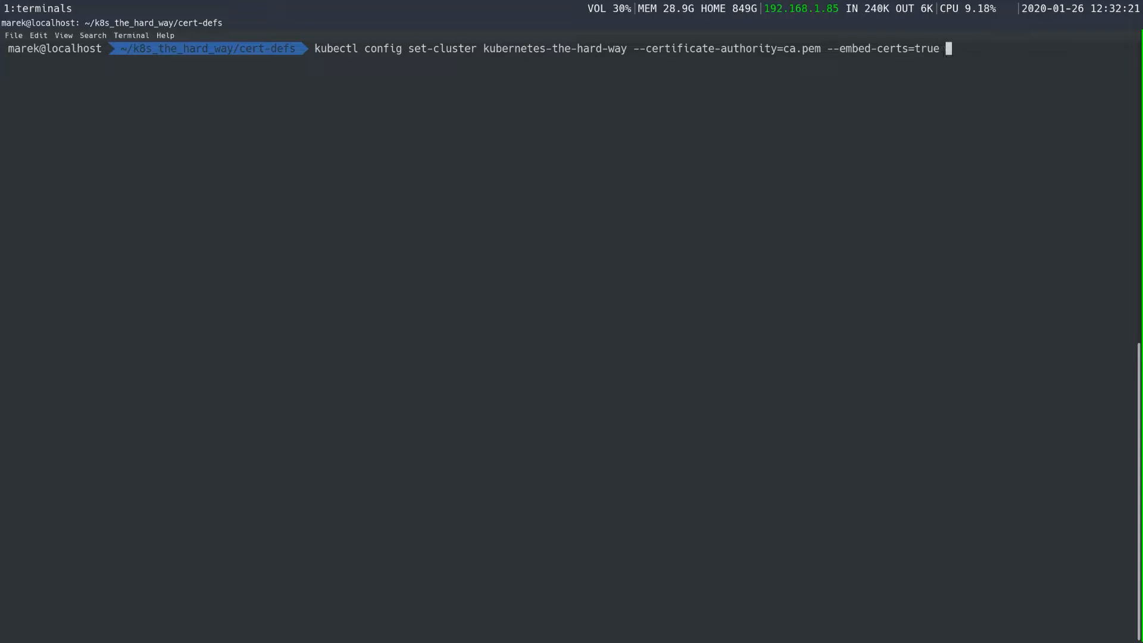
type("--ser")
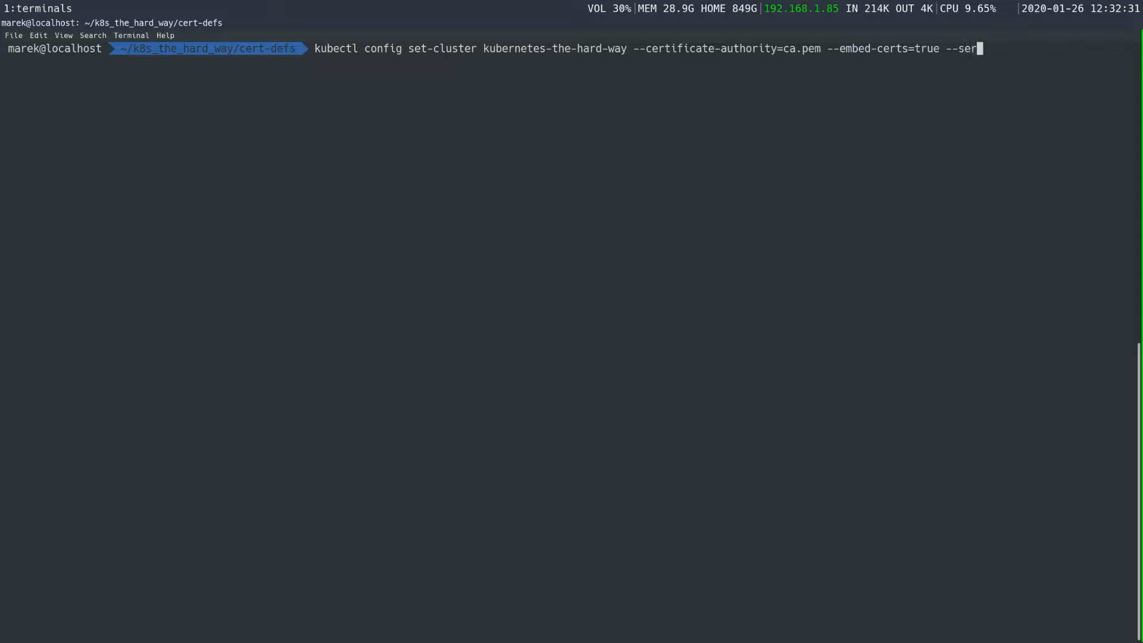
type("ver")
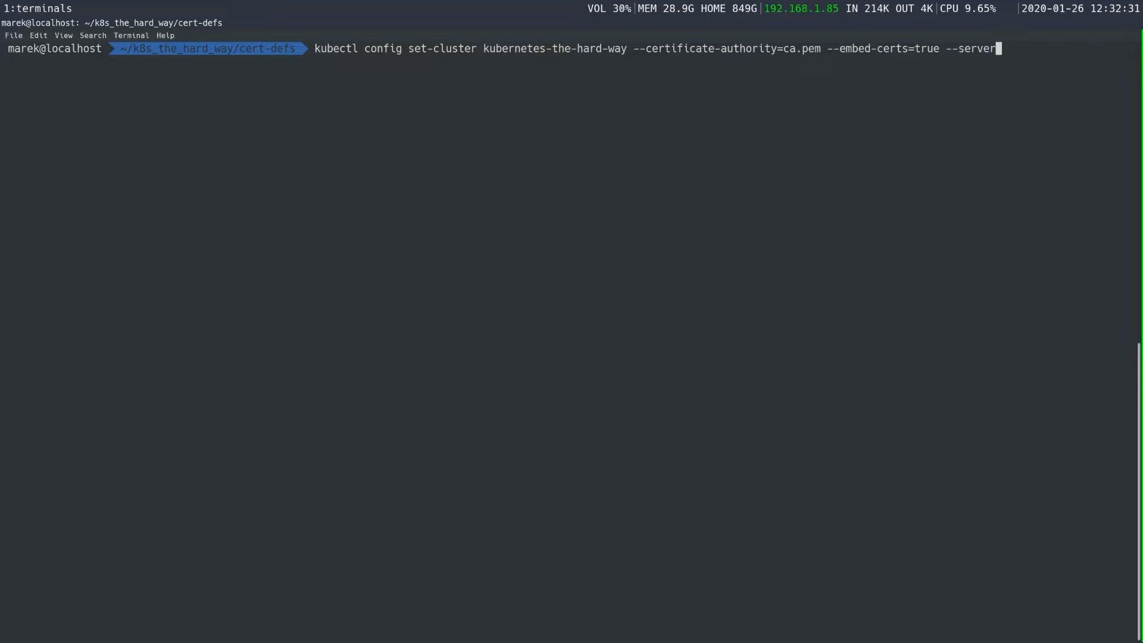
type("=")
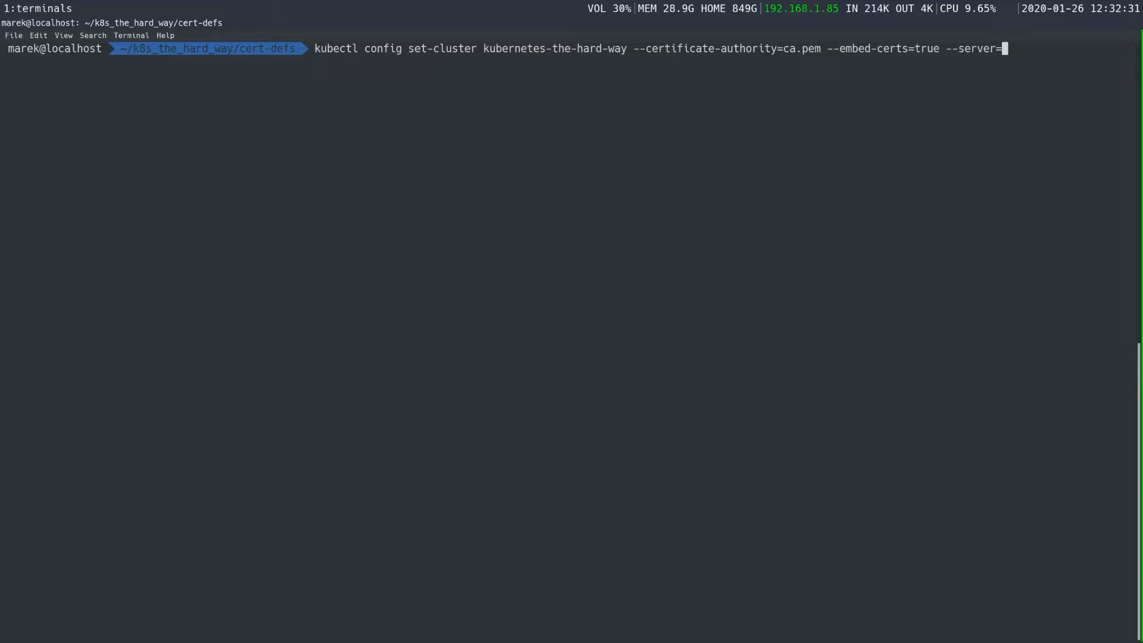
type("http")
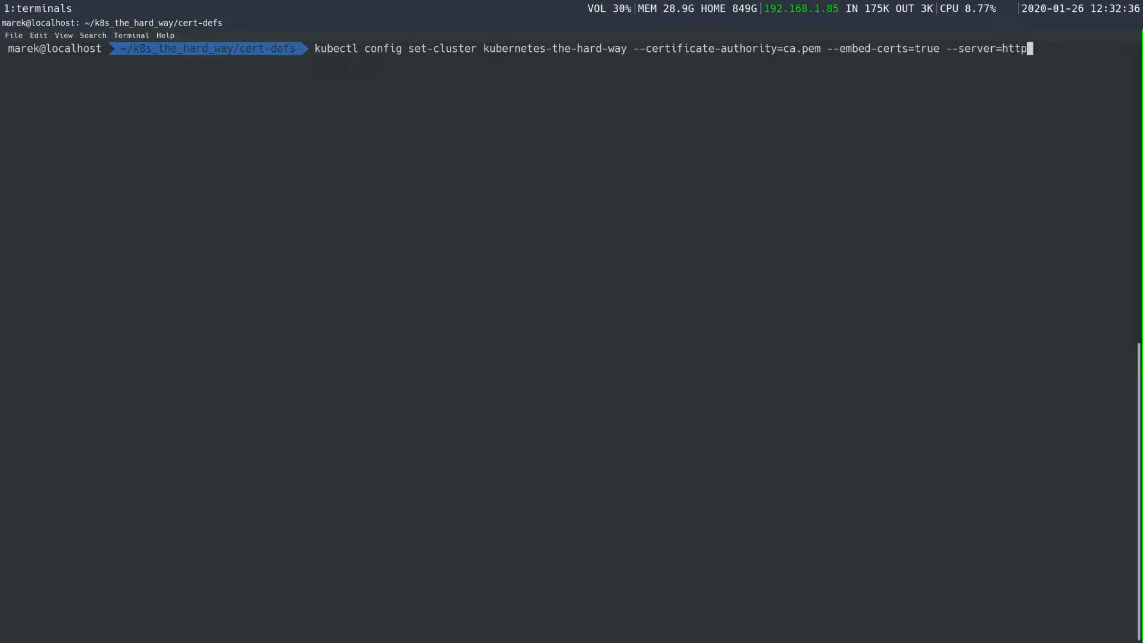
type("s:")
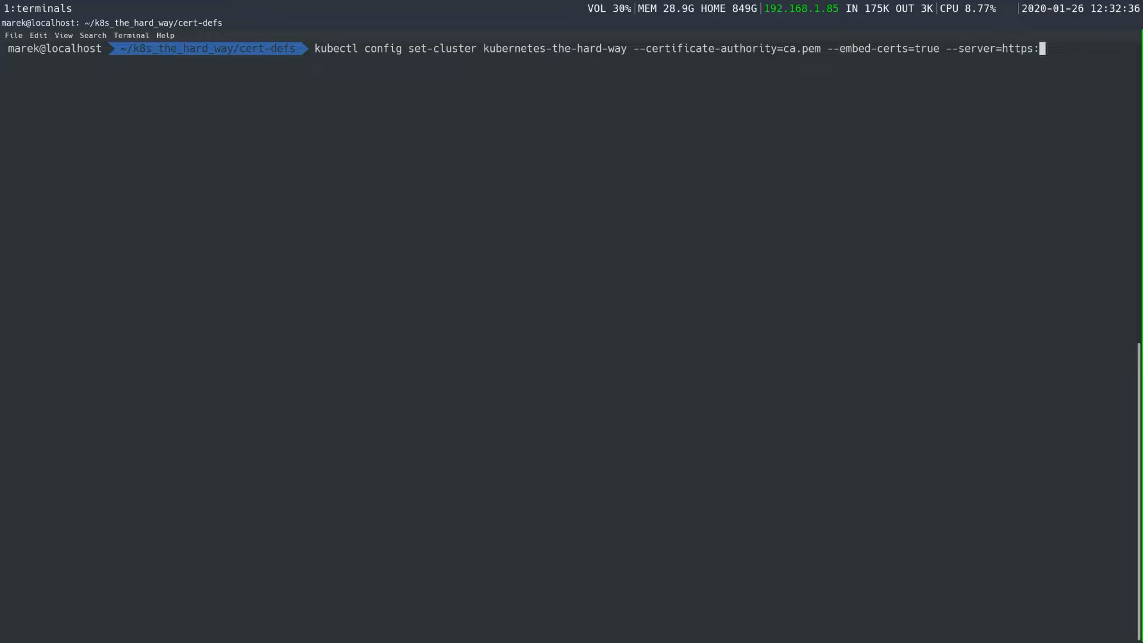
type("//")
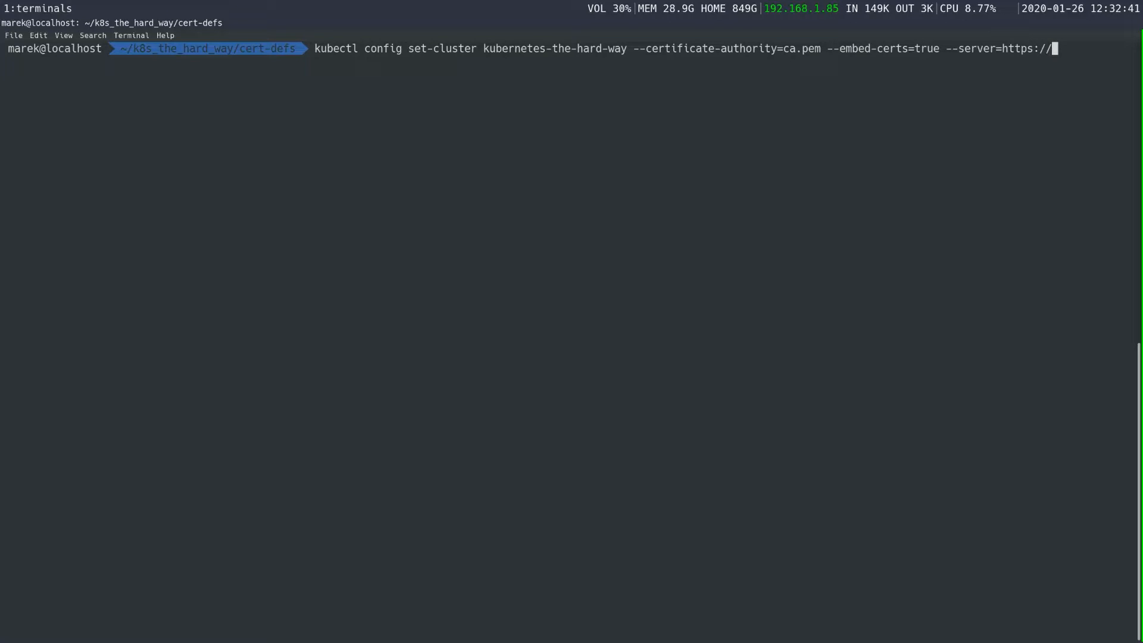
type("1")
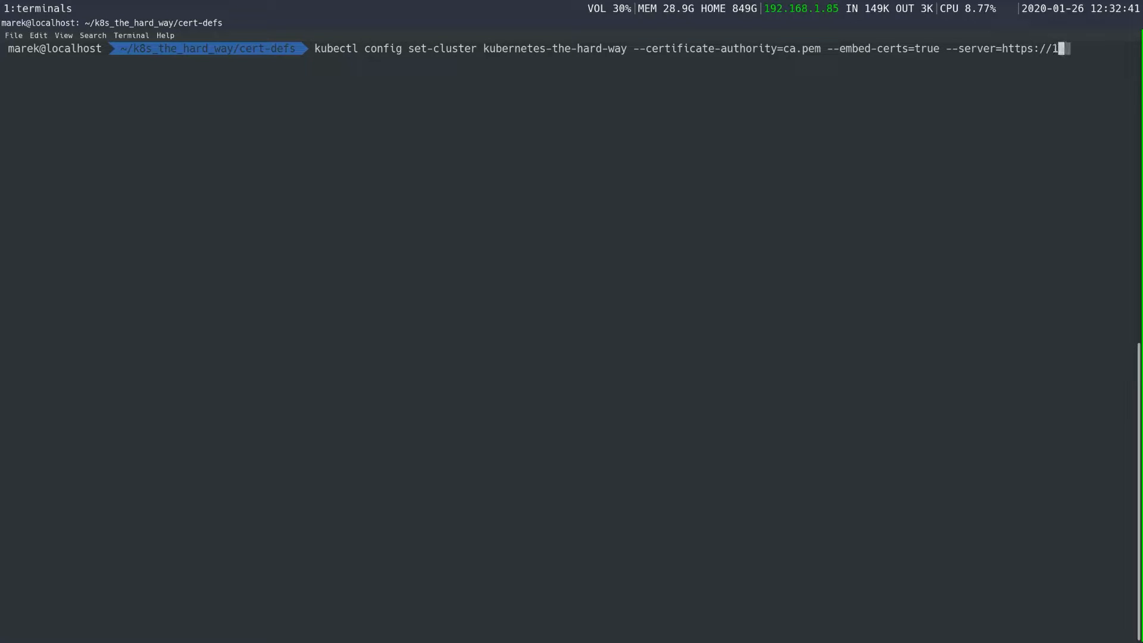
type("27.0.0.1")
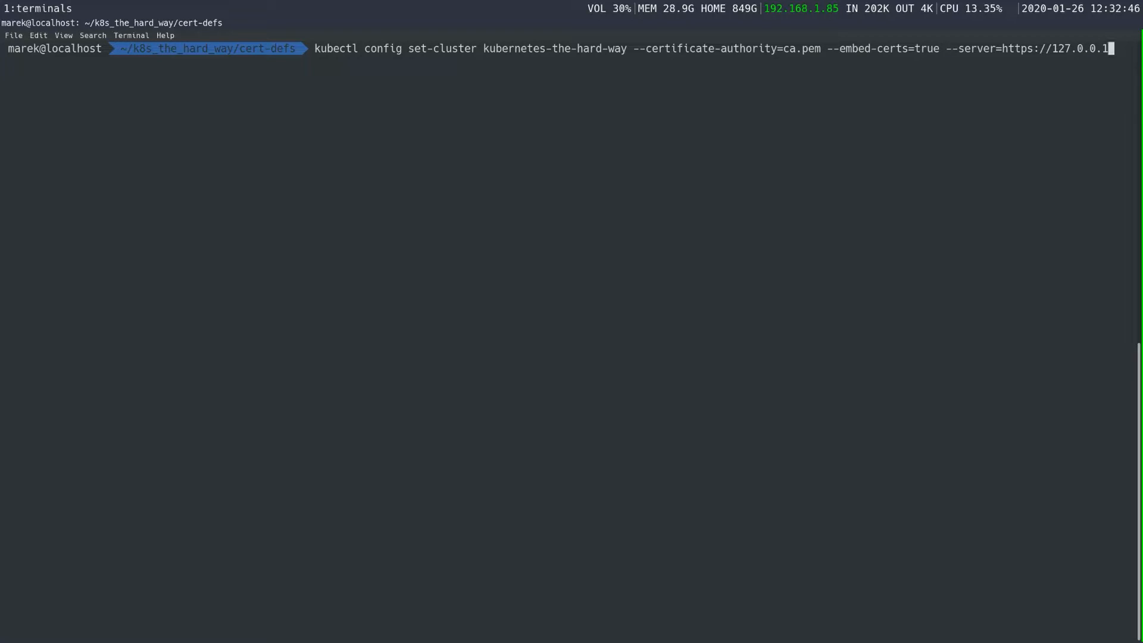
type("6")
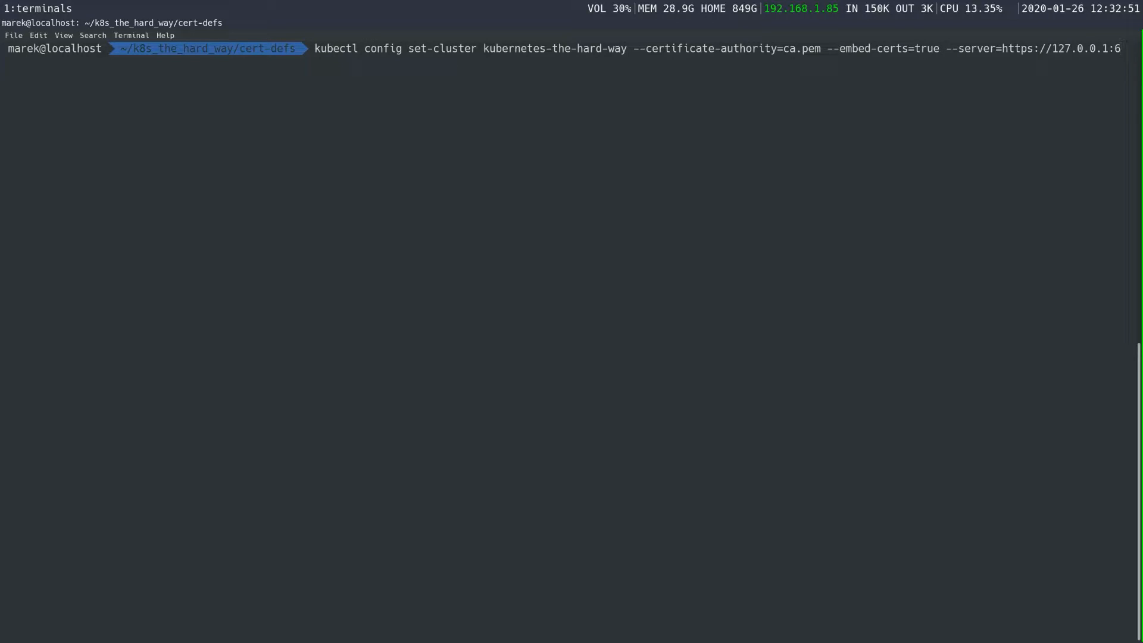
type("443")
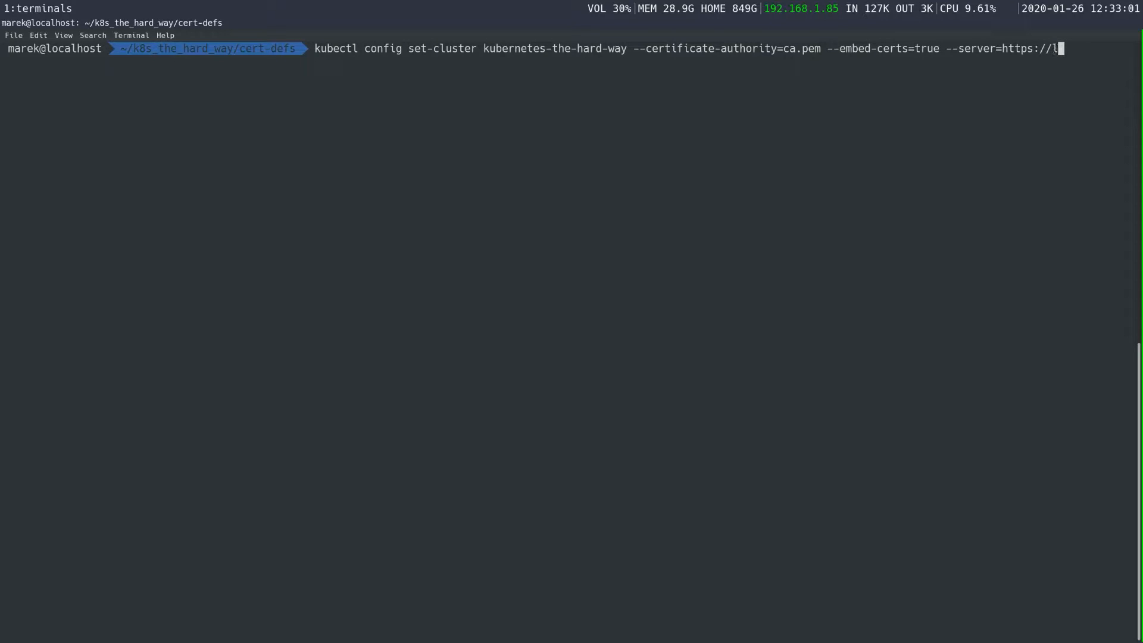
type("b0")
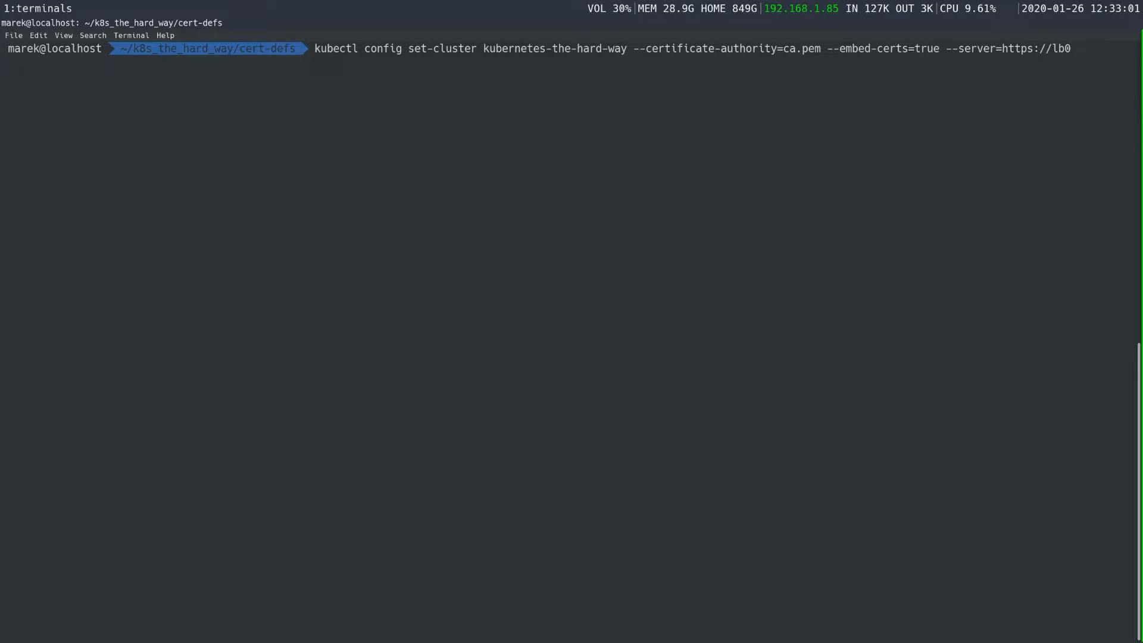
type(".")
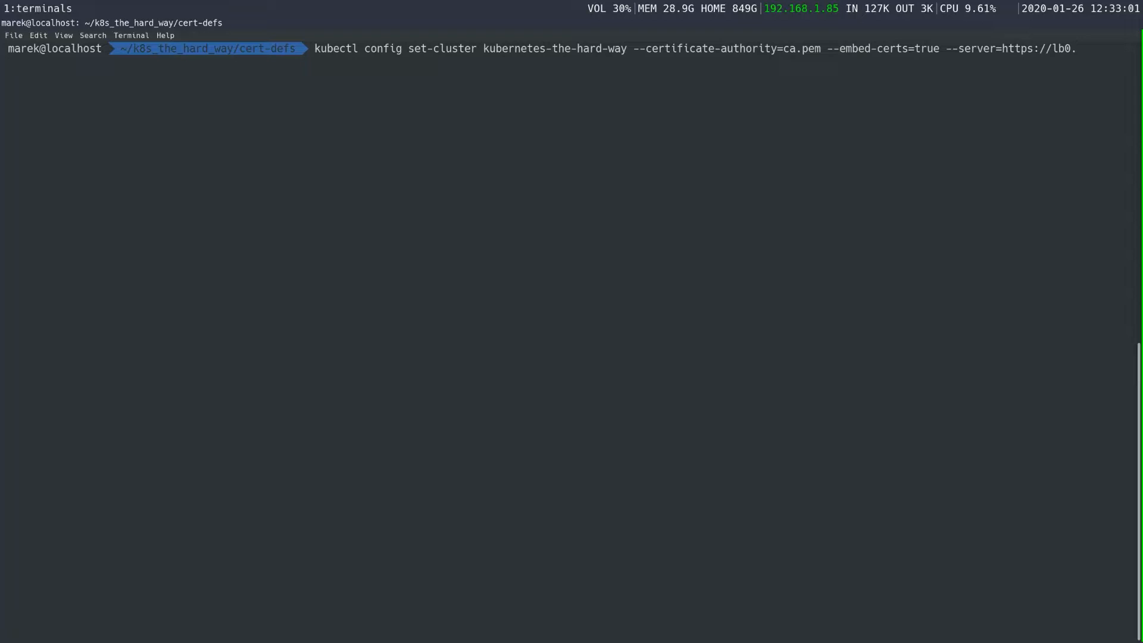
type("example.com")
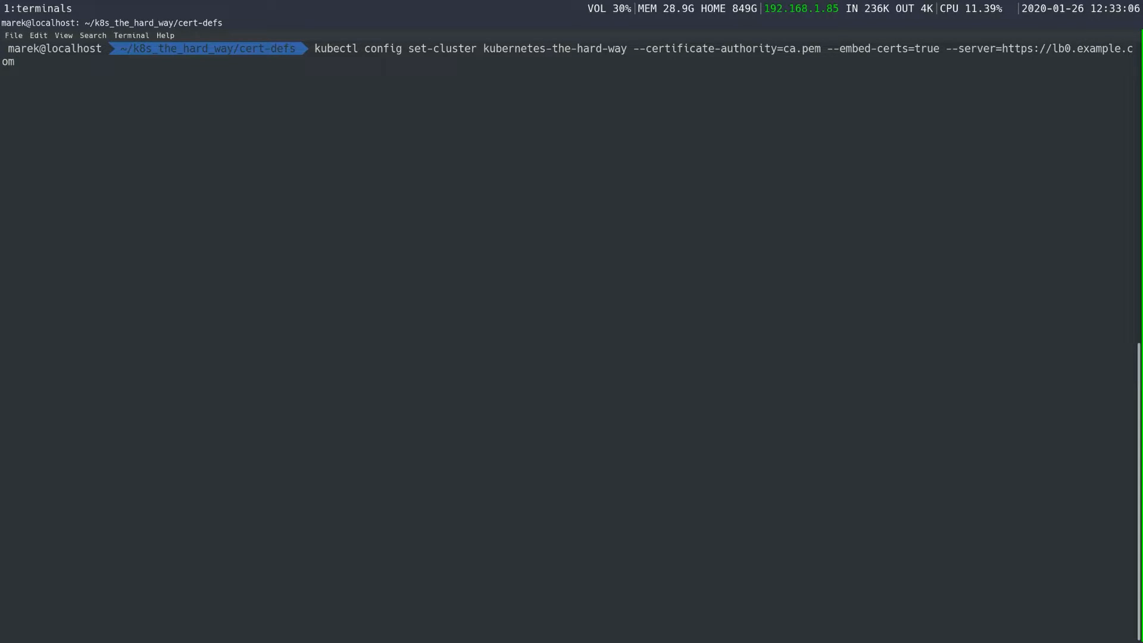
type("644")
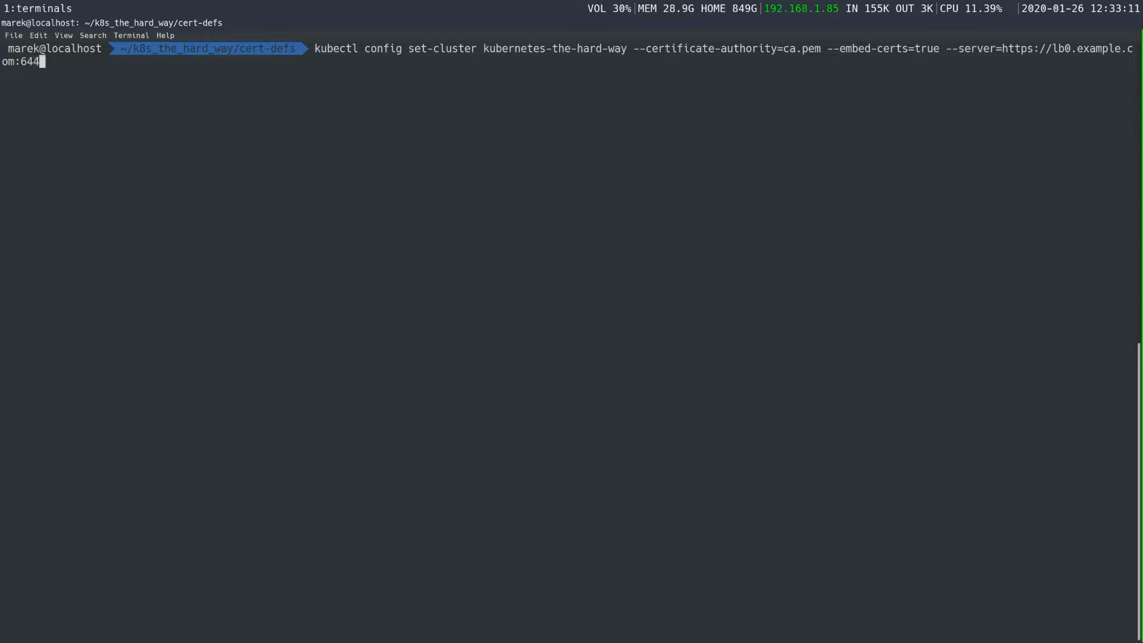
type("3")
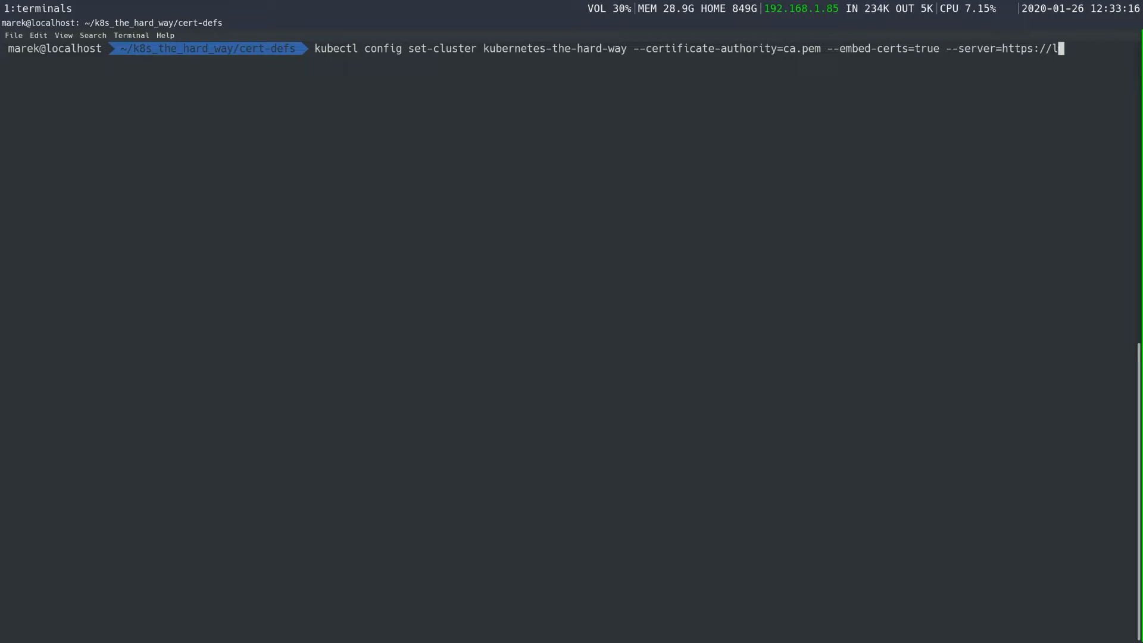
key("BackSpace")
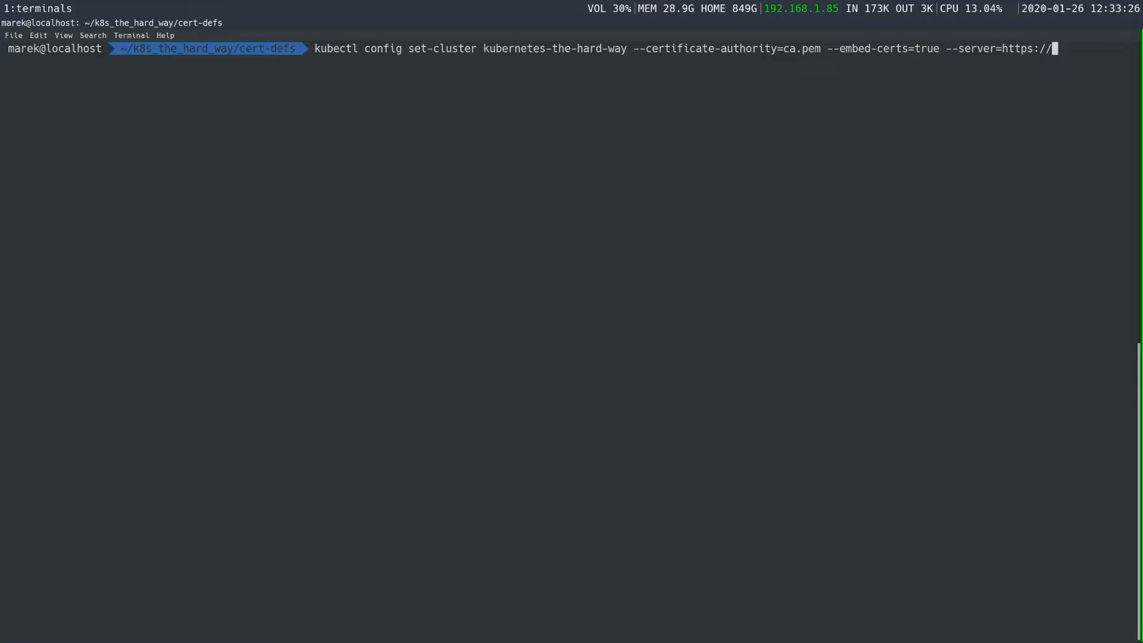
Step: Complete the server as 127.0.0.1:6443 with --kubeconfig=config and run set-cluster
type("1")
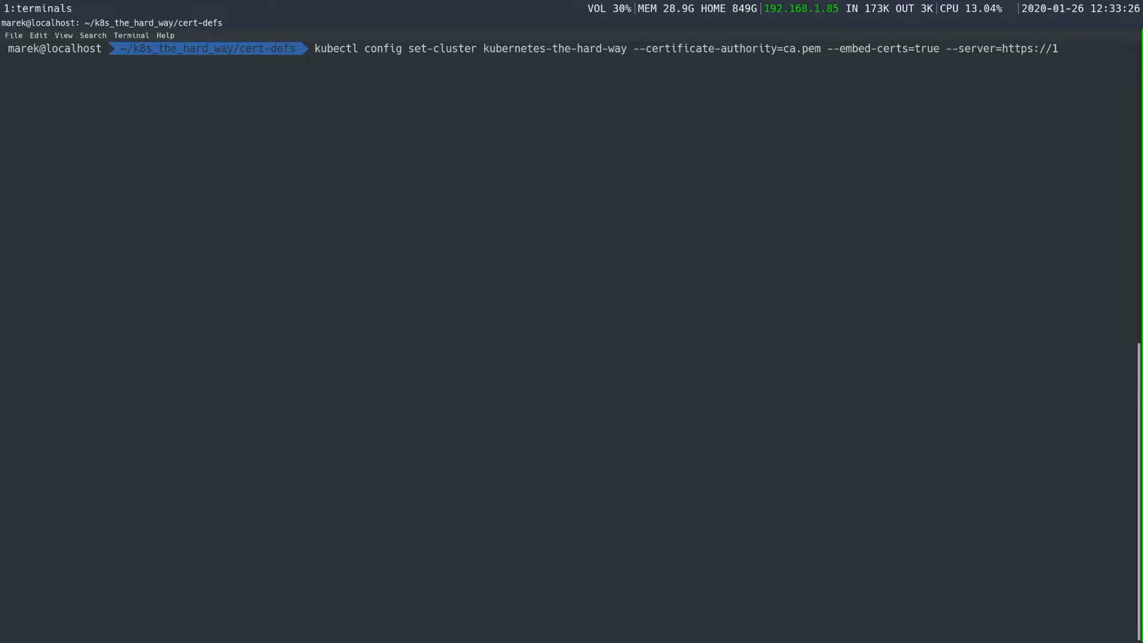
type("27.0.0.1:")
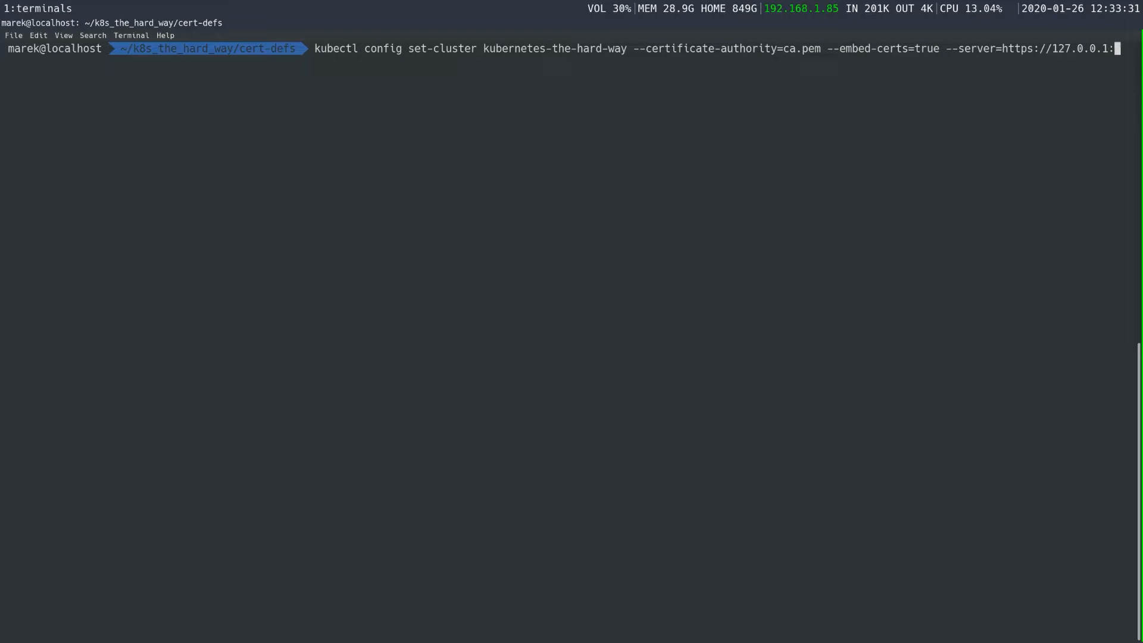
type("6443")
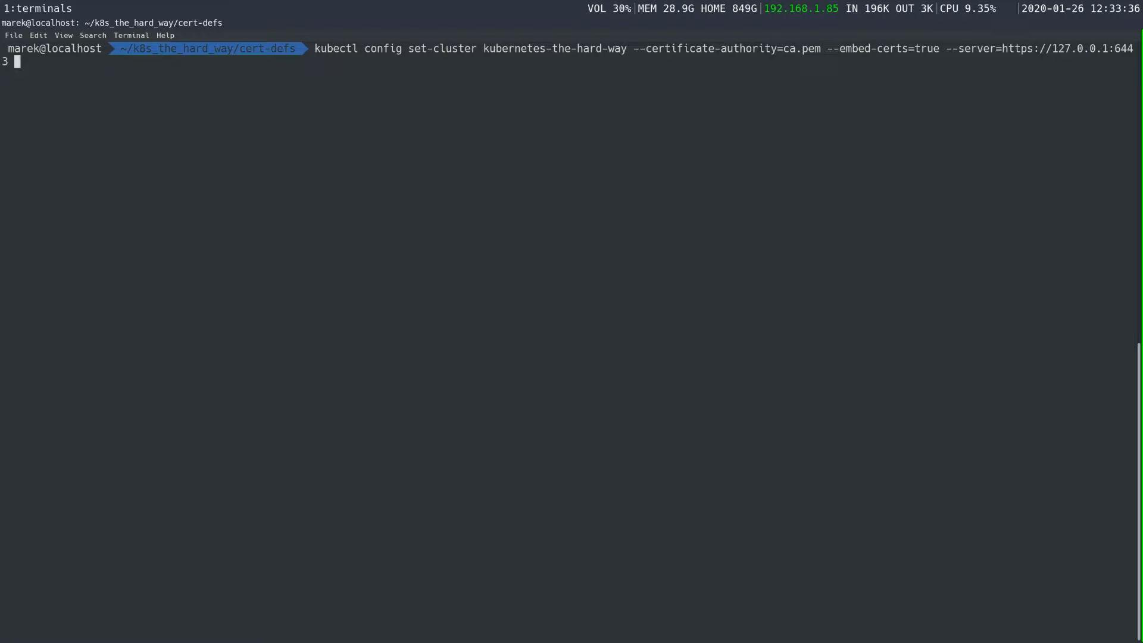
type("--kubeconf")
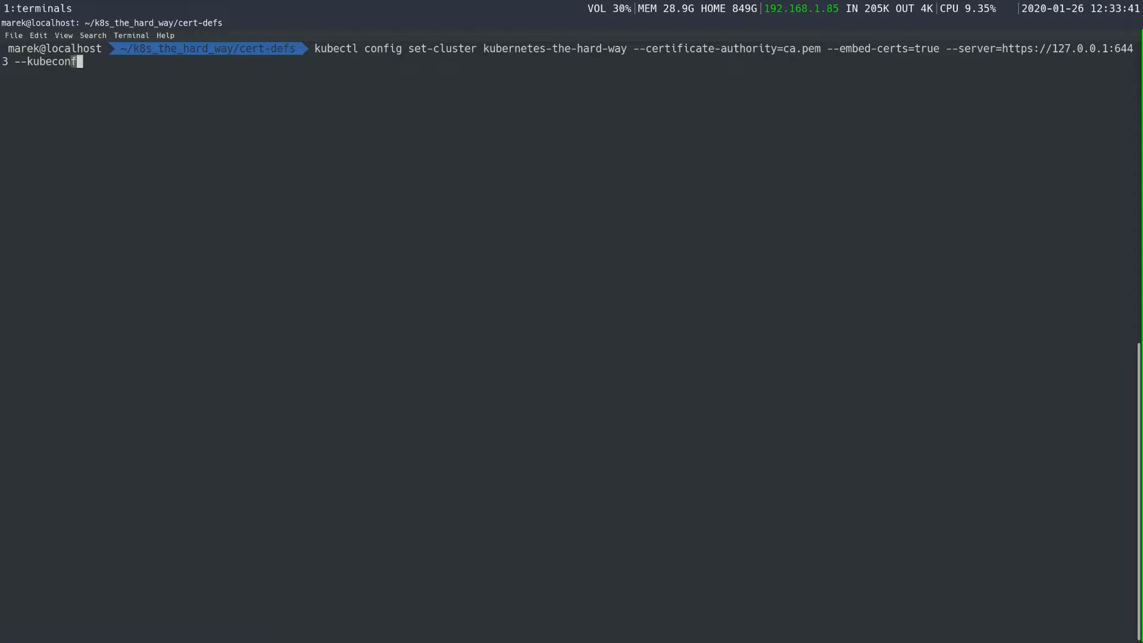
type("ig=")
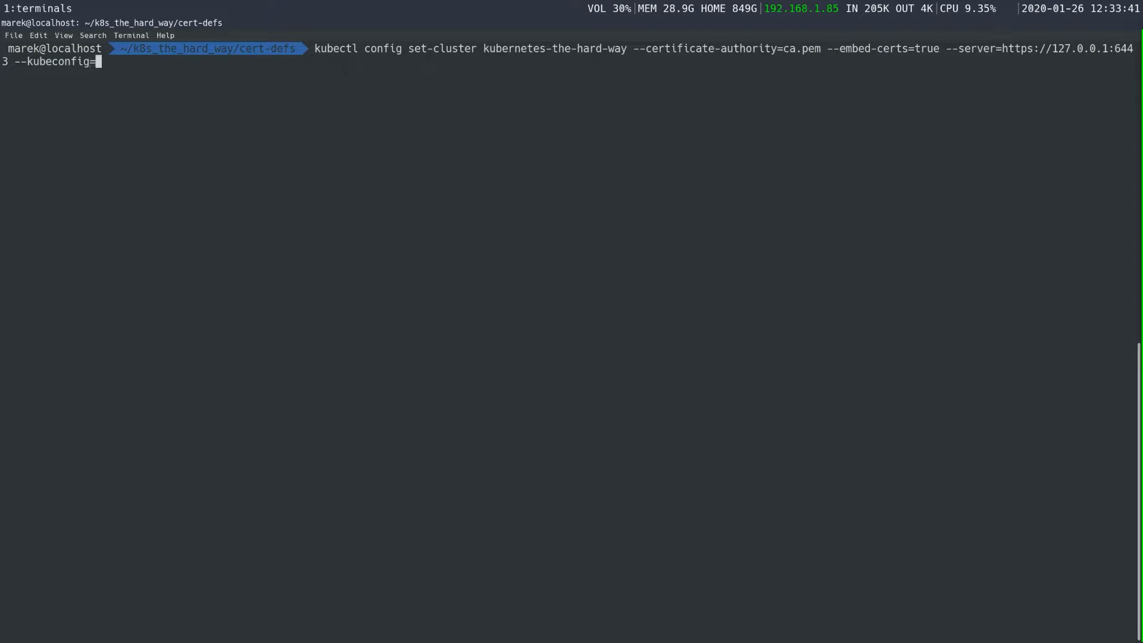
type("confi")
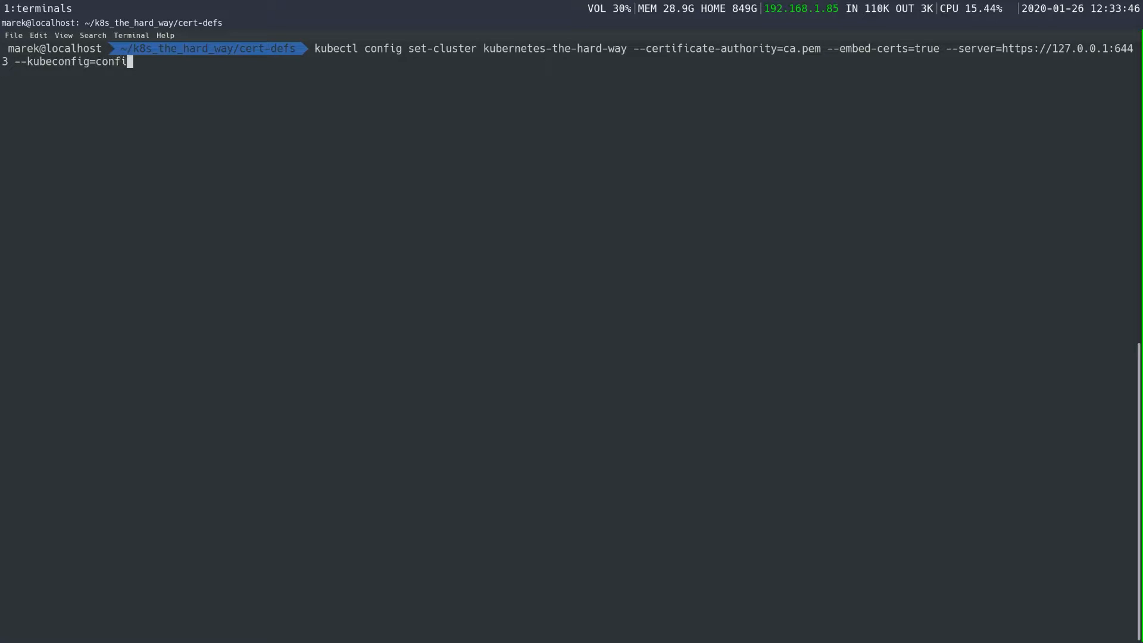
type("g")
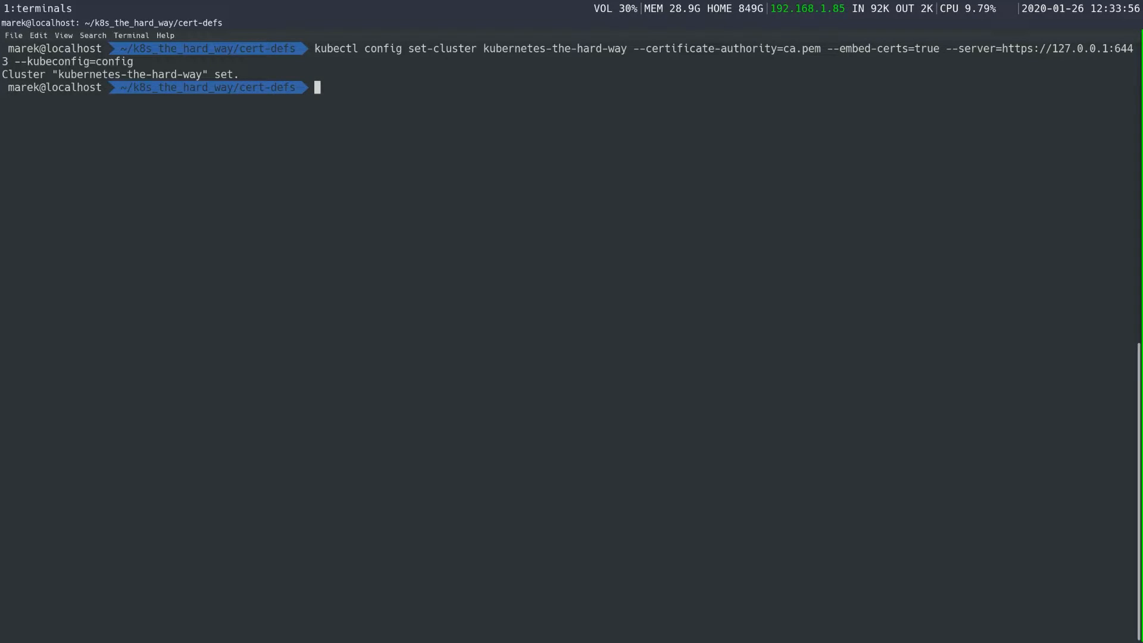
type("kubect")
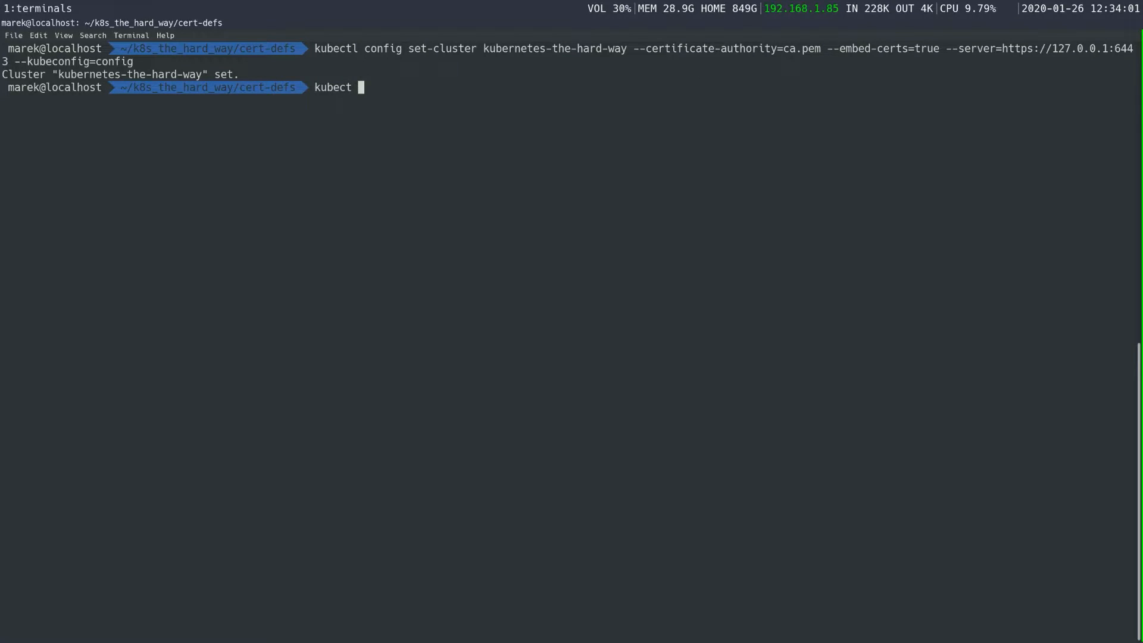
Step: Type set-credentials for user admin with --client-certificate=admin.pem
type("config")
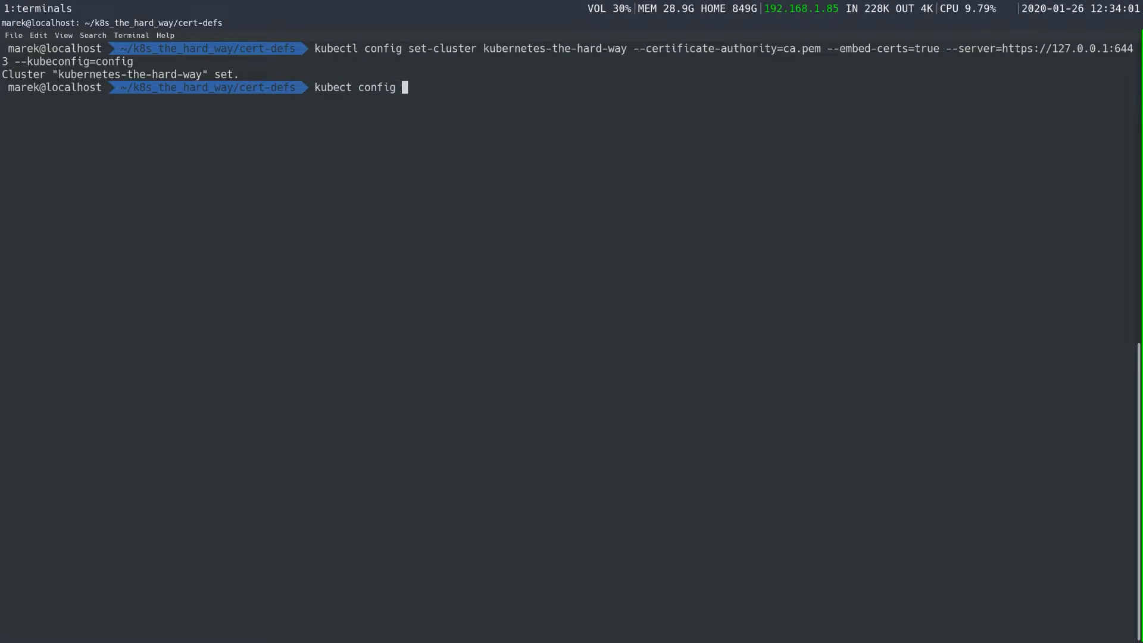
type("se")
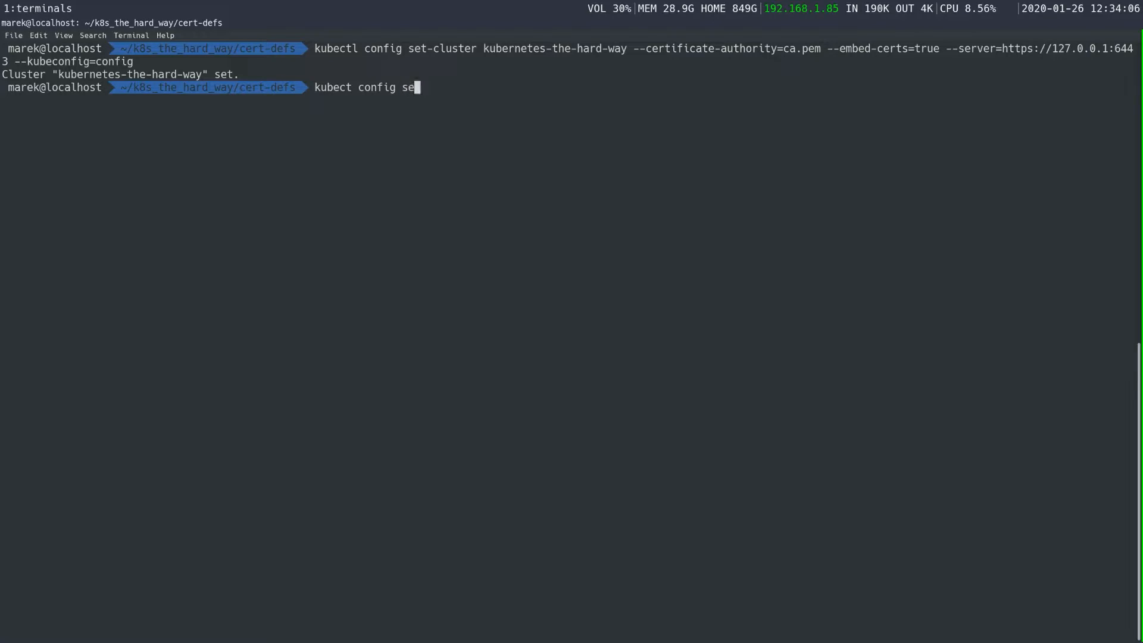
type("t-credent")
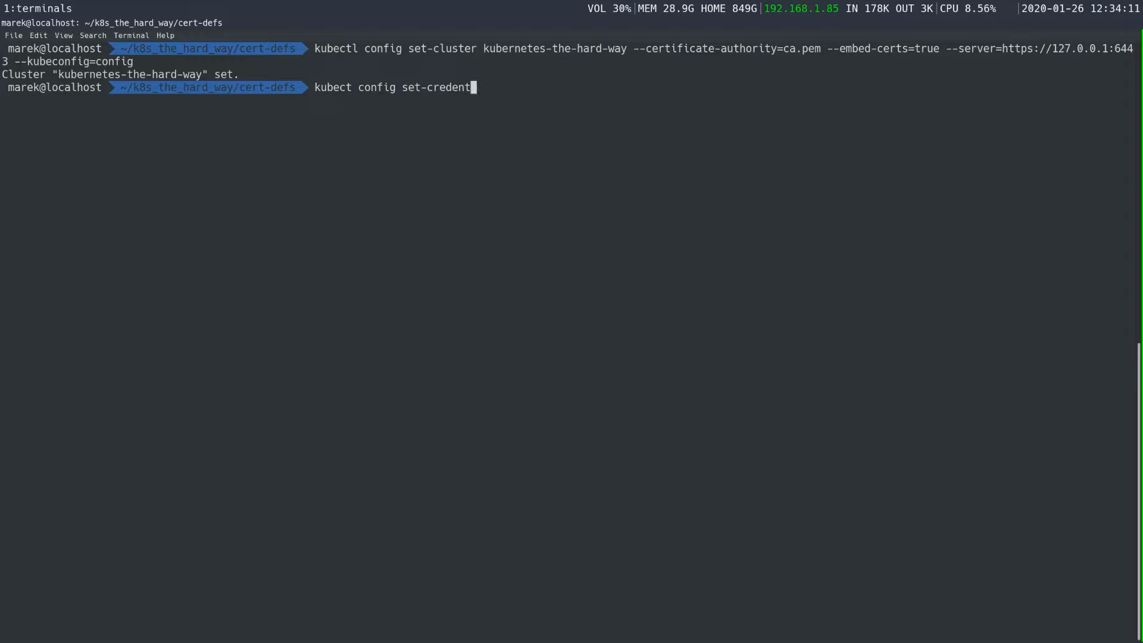
type("ials")
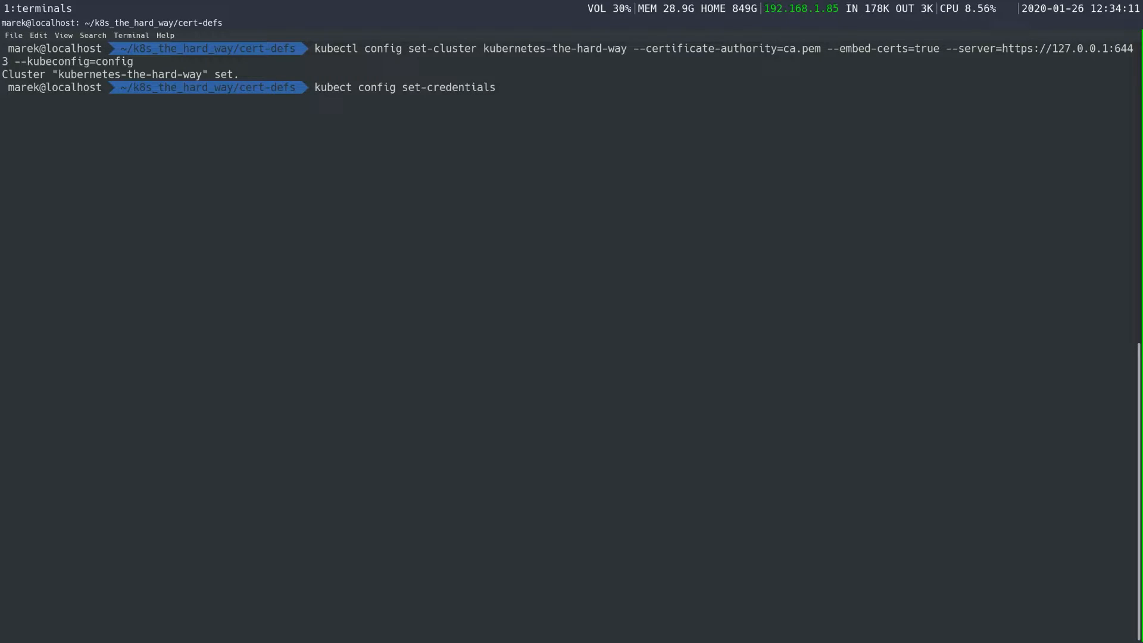
type("ad")
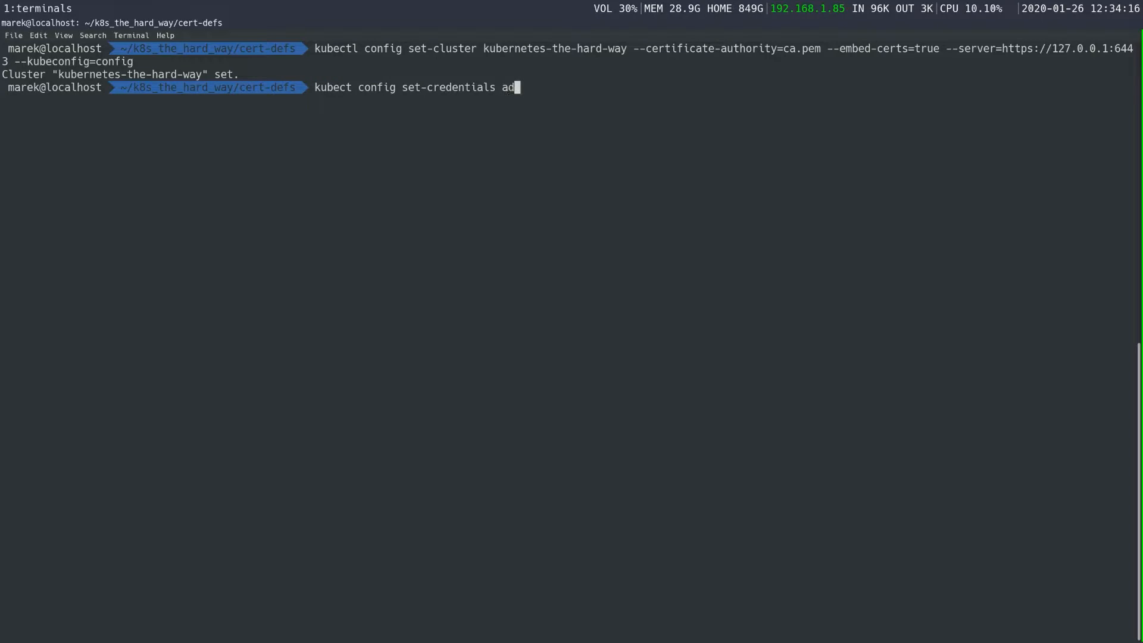
type("min --")
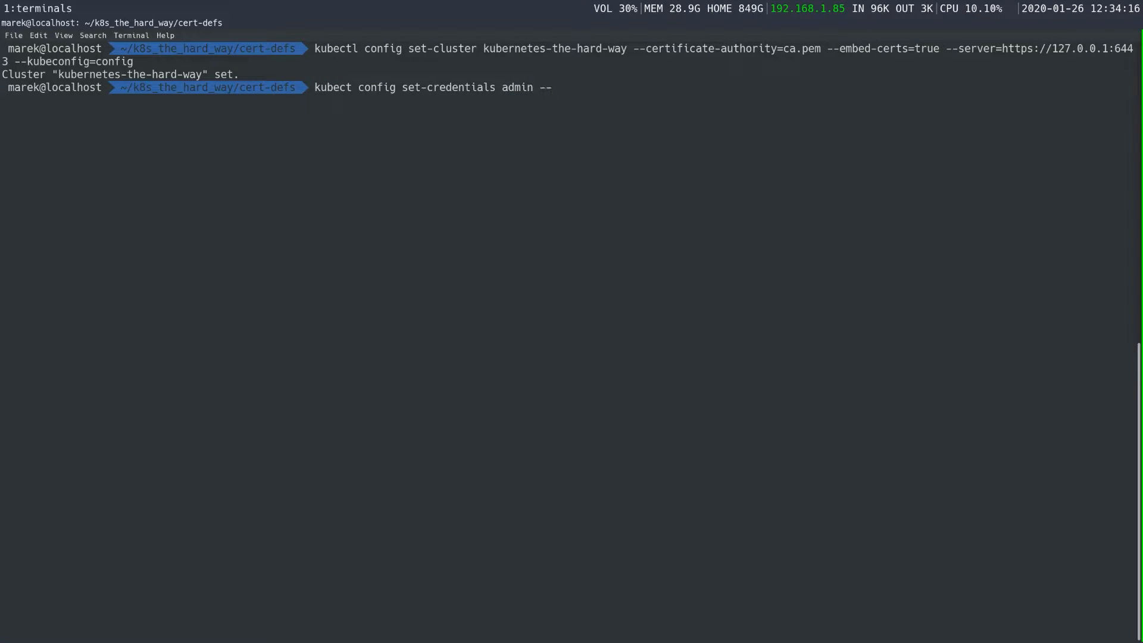
type("cli")
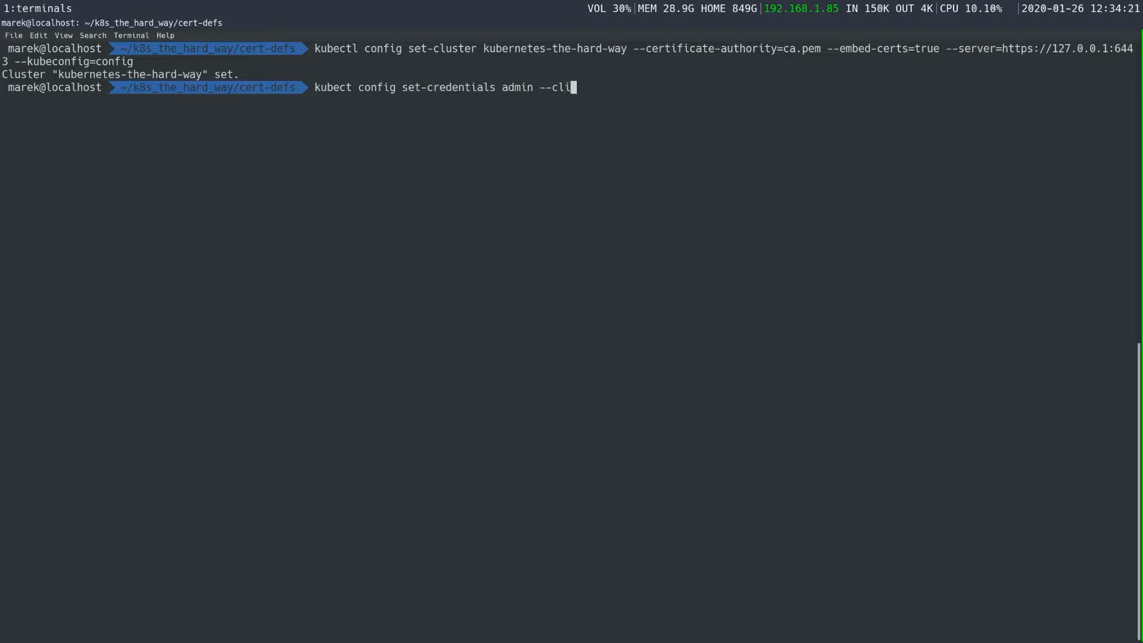
key("BackSpace")
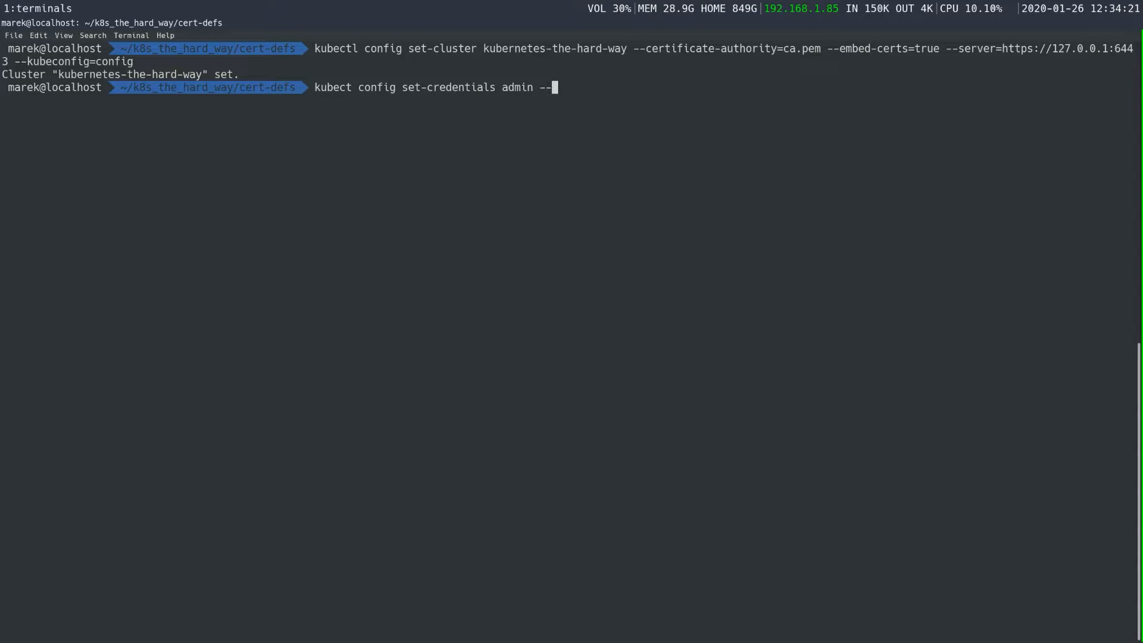
type("cli")
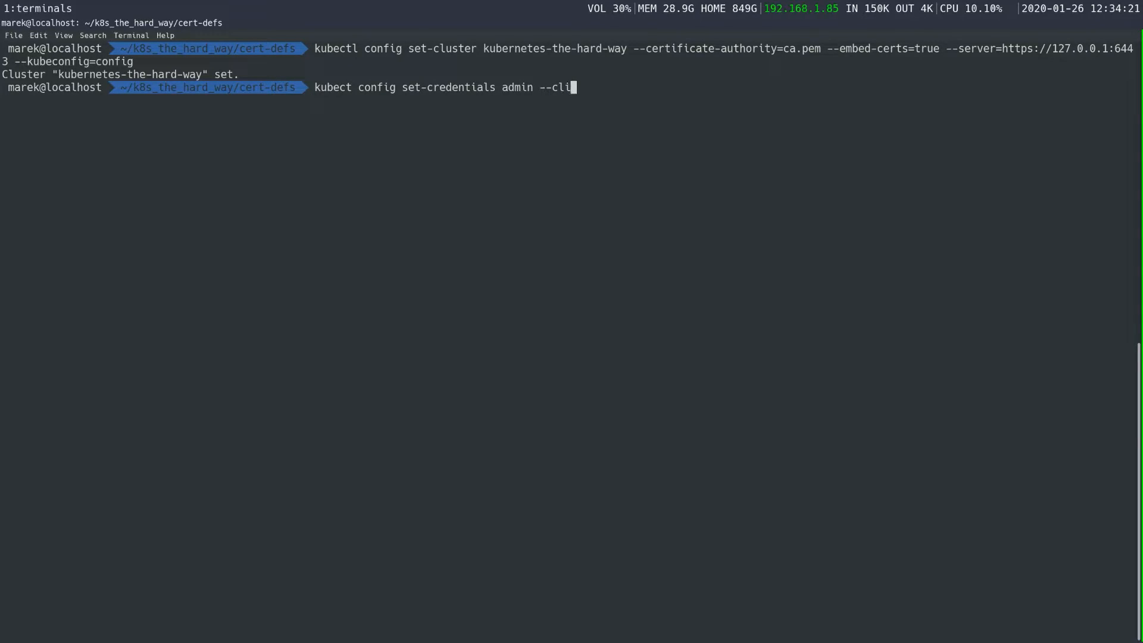
type("ent-cer")
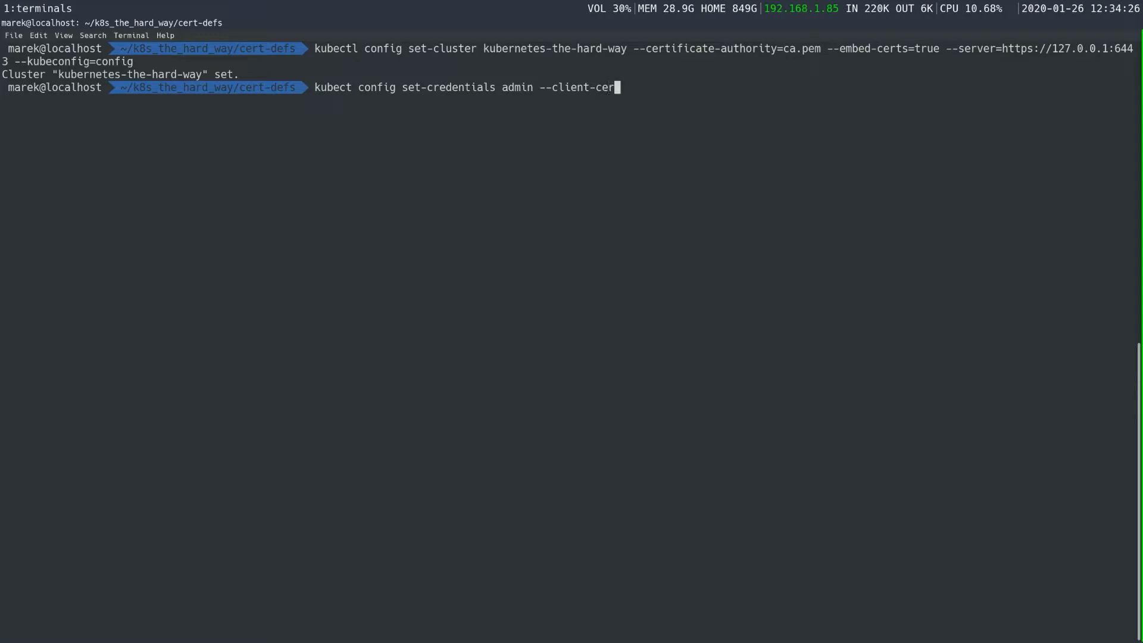
type("ificat")
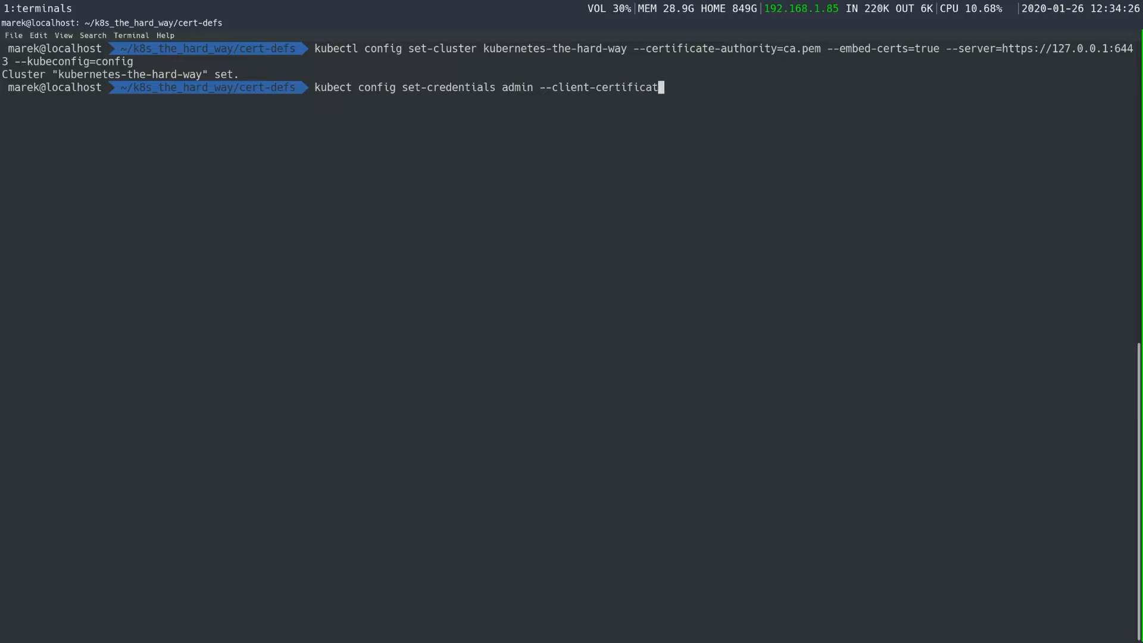
type("e=admin.")
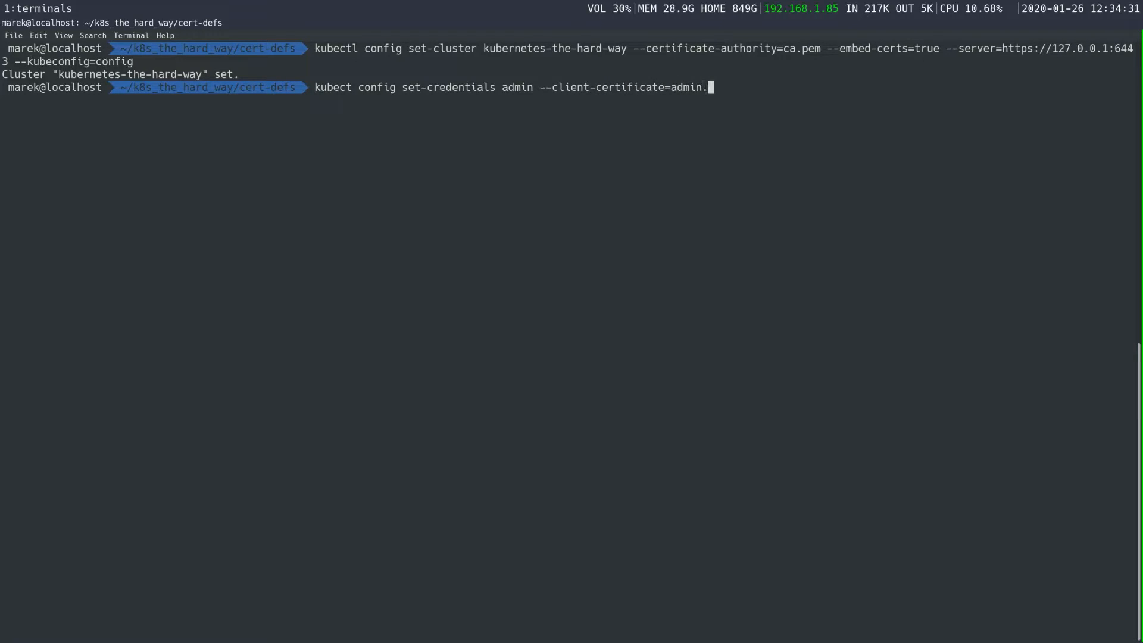
type("pem")
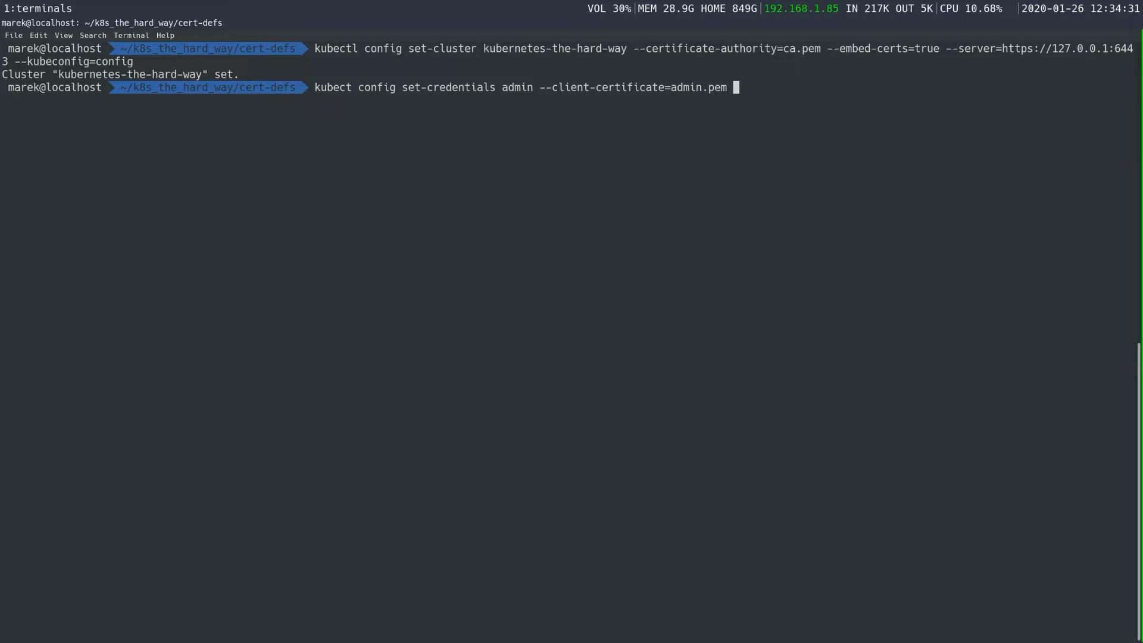
Step: Add --client-key=admin-key.pem, --embed-certs=true and --kubeconfig=config, then run the misspelled command
type("--")
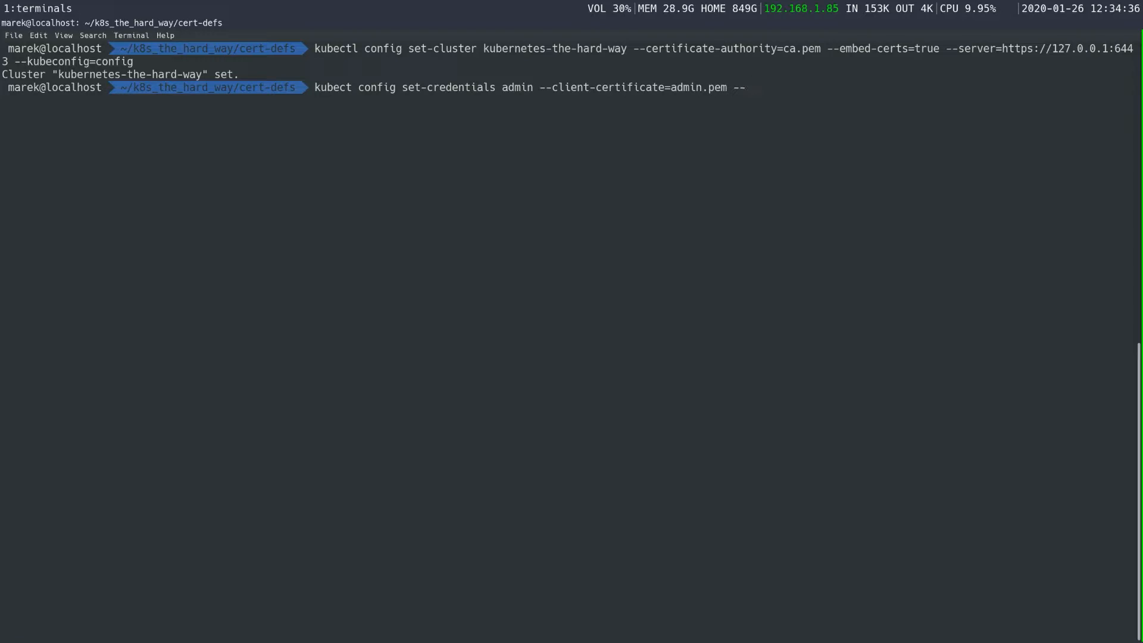
type("cli")
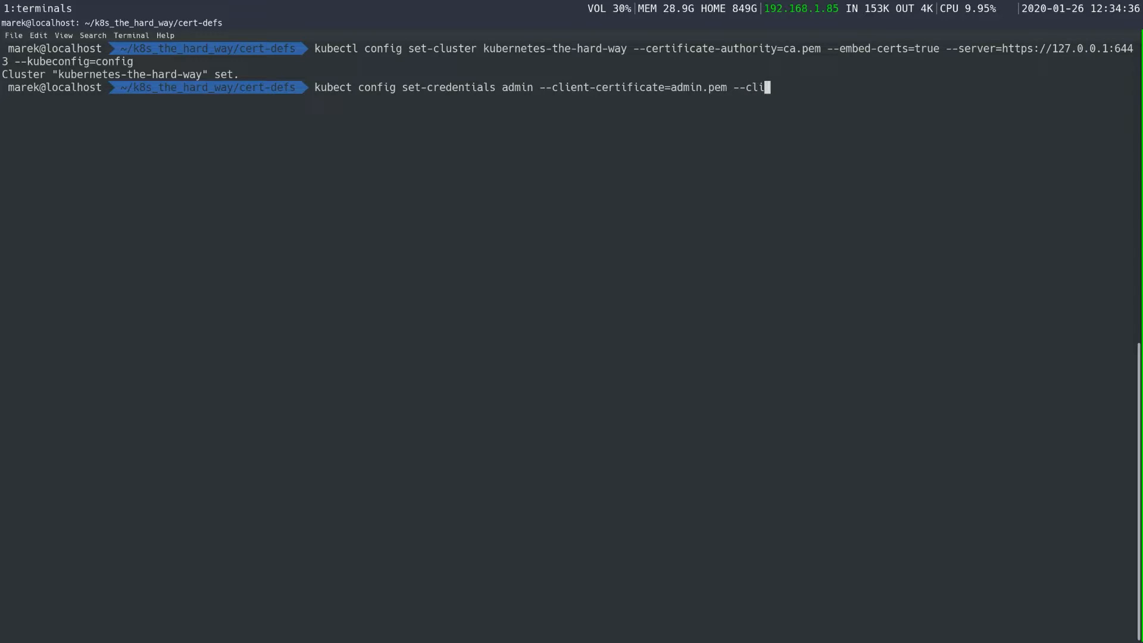
type("ent-key")
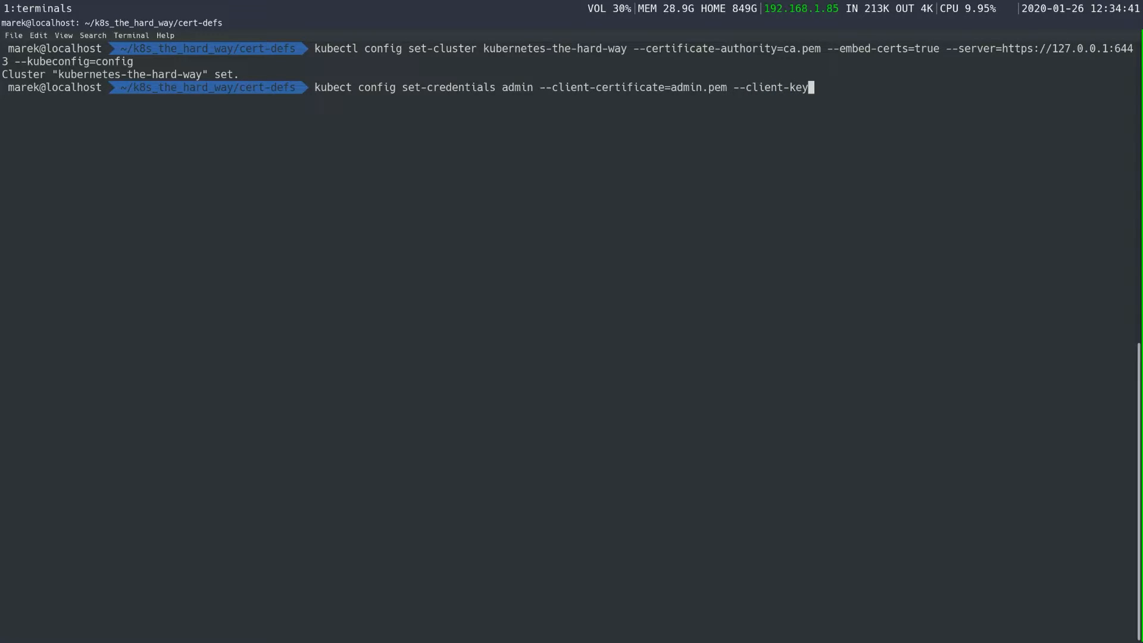
type("=")
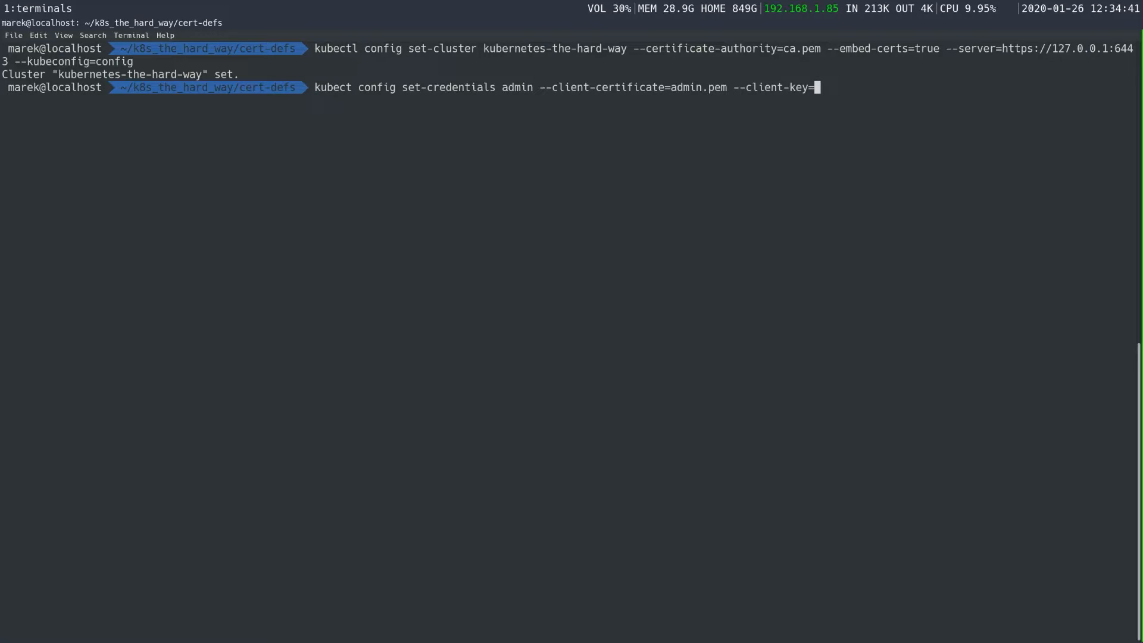
type("admi")
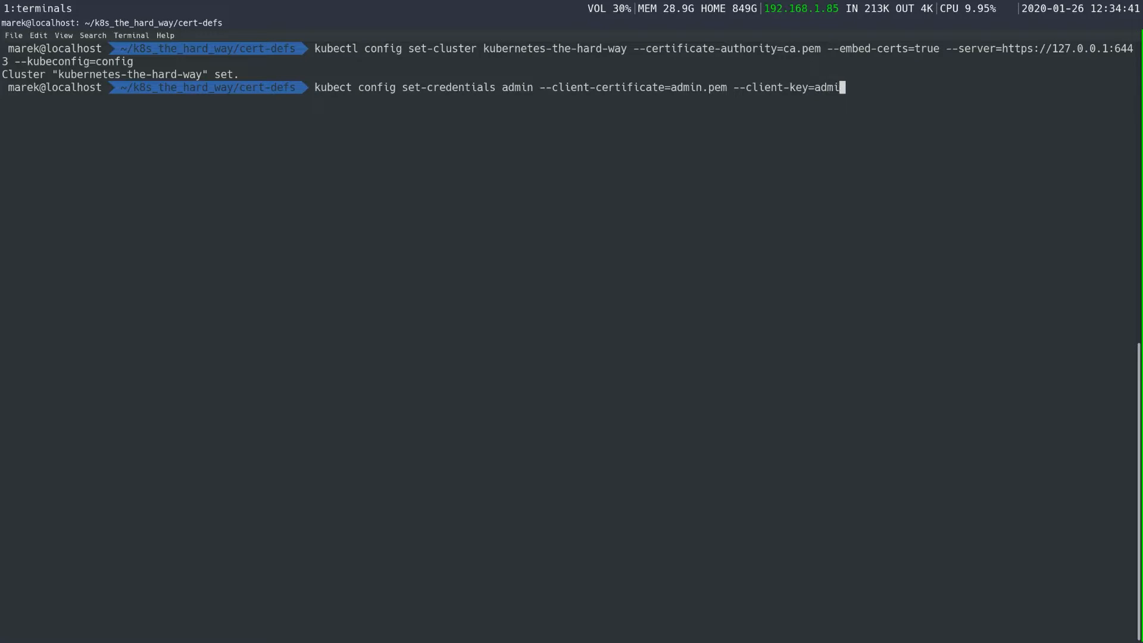
type("n-key.pe")
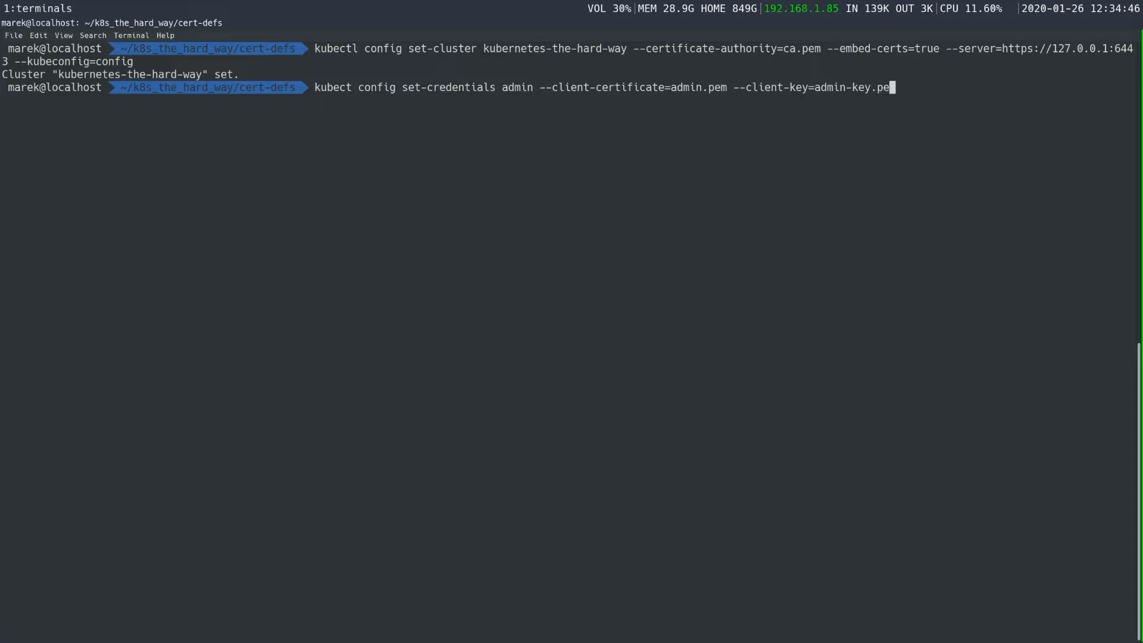
type("m")
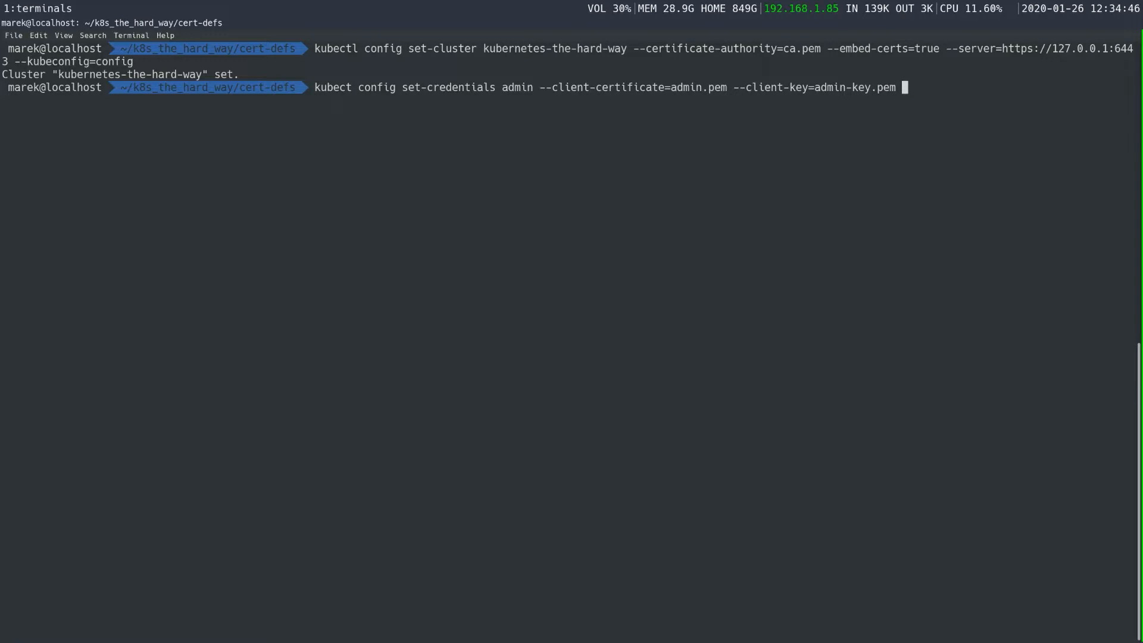
type("--")
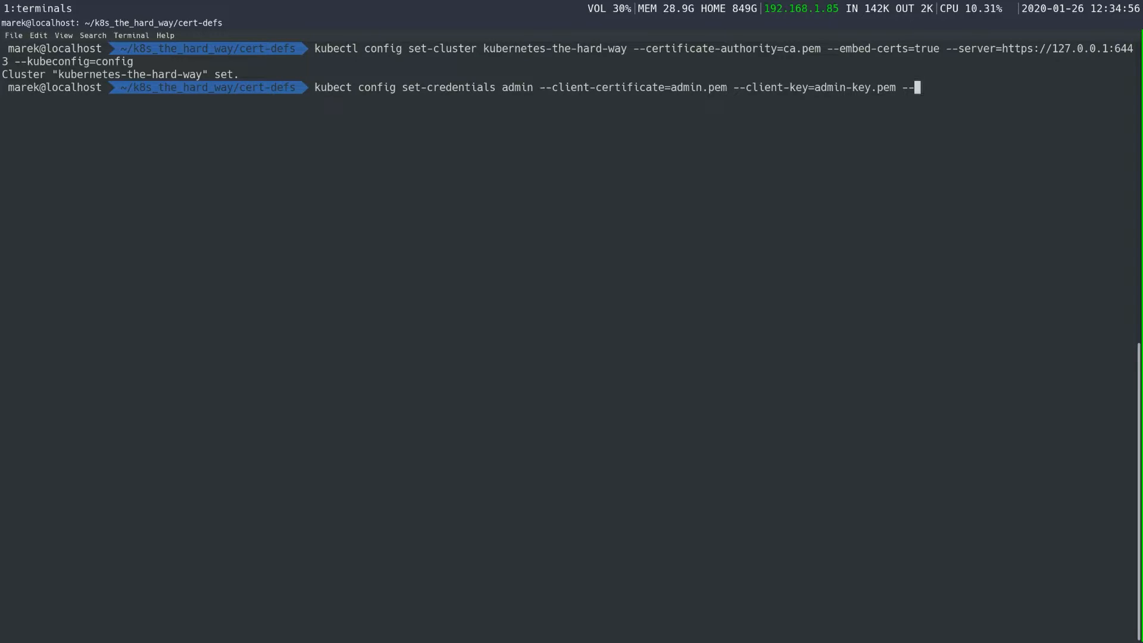
type("embed")
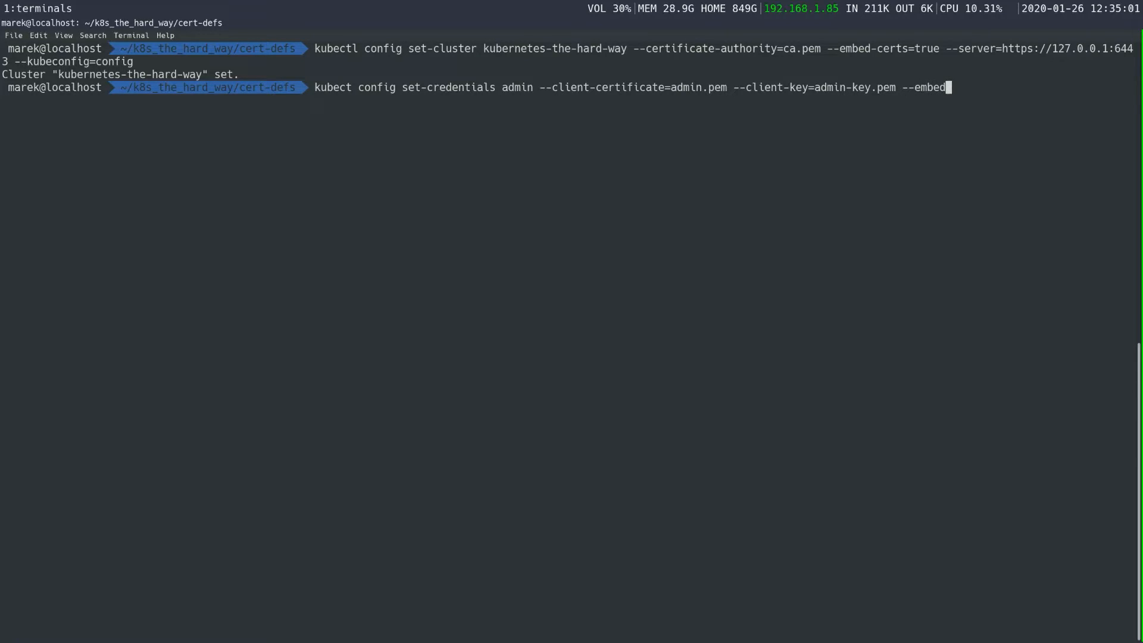
type("-certs=t")
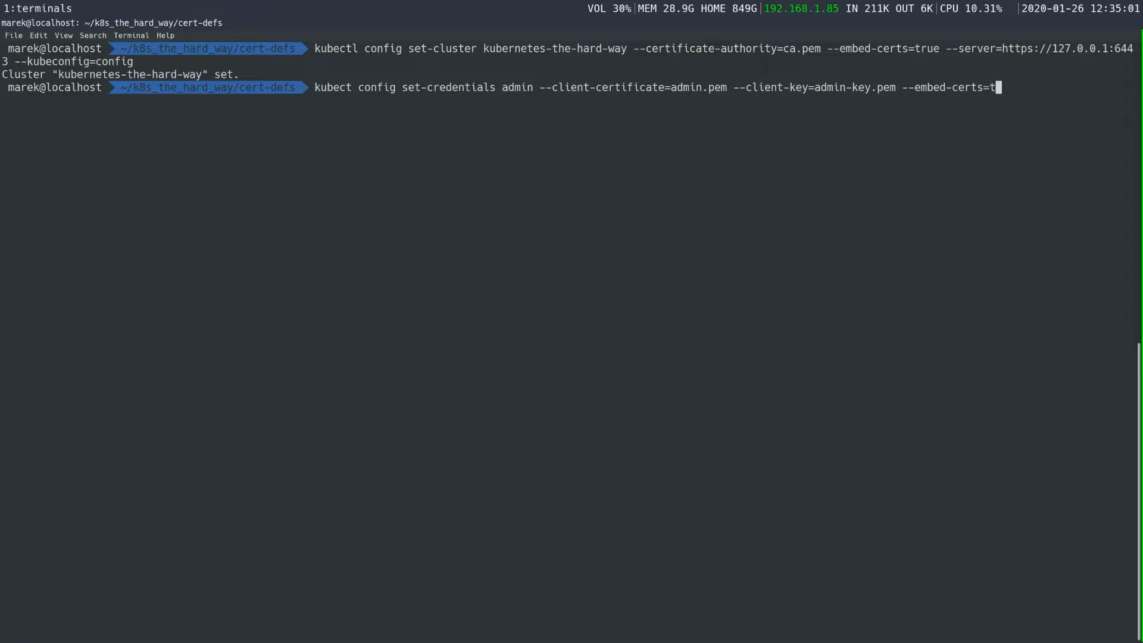
type("rue")
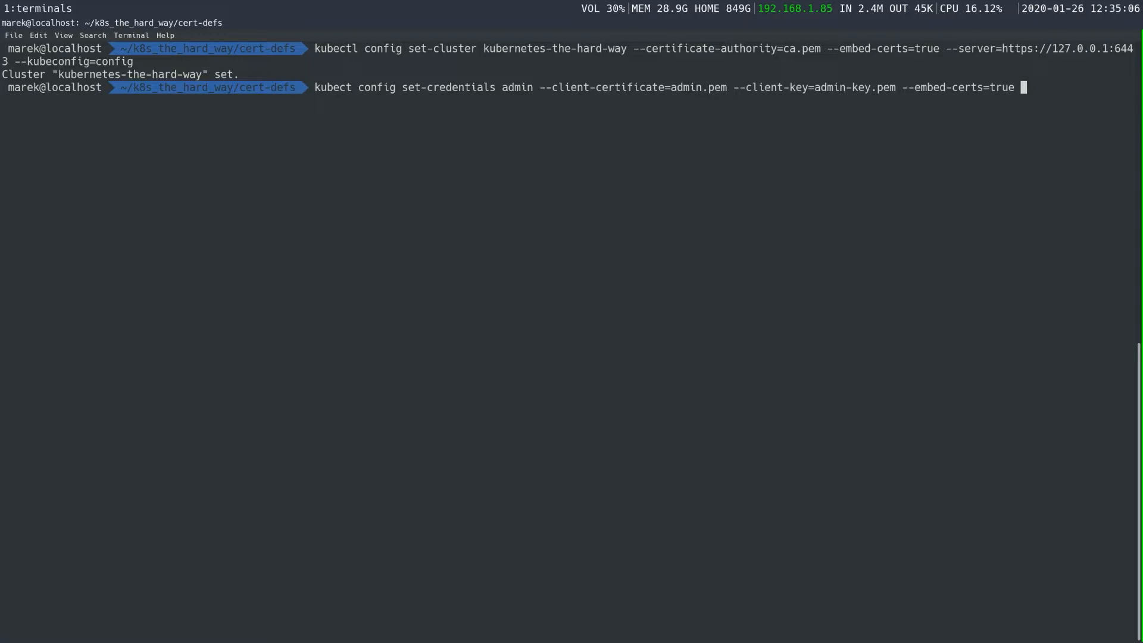
type("--")
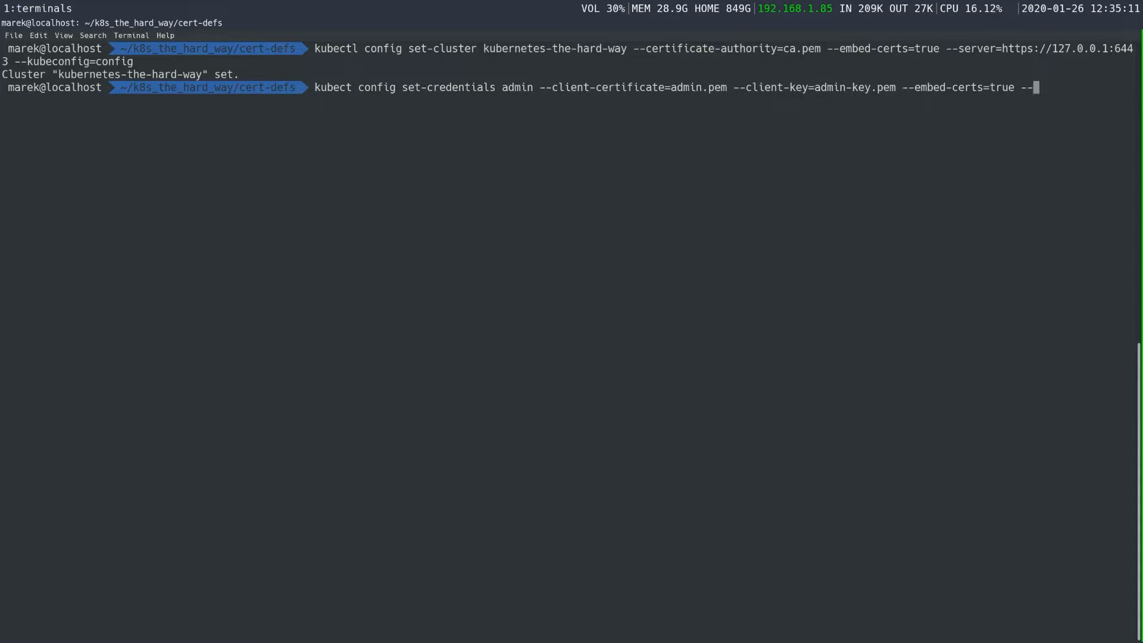
type("--kubeconfig=config")
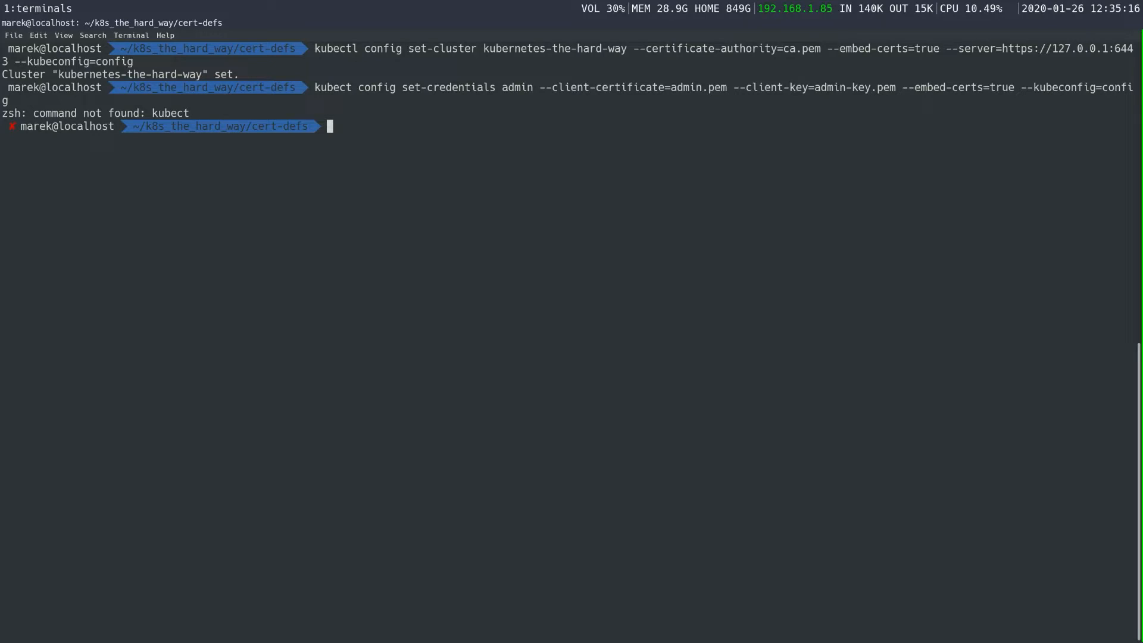
Step: Rerun set-credentials with 'kubectl' spelled correctly, then print the config file
key("Up")
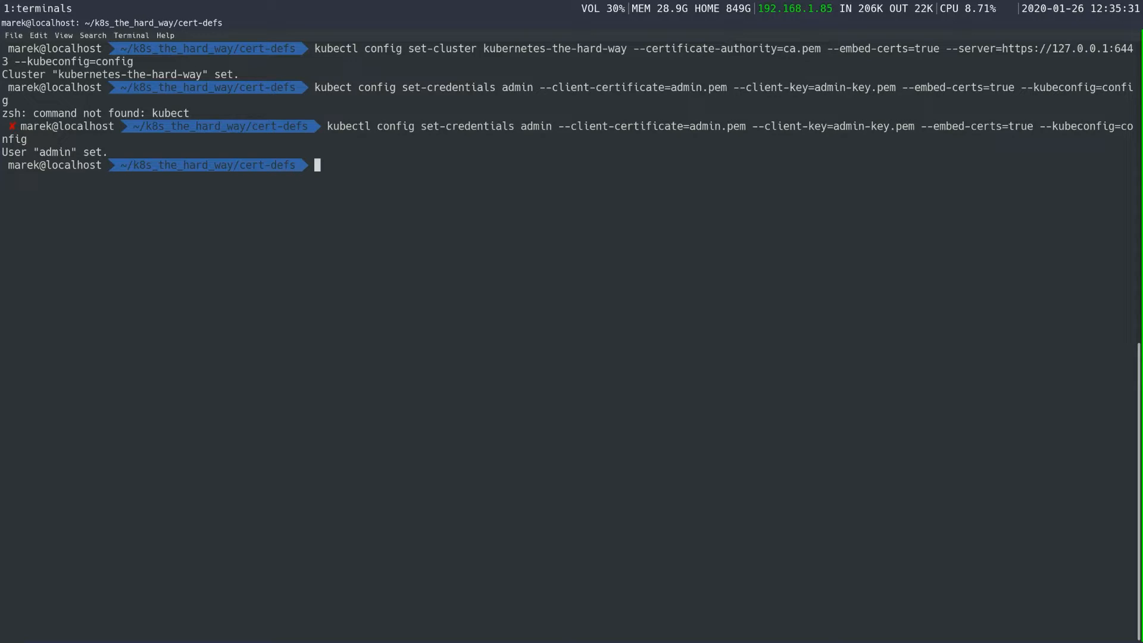
type("cat con")
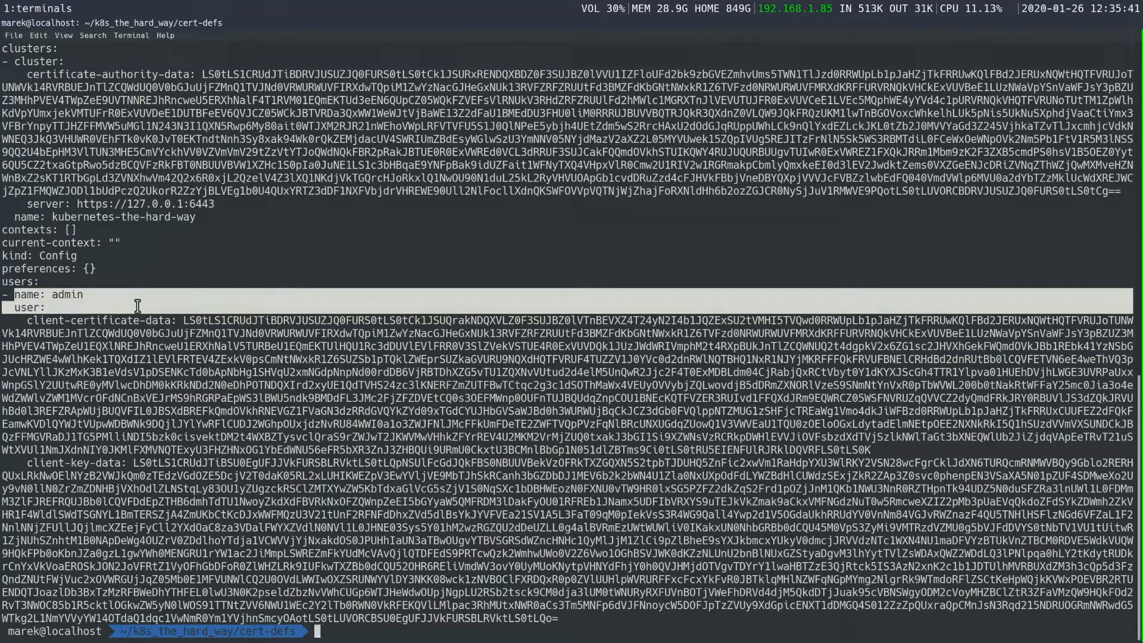
key("Return")
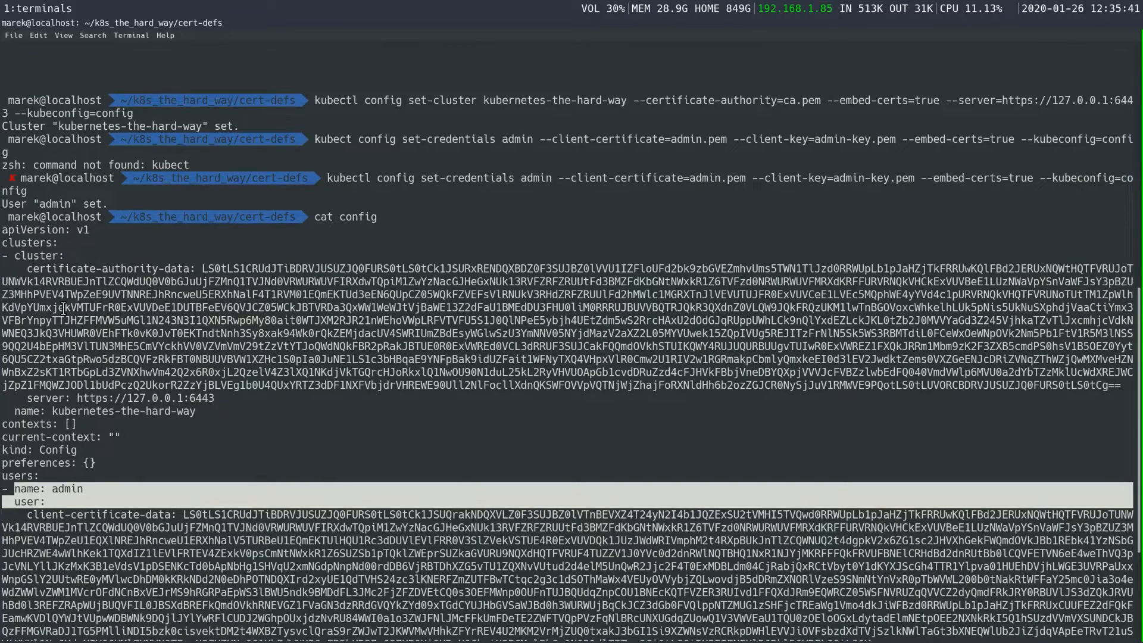
left_click_drag(8, 256, 270, 341)
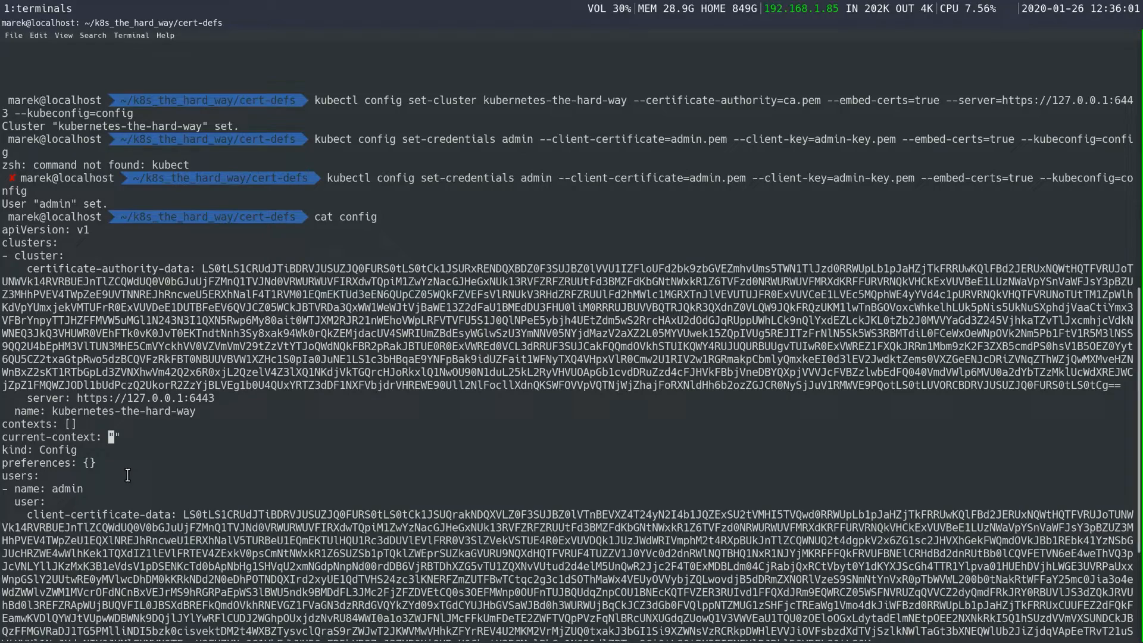
scroll("down", 3)
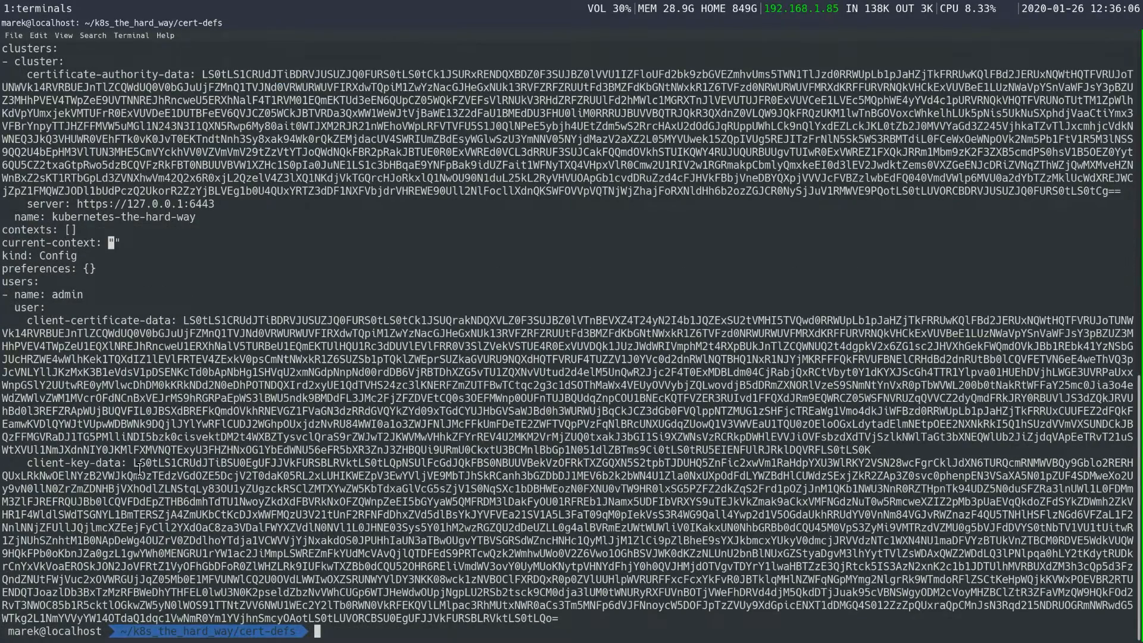
Step: Type a set-context command for 'default' with --cluster=kubernetes-the-hard-way
type("k")
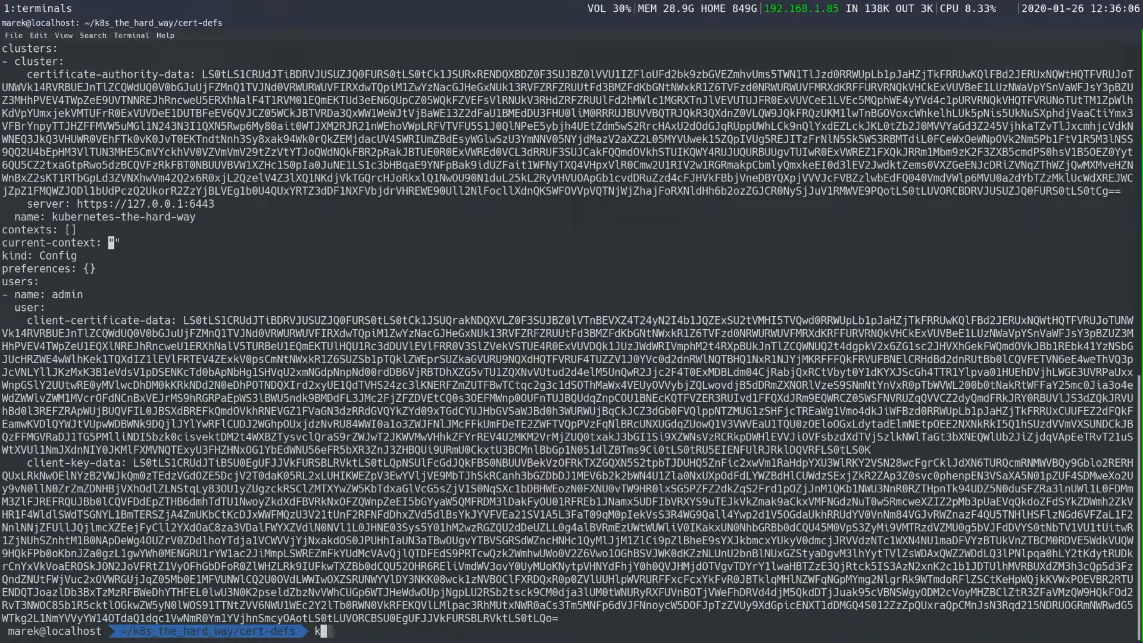
type("ubectl")
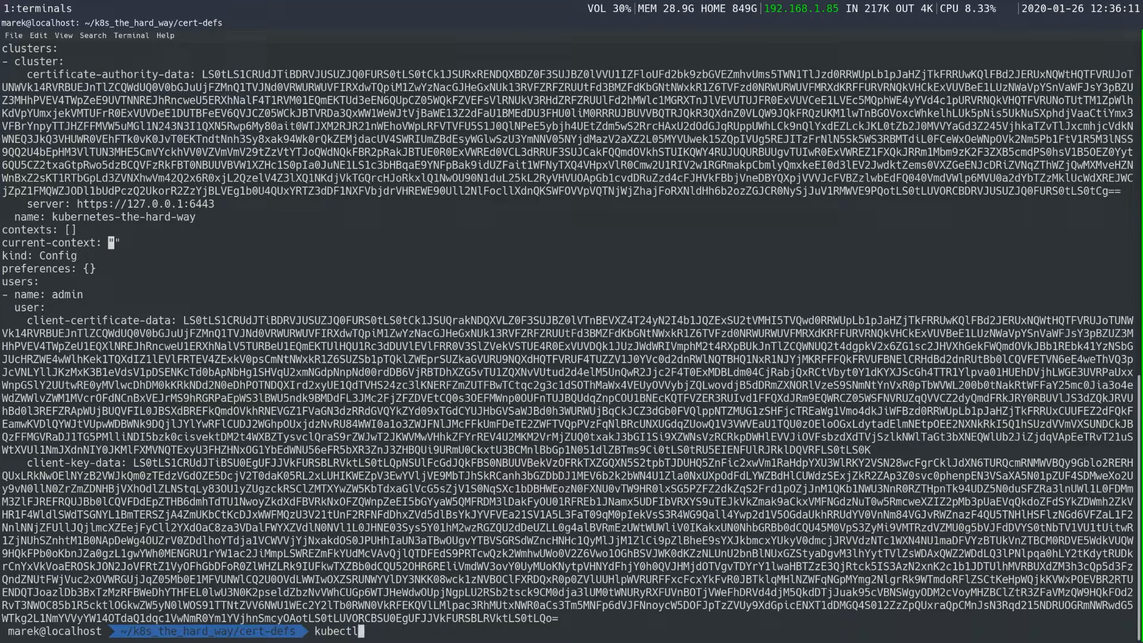
type("config set-contex")
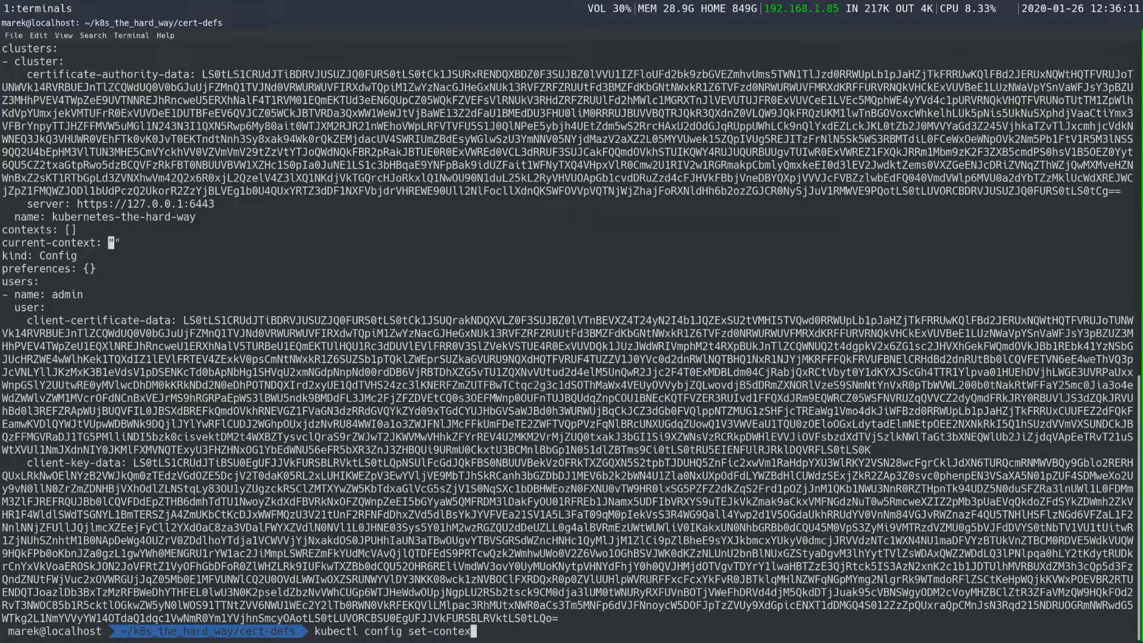
type("default")
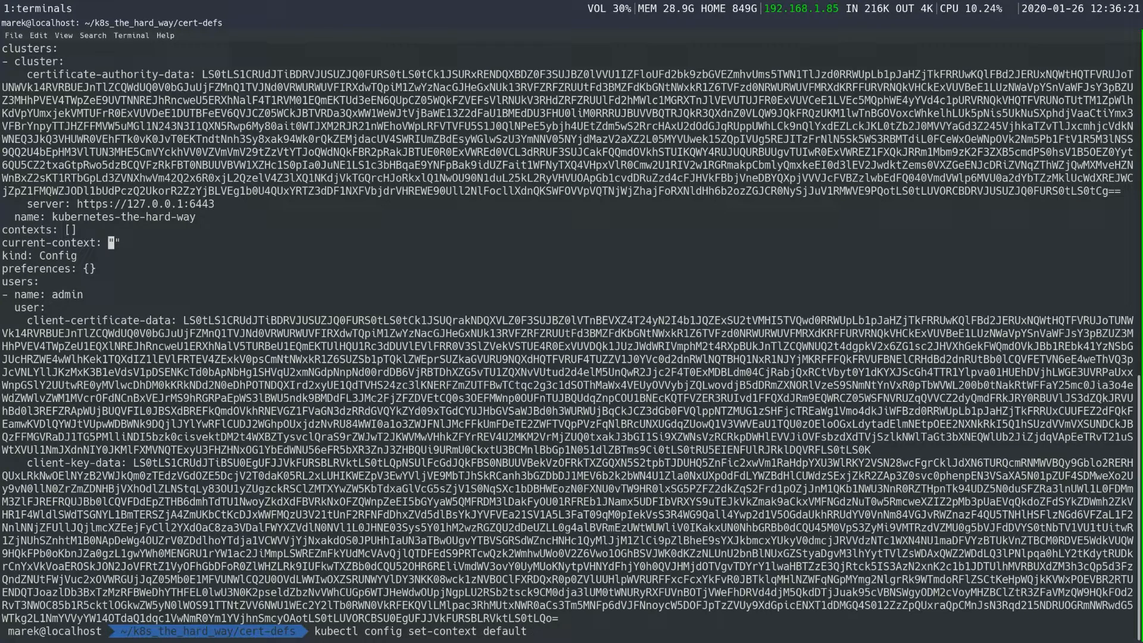
type("-")
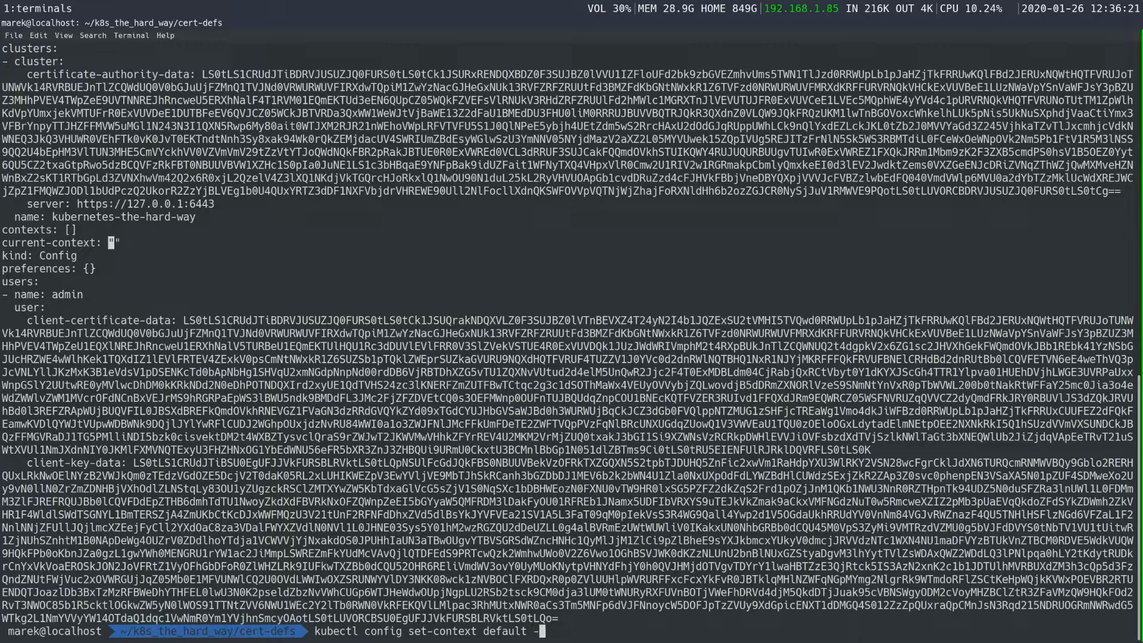
type("-cluster")
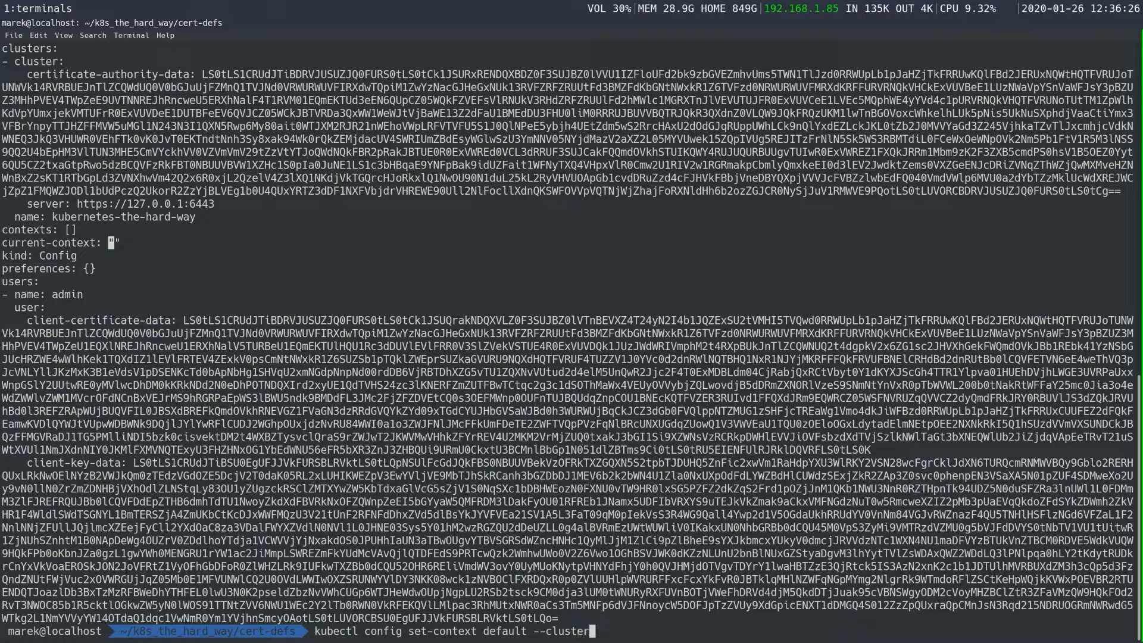
type("=")
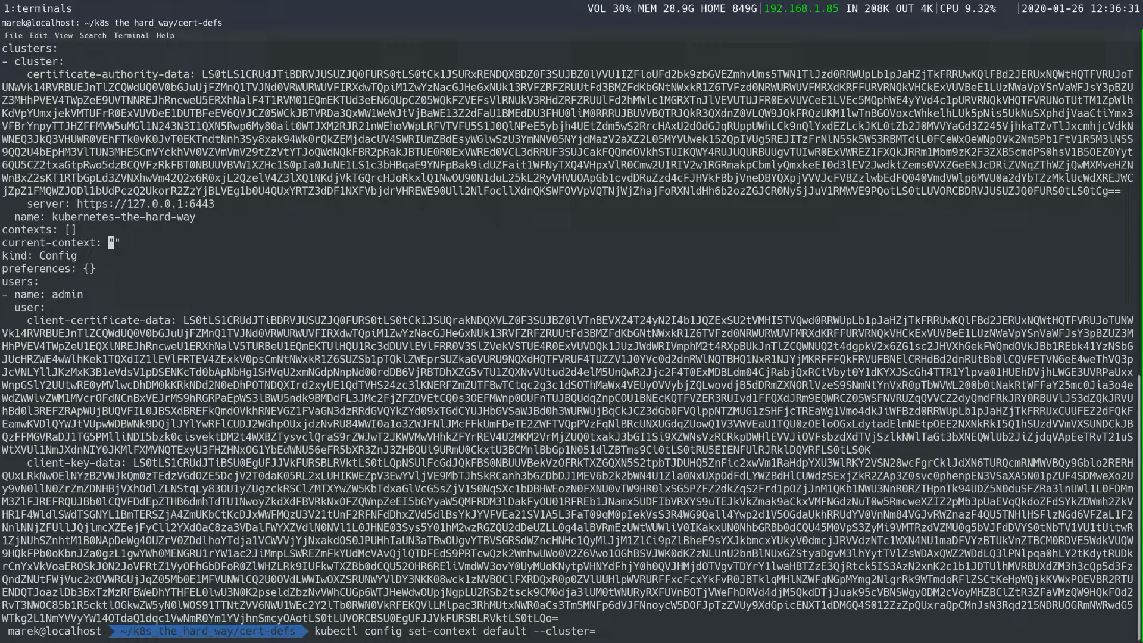
type("kubernetes-t")
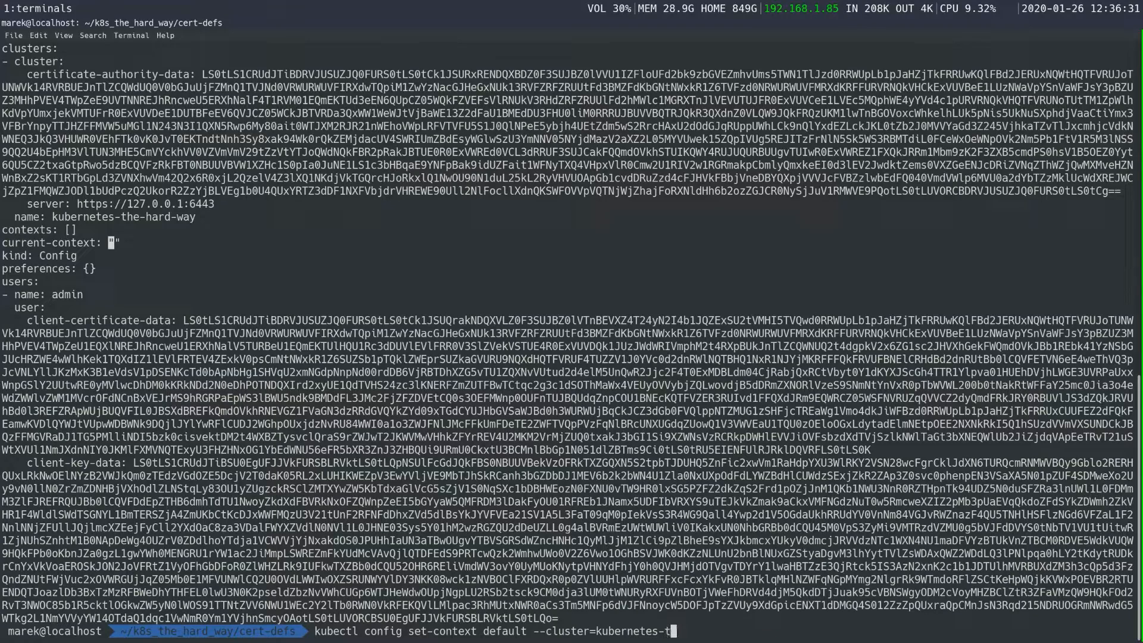
type("he-hard-w")
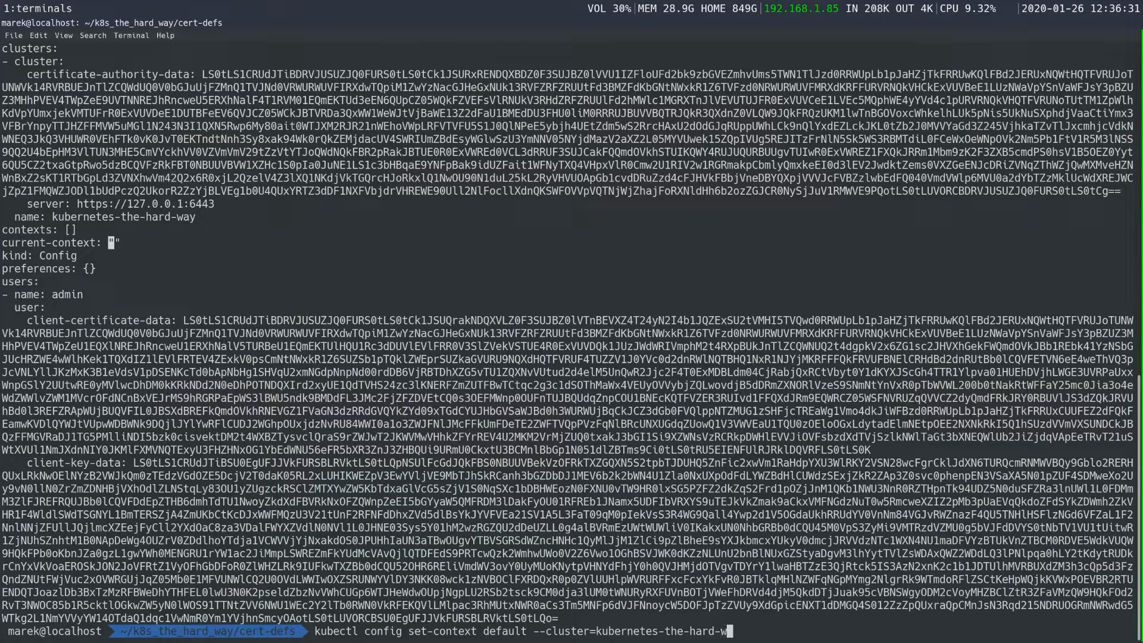
type("ay")
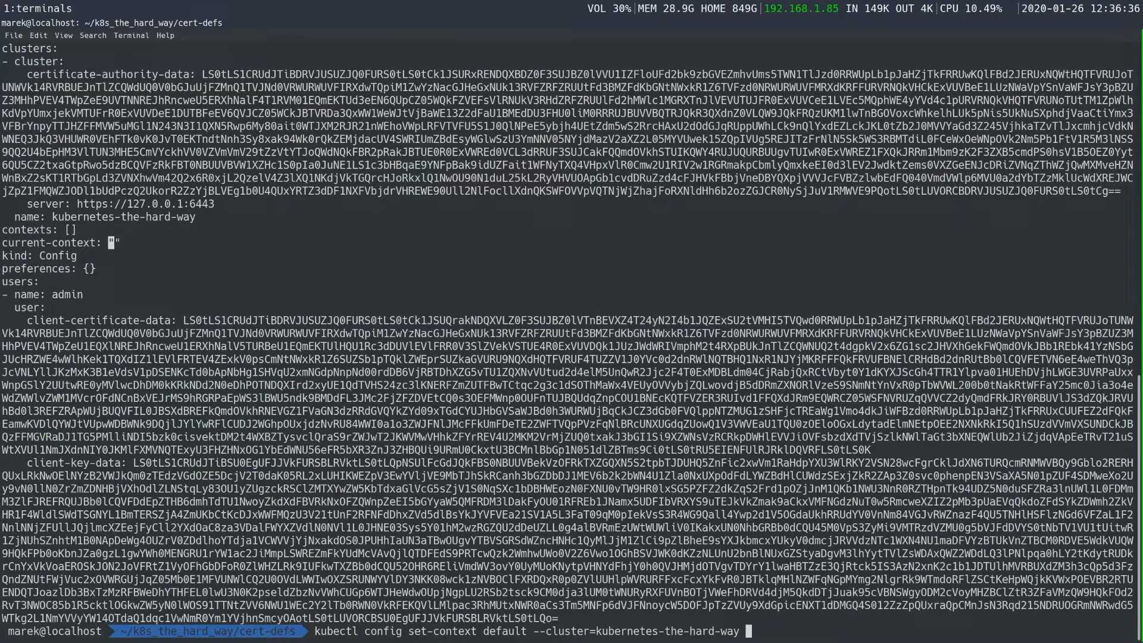
Step: Add --user=admin and begin the --kubeconfig option
type("--")
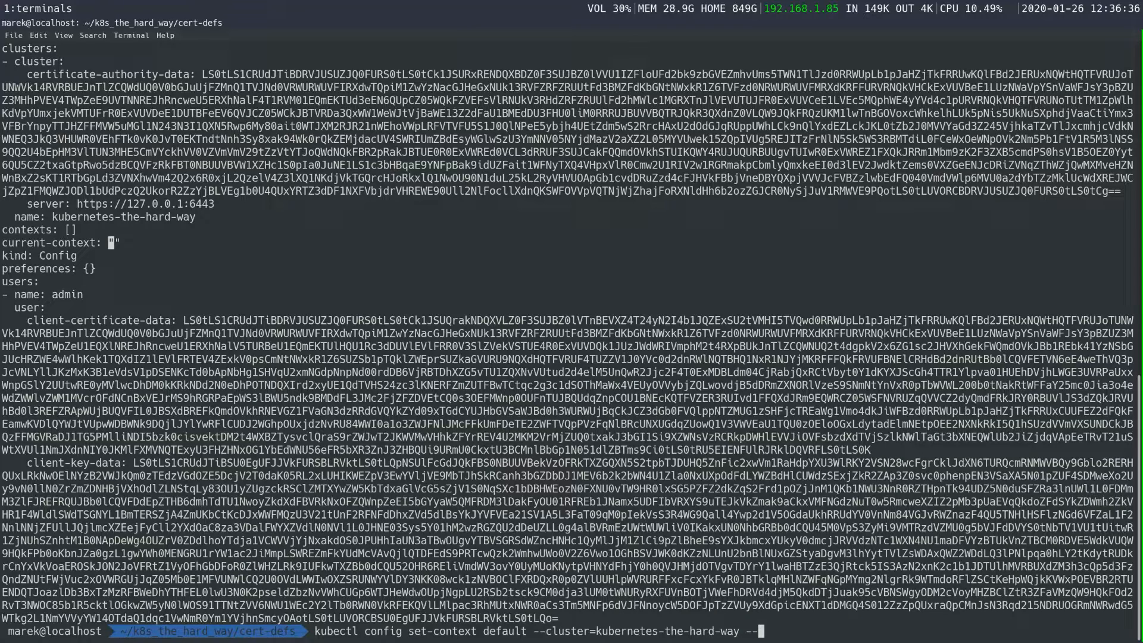
type("user")
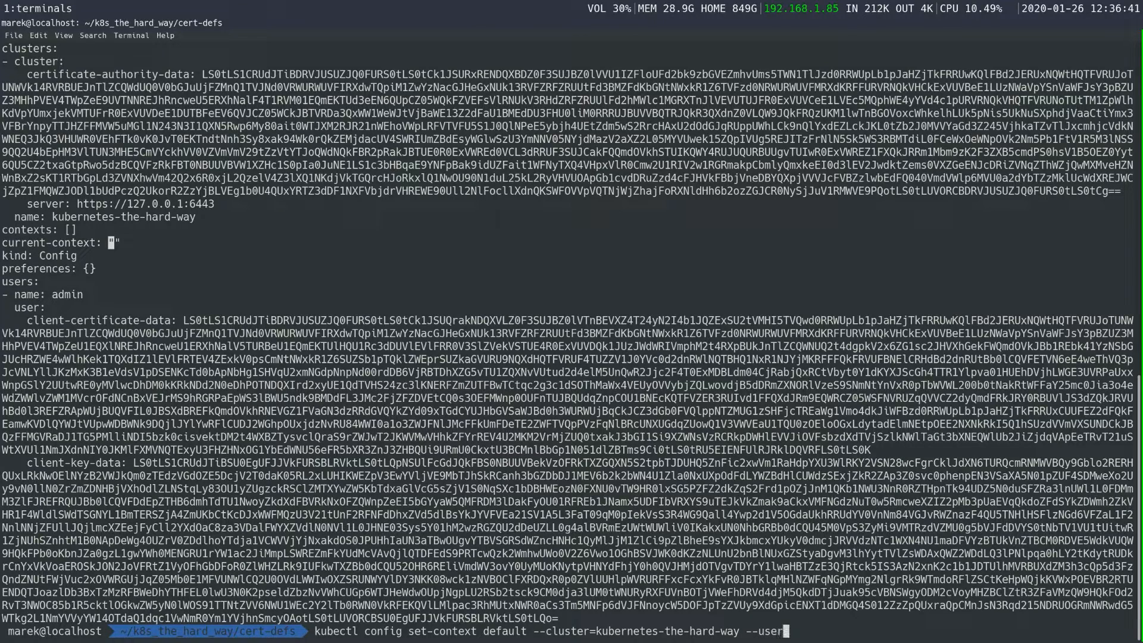
type("ad")
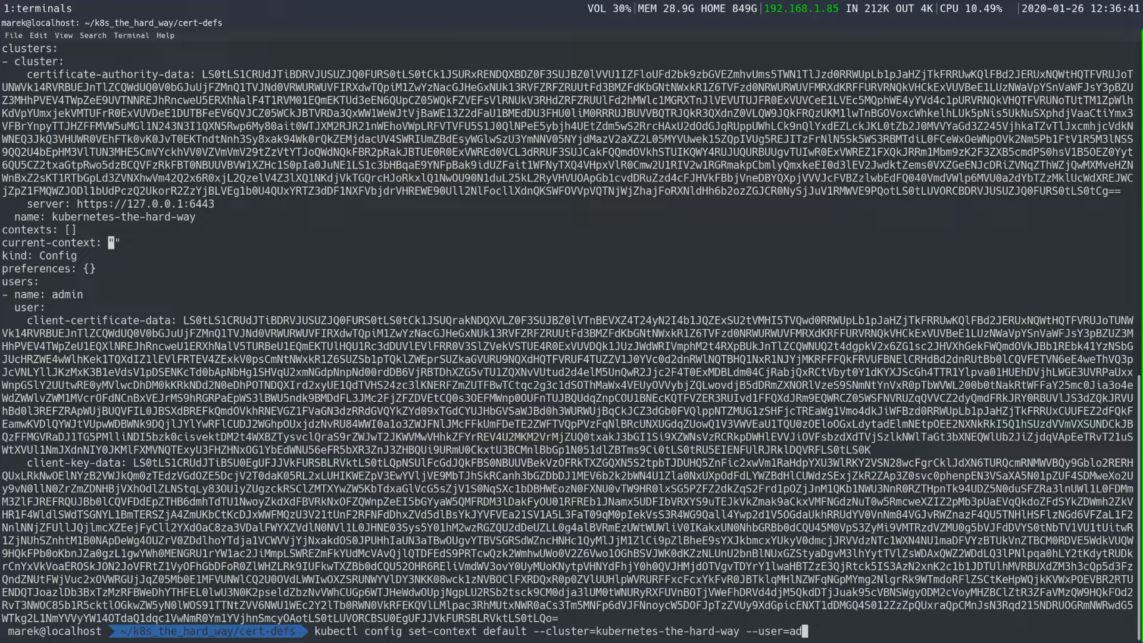
type("min")
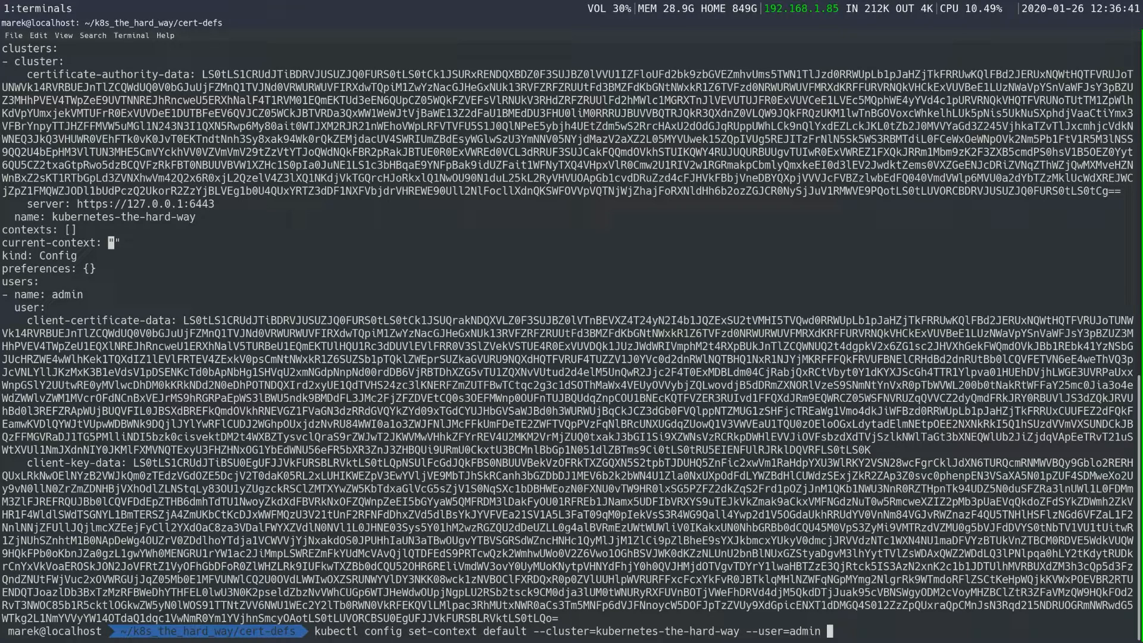
type("--kubeconfig")
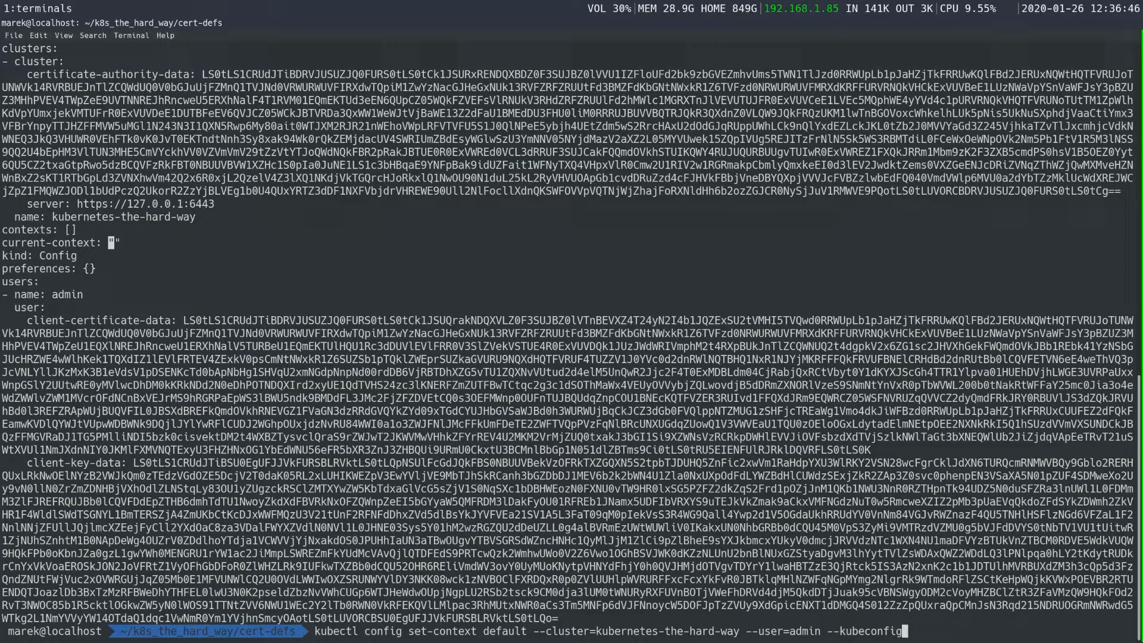
type("config")
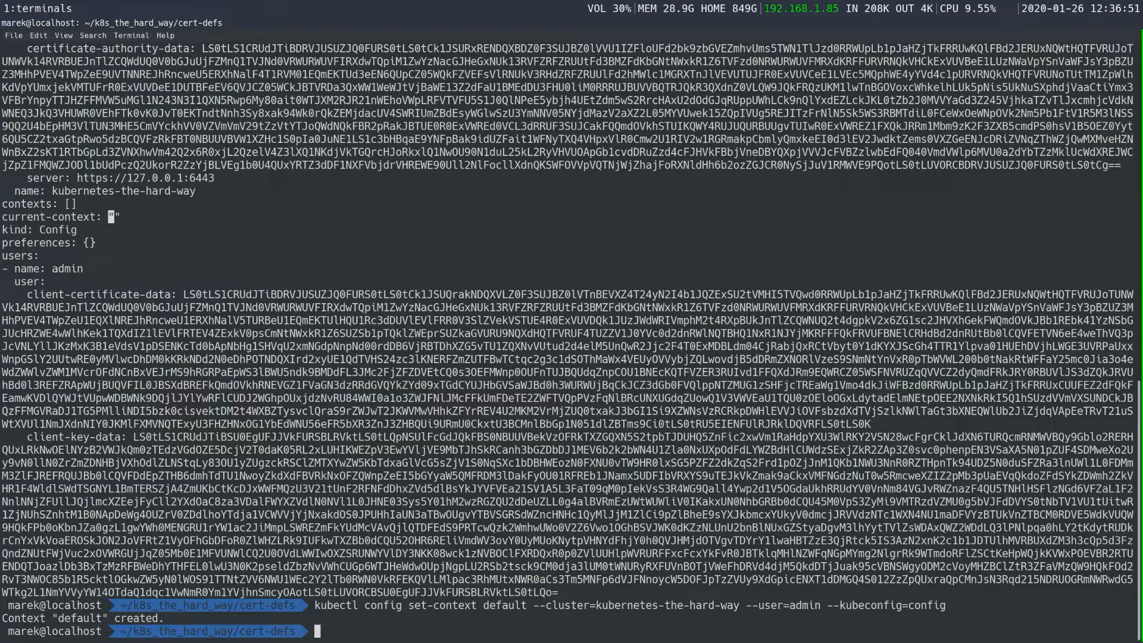
Step: Print the config file and highlight the cluster name in the new default context
type("cat co")
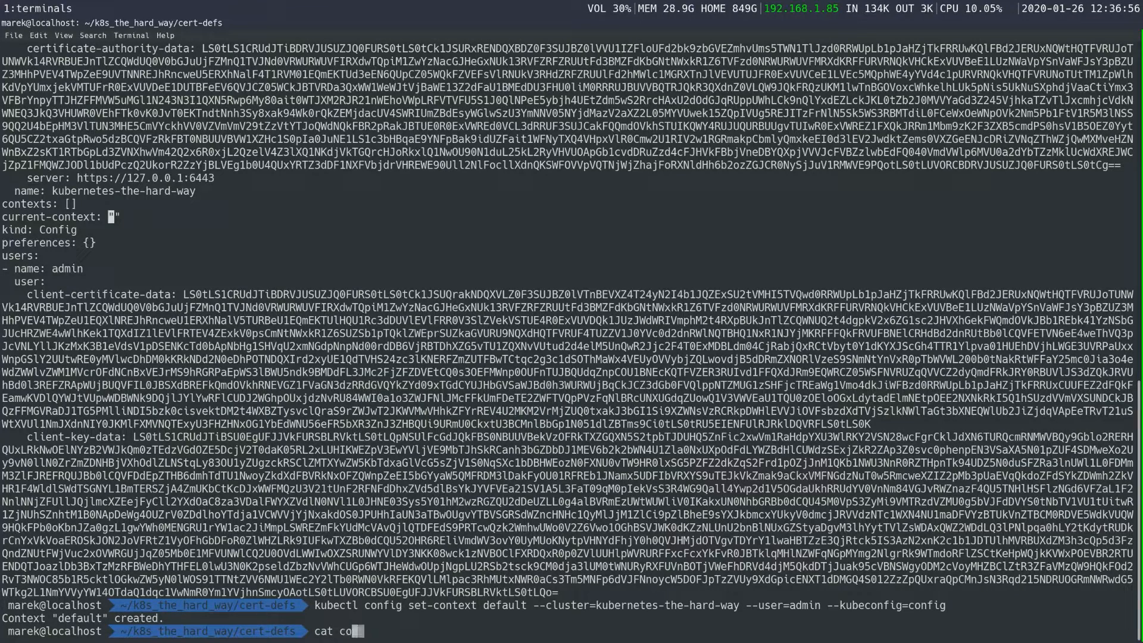
type("nfig")
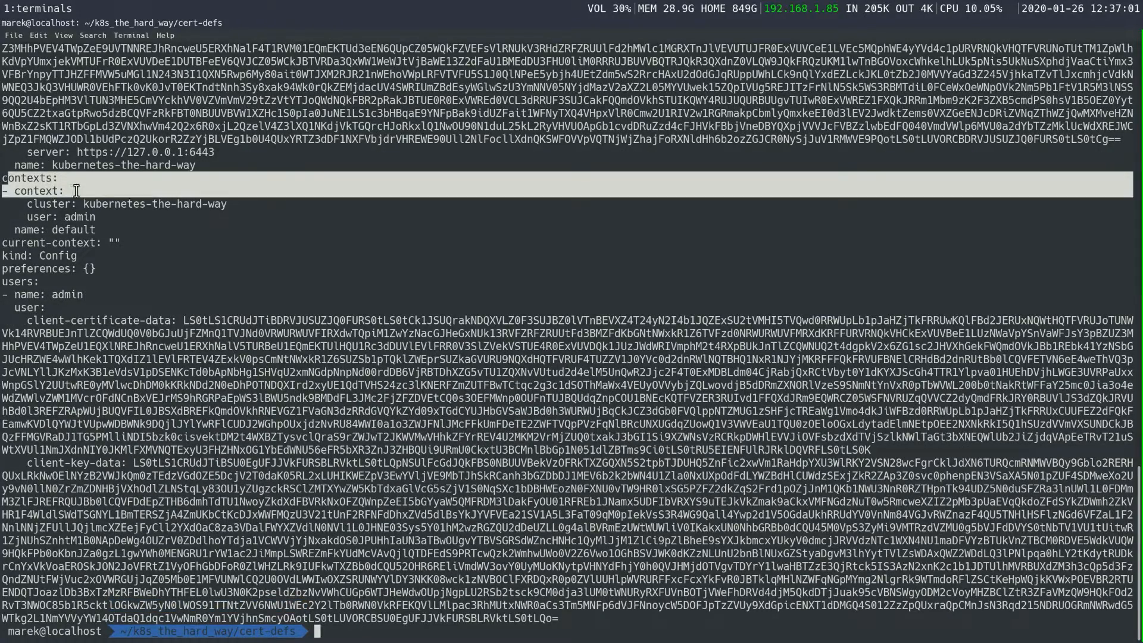
double_click(153, 204)
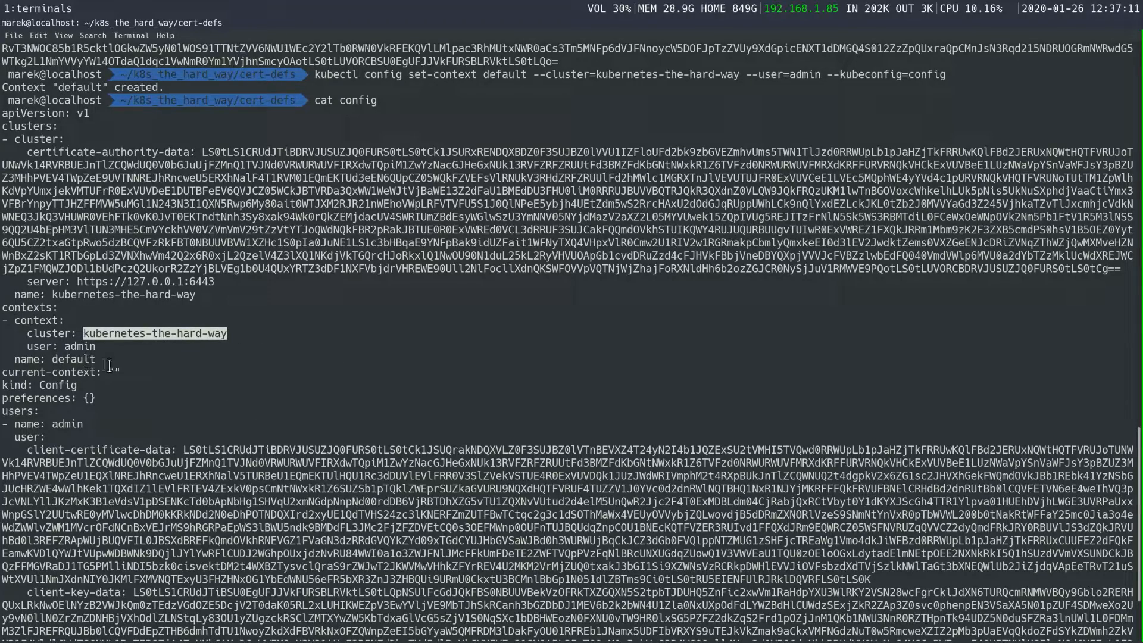
scroll("down", 3)
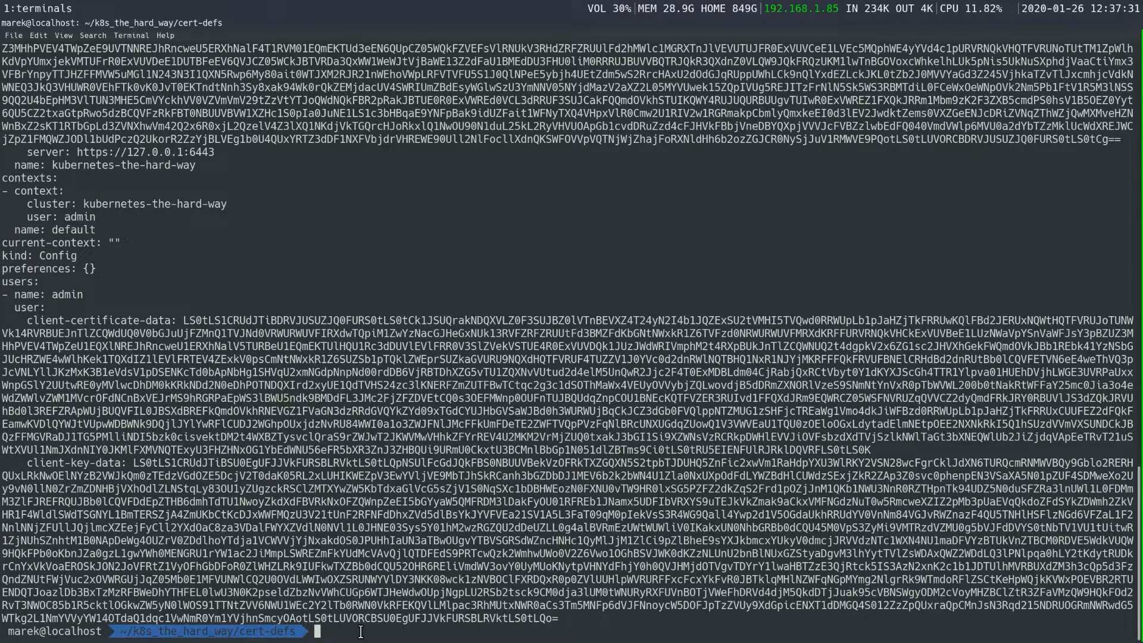
Step: Run use-context default with --kubeconfig=config, then discard a typed ~/.kube/config path
type("kube")
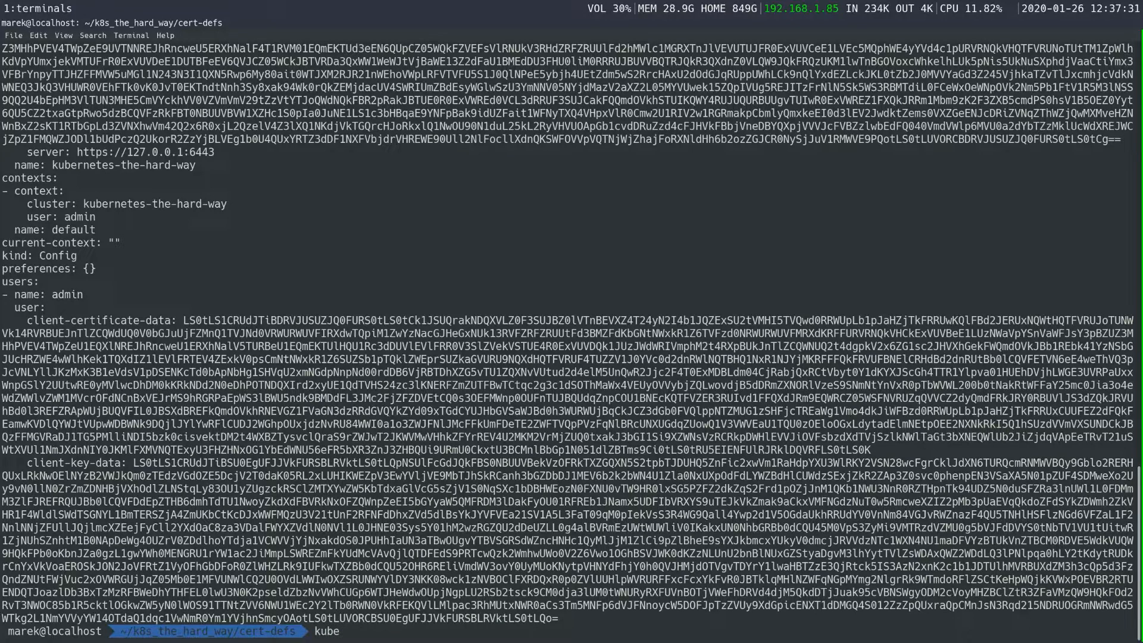
type("ctl")
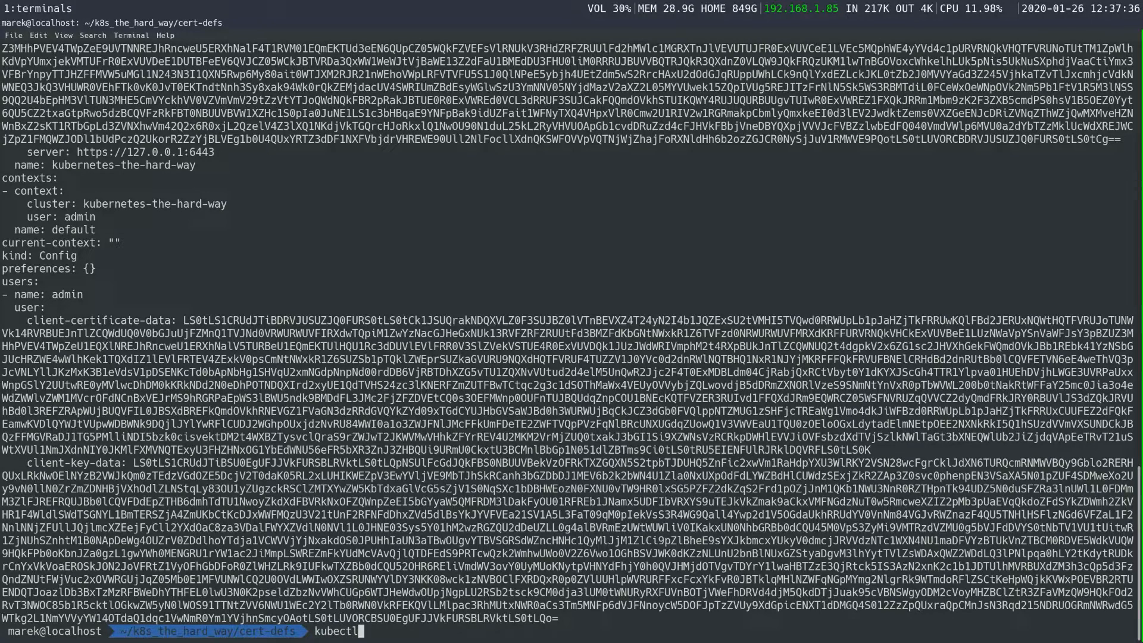
type("config")
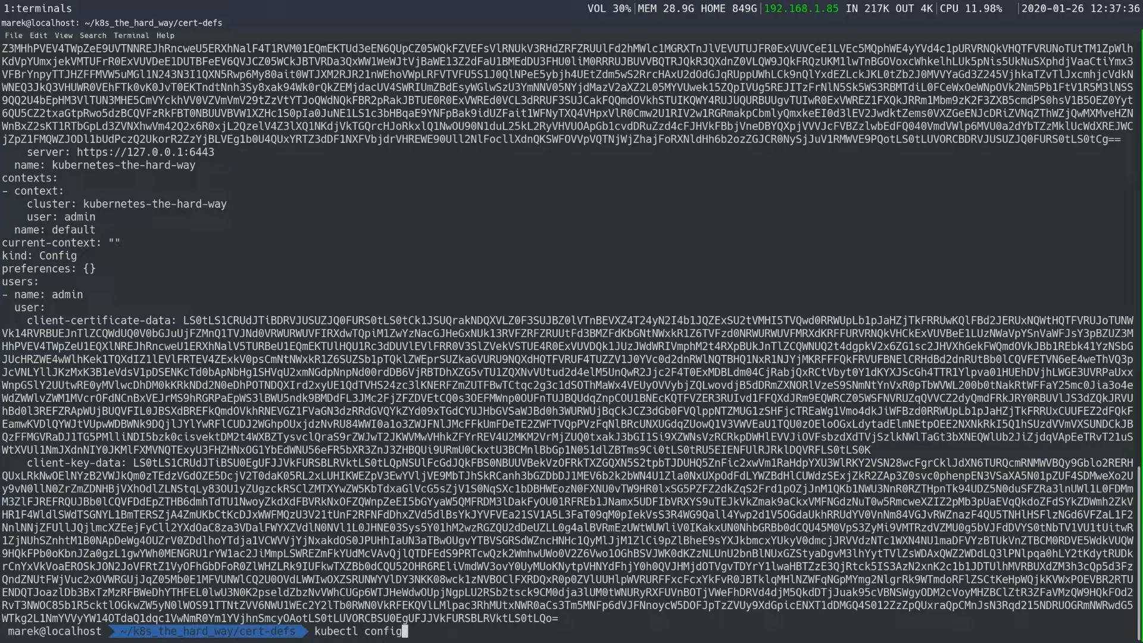
type("use-context defa")
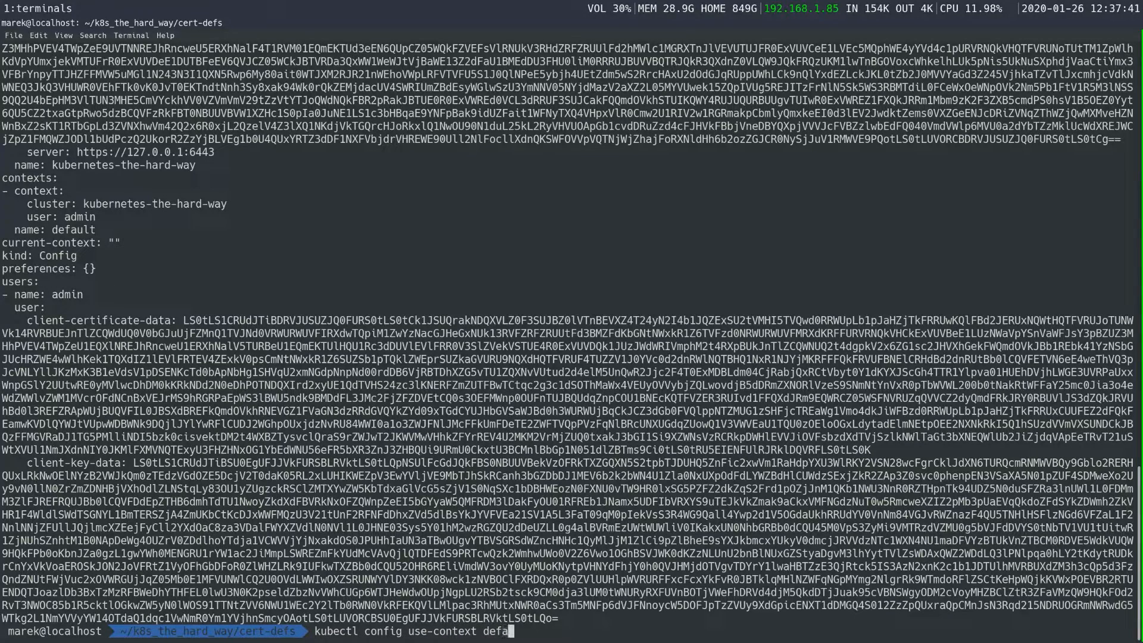
type("ult")
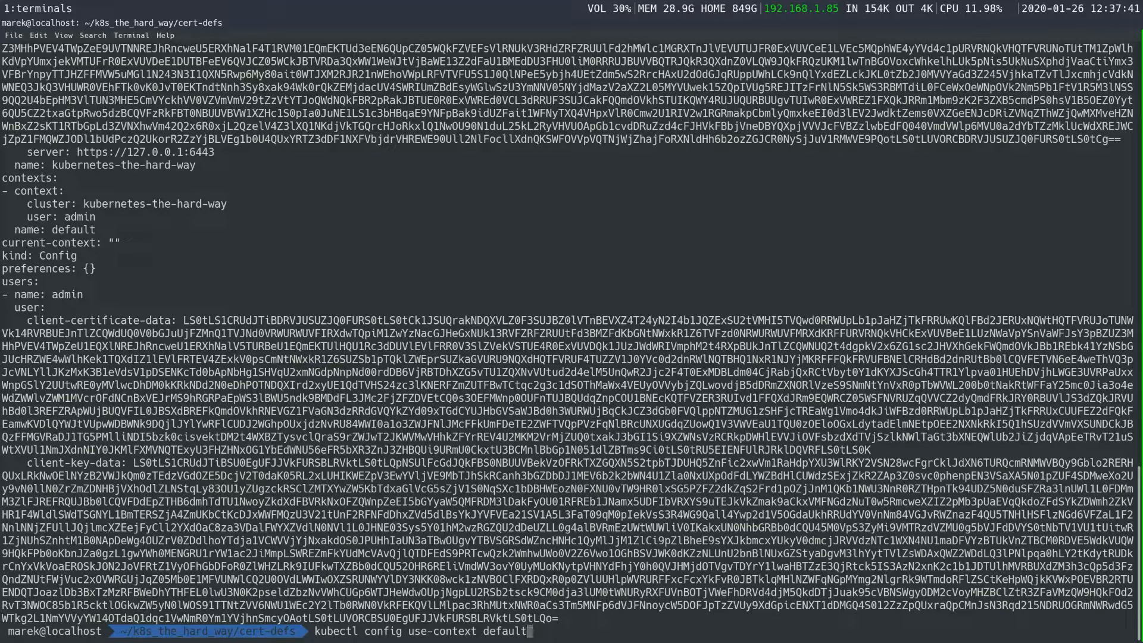
type("--")
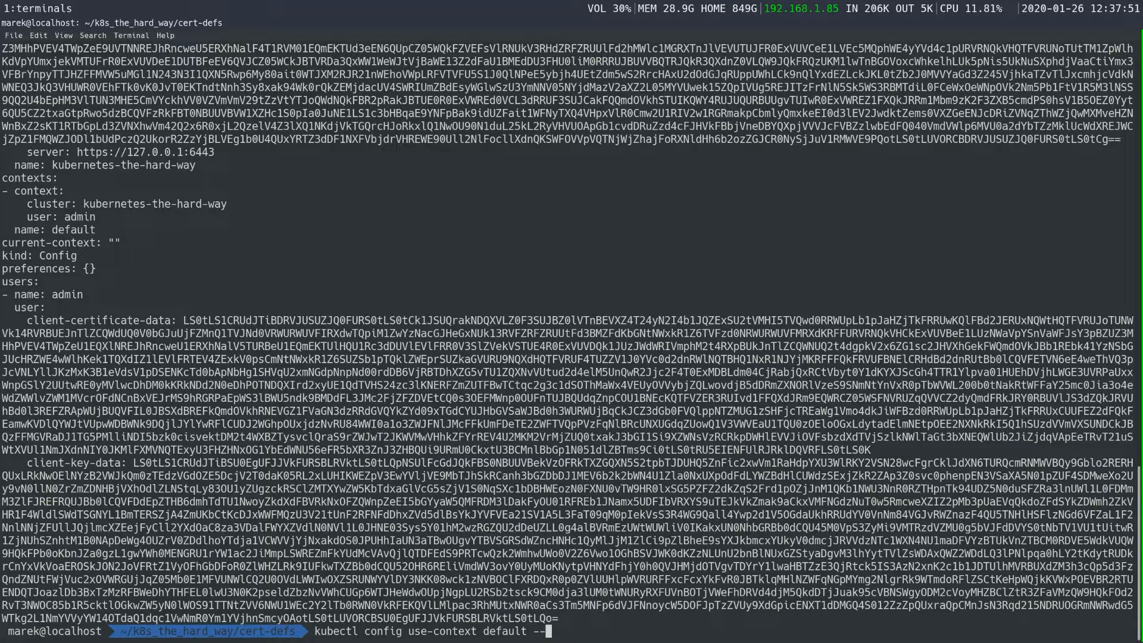
type("k")
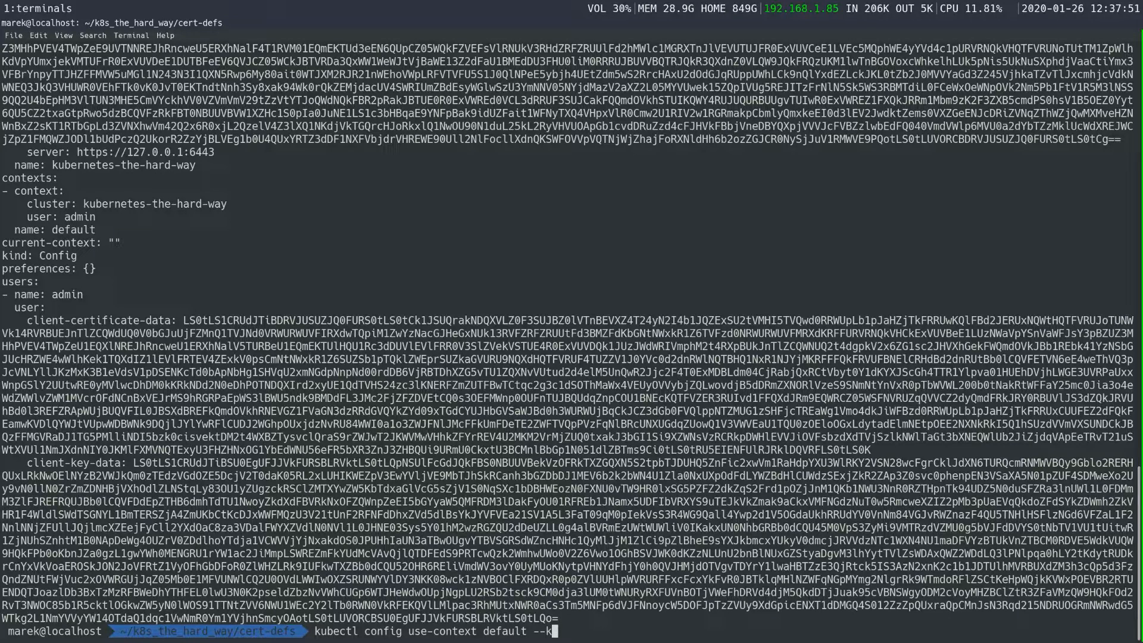
type("ubecon")
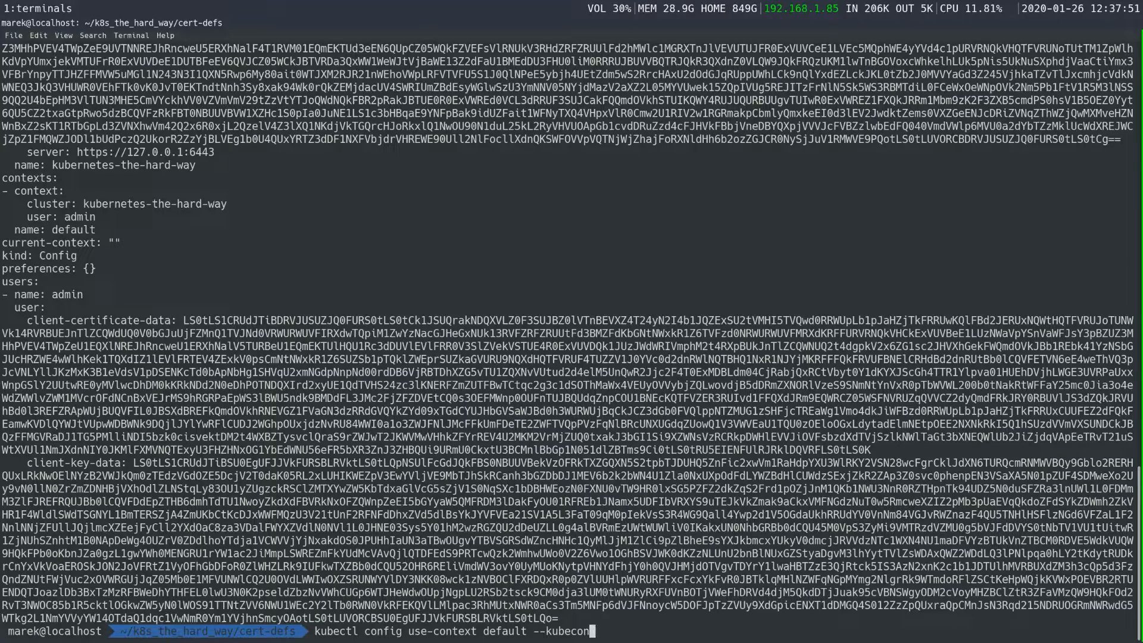
type("fig=config")
type("~/")
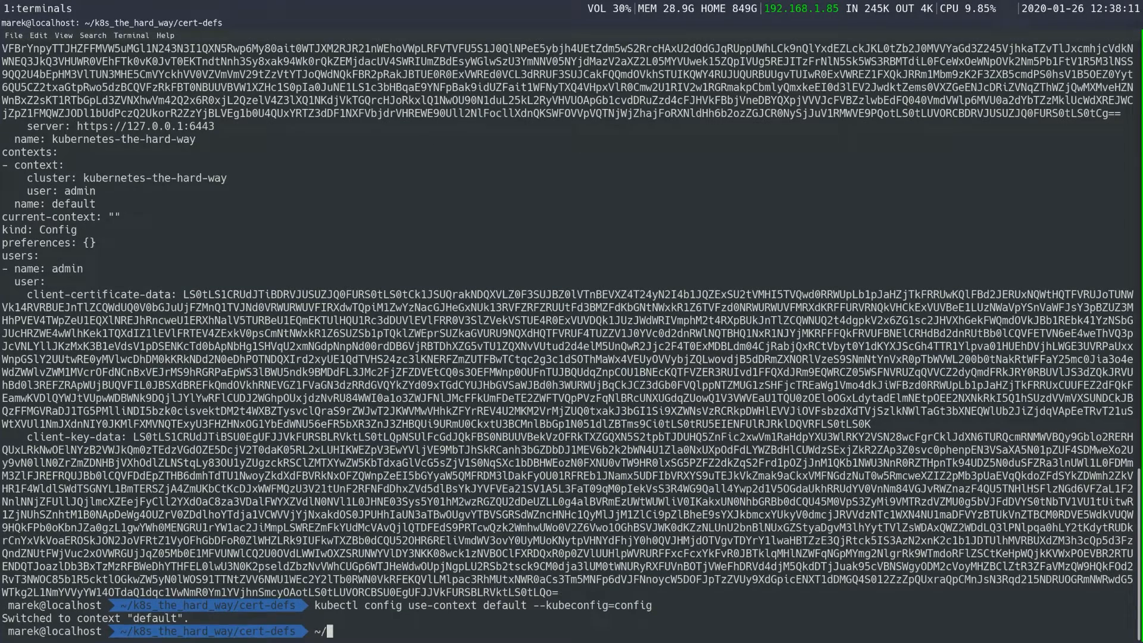
type(".kube")
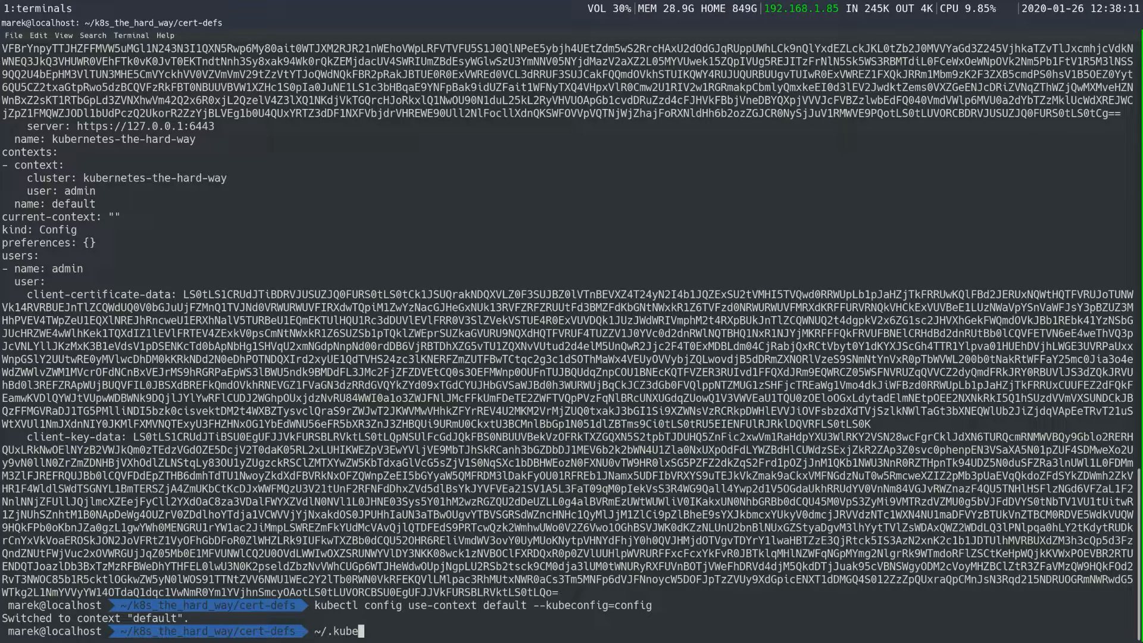
type("config")
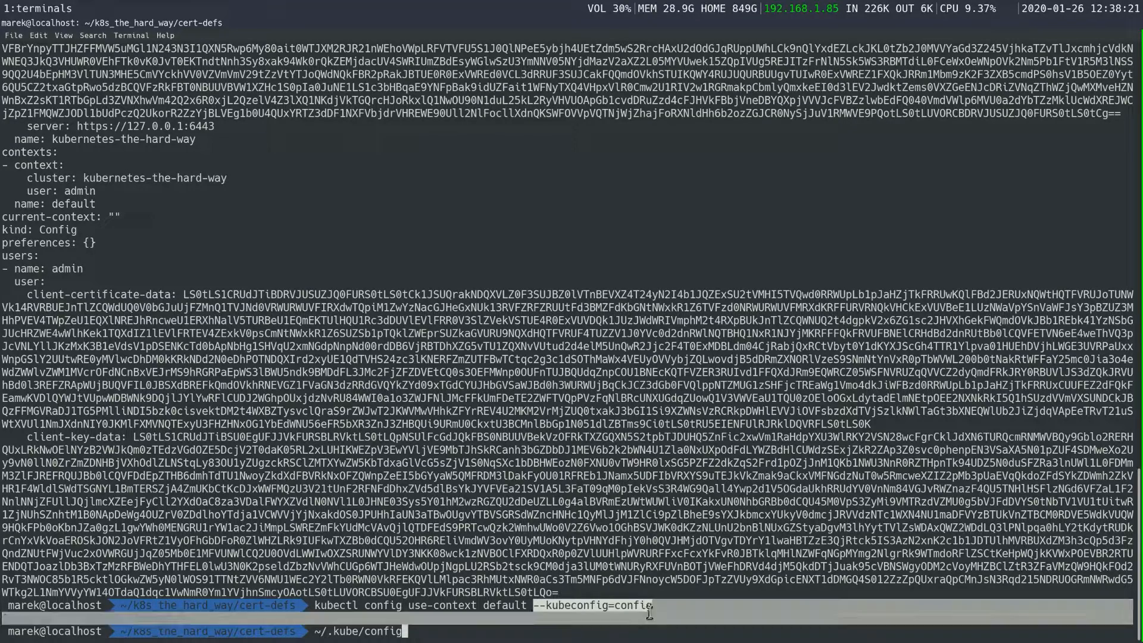
key("Return")
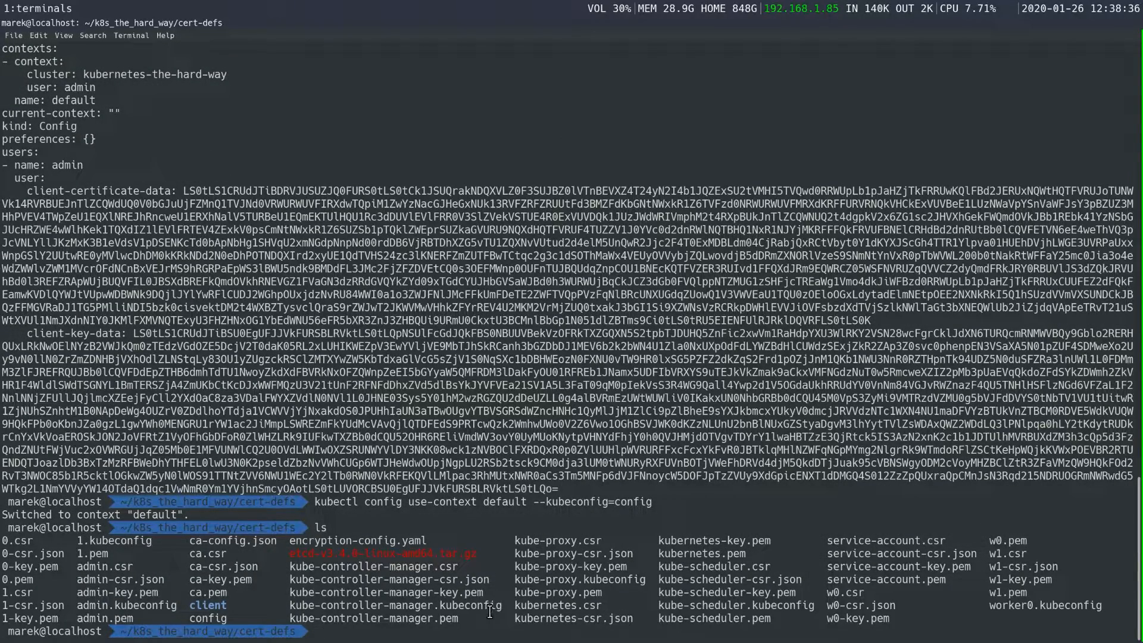
Step: Print kube-proxy.kubeconfig, highlight its system:kube-proxy user name, then clear the screen
double_click(396, 605)
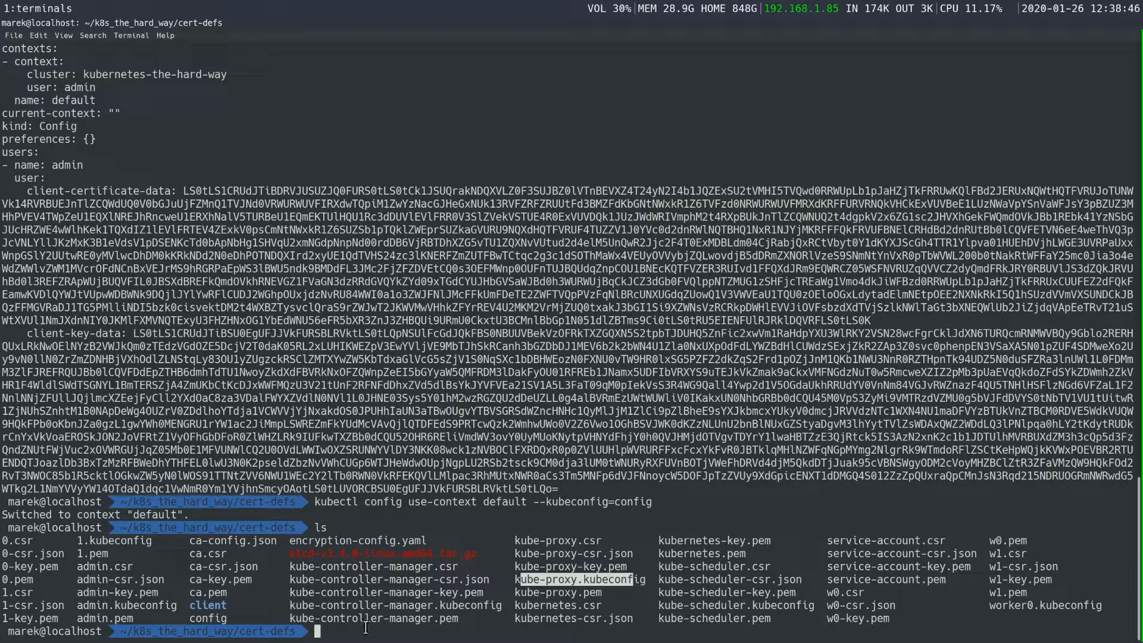
type("cat kube-")
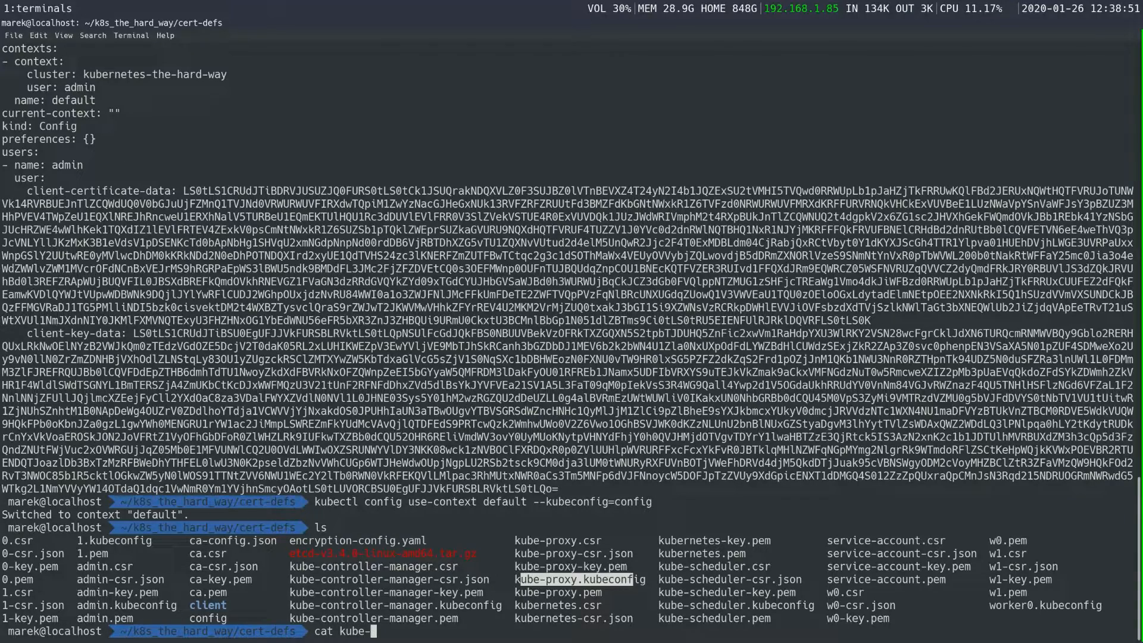
type("proxy.")
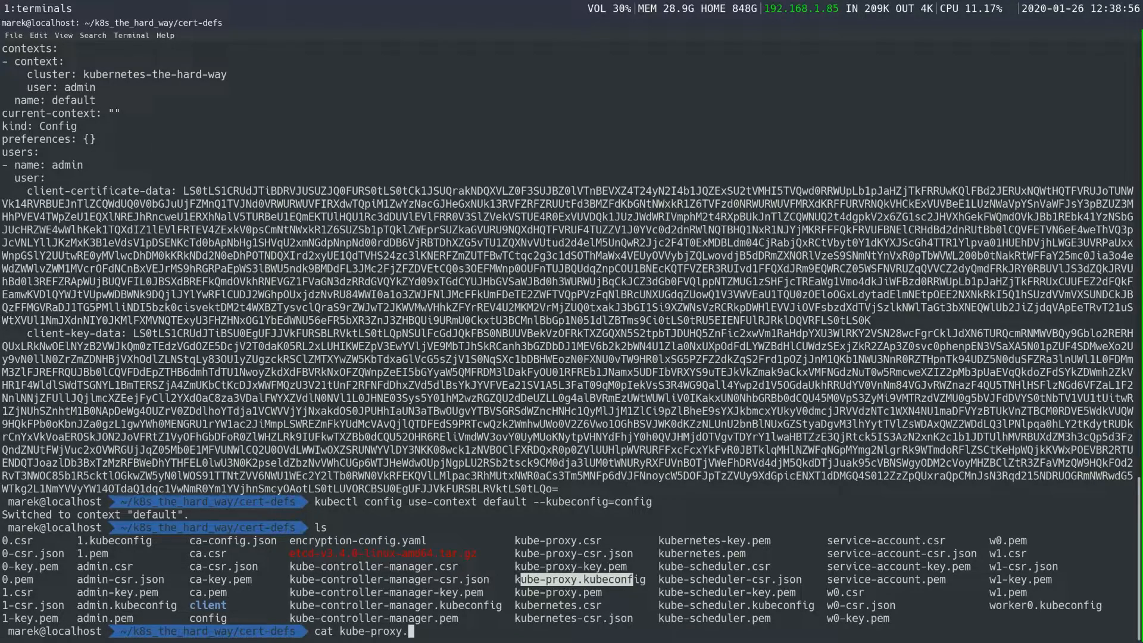
key("Return")
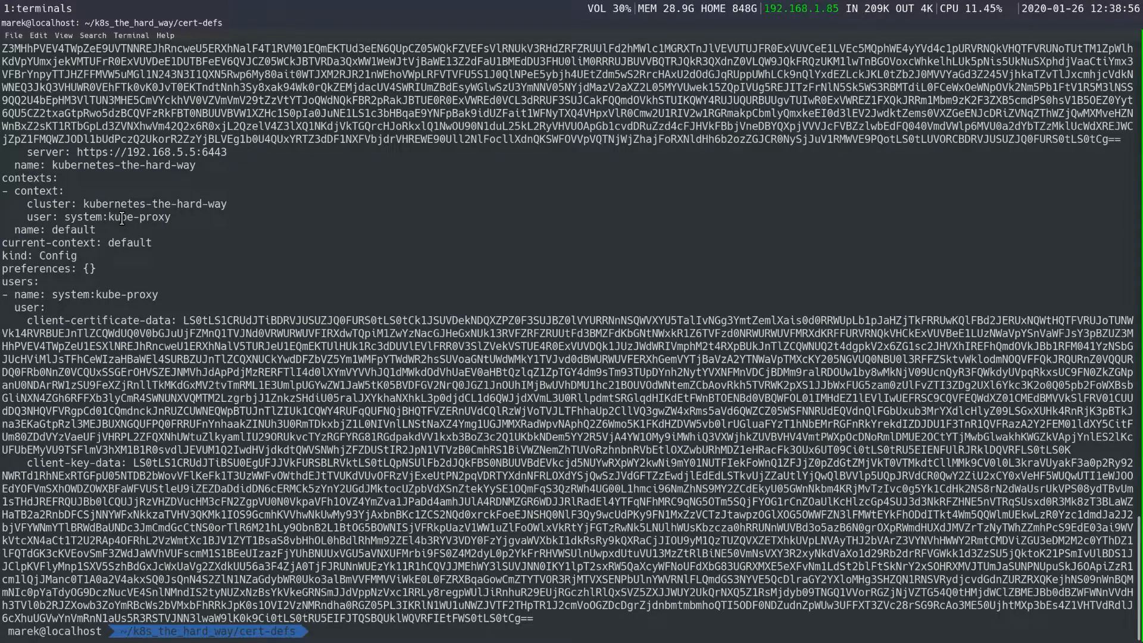
double_click(144, 218)
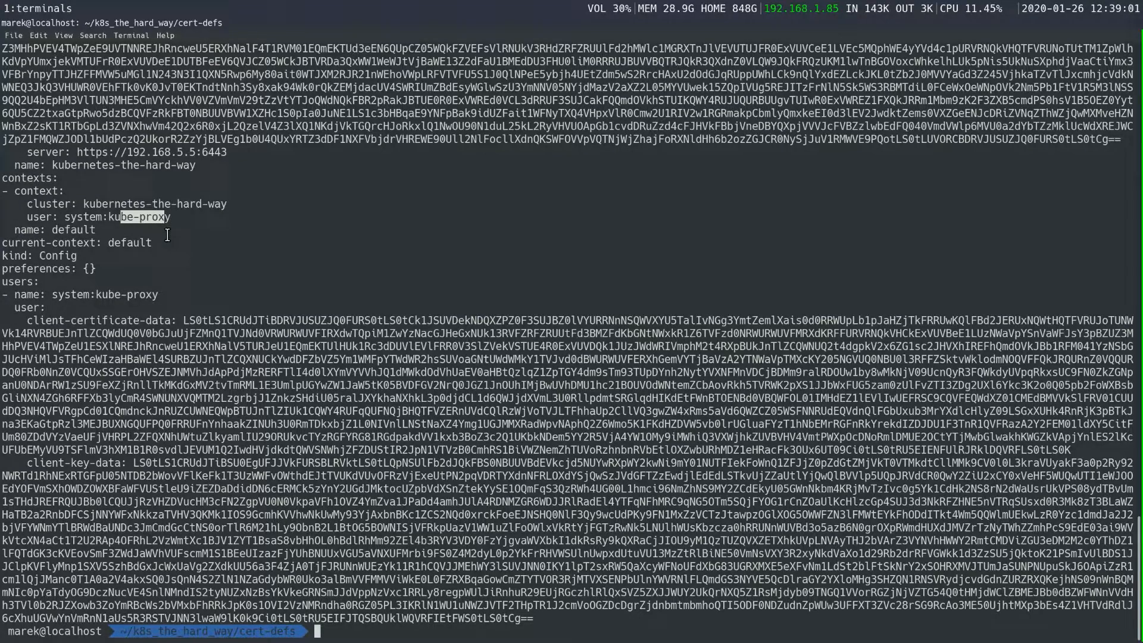
mouse_move(401, 286)
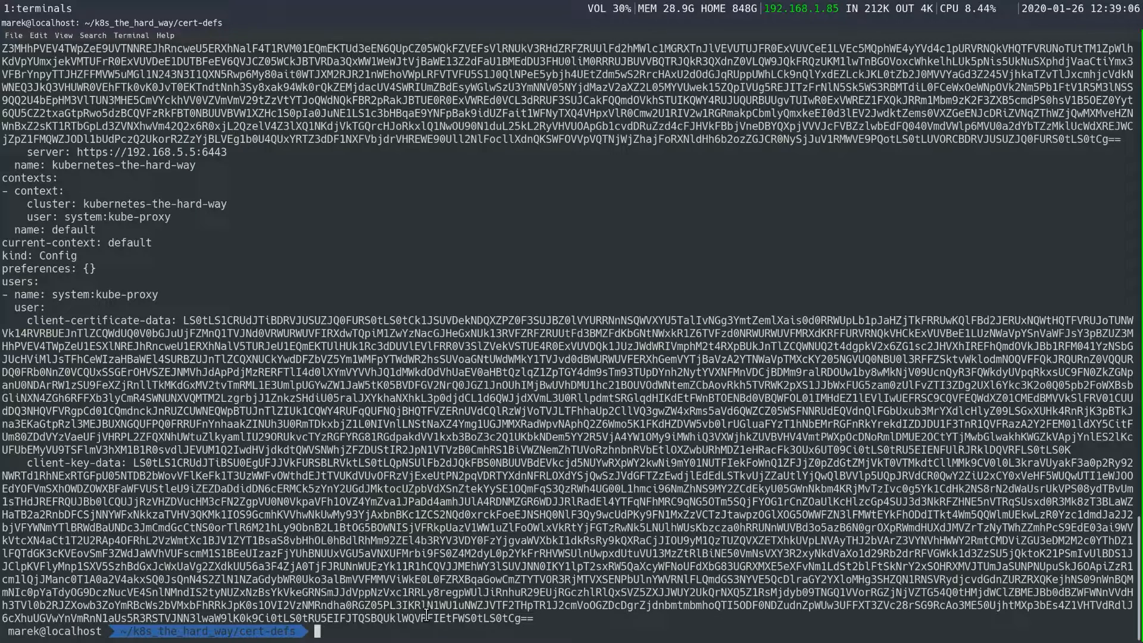
type("clear")
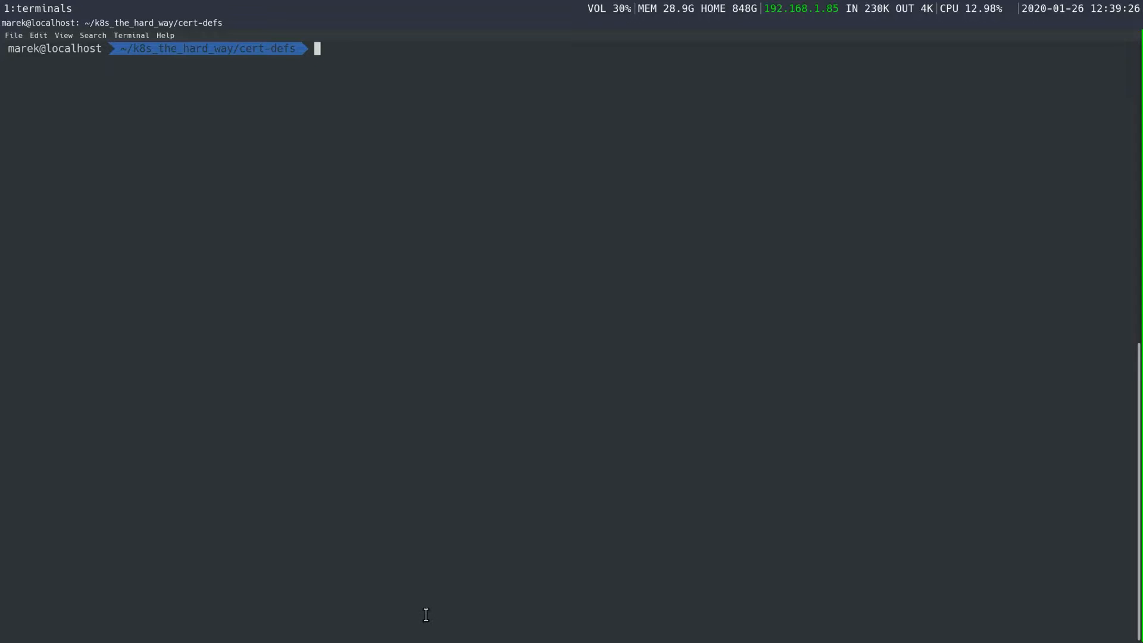
Step: Run kubectl config get-clusters --kubeconfig=config and highlight the listed kubernetes-the-hard-way cluster
type("kubectl config -h")
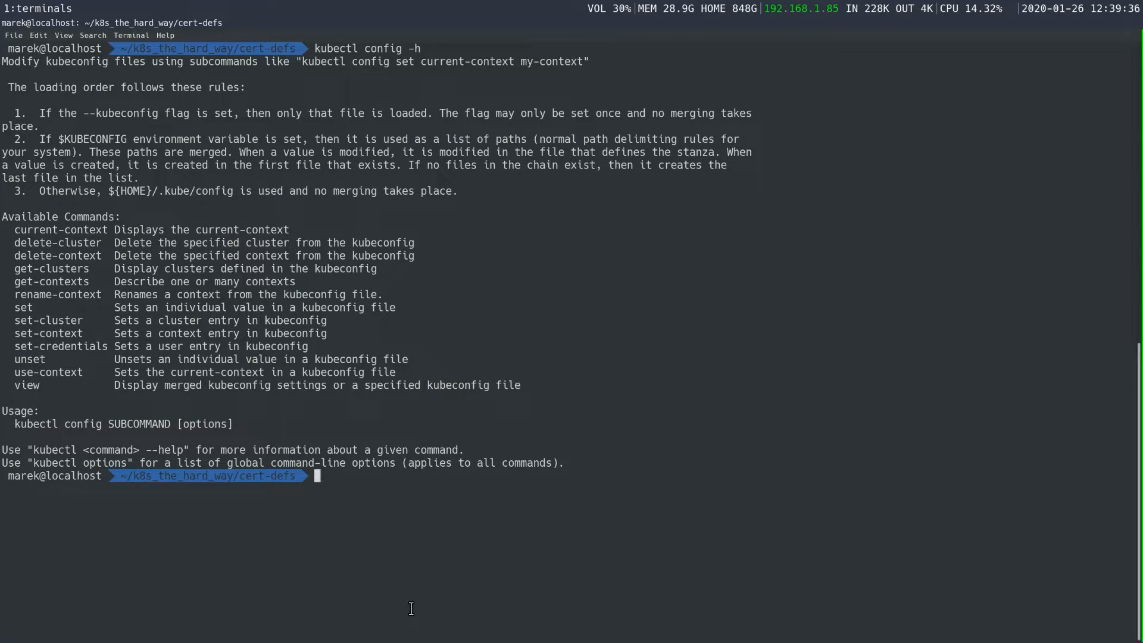
type("kubectl")
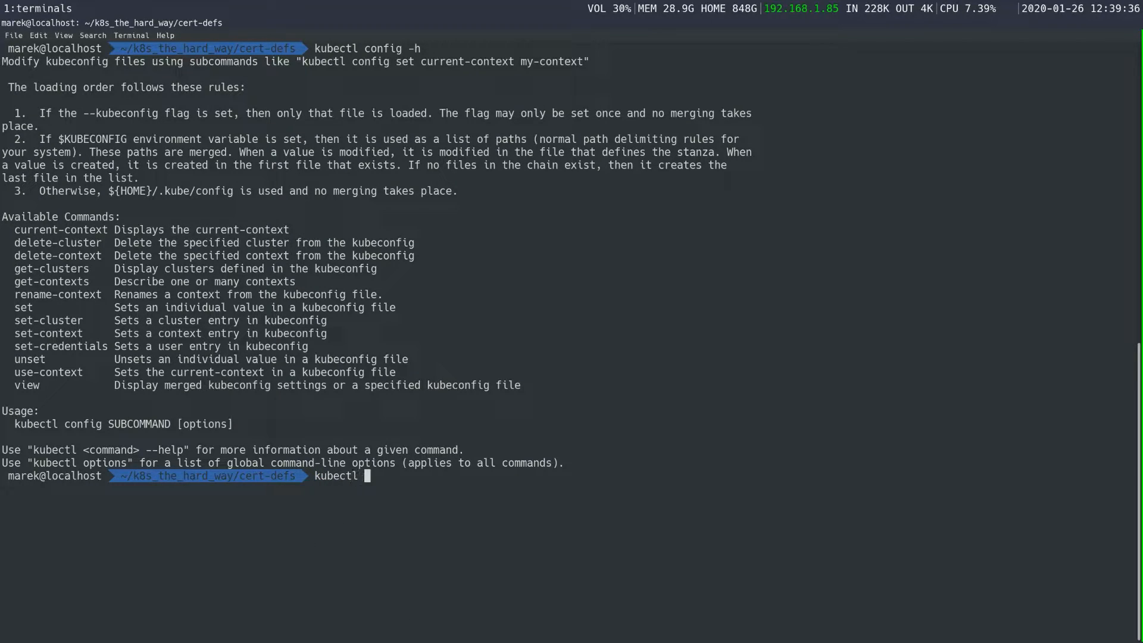
type("config -")
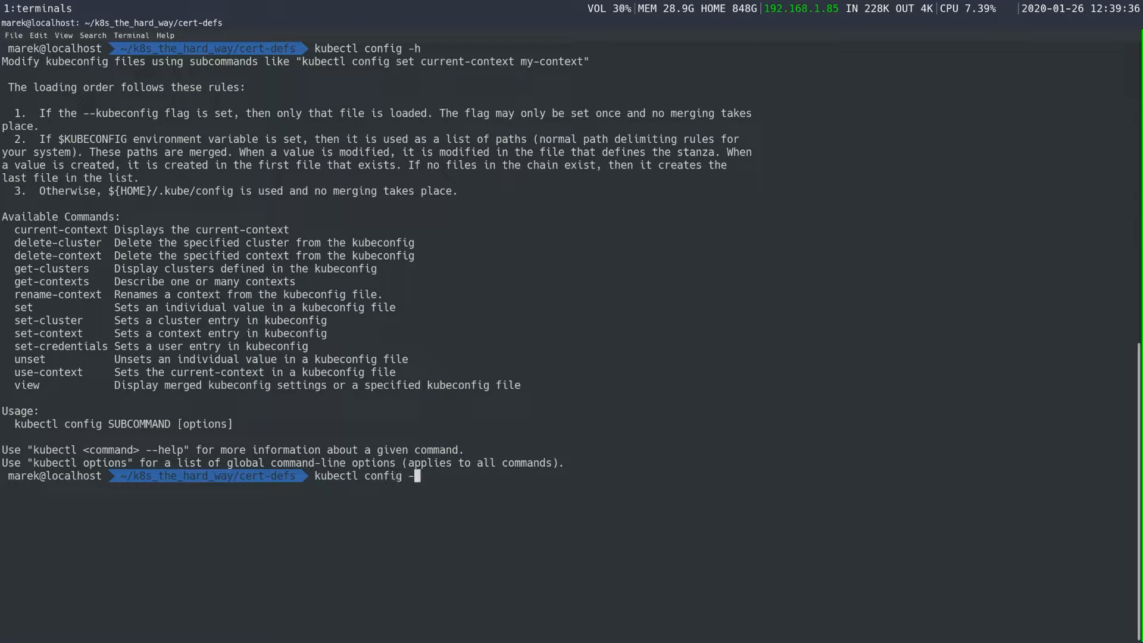
type("get")
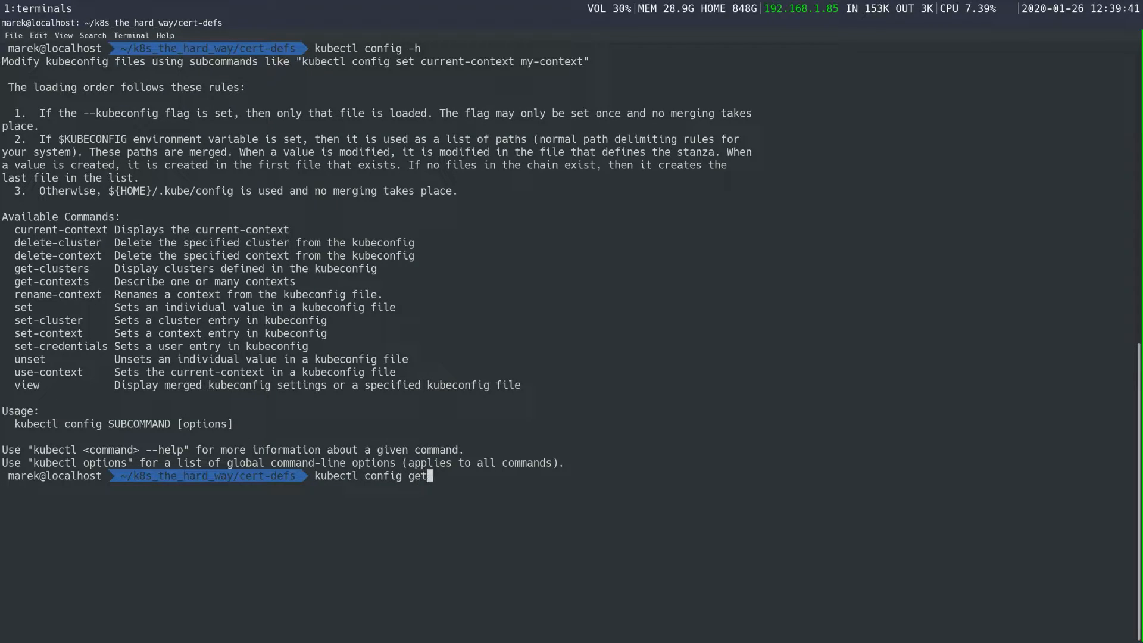
type("-clusters")
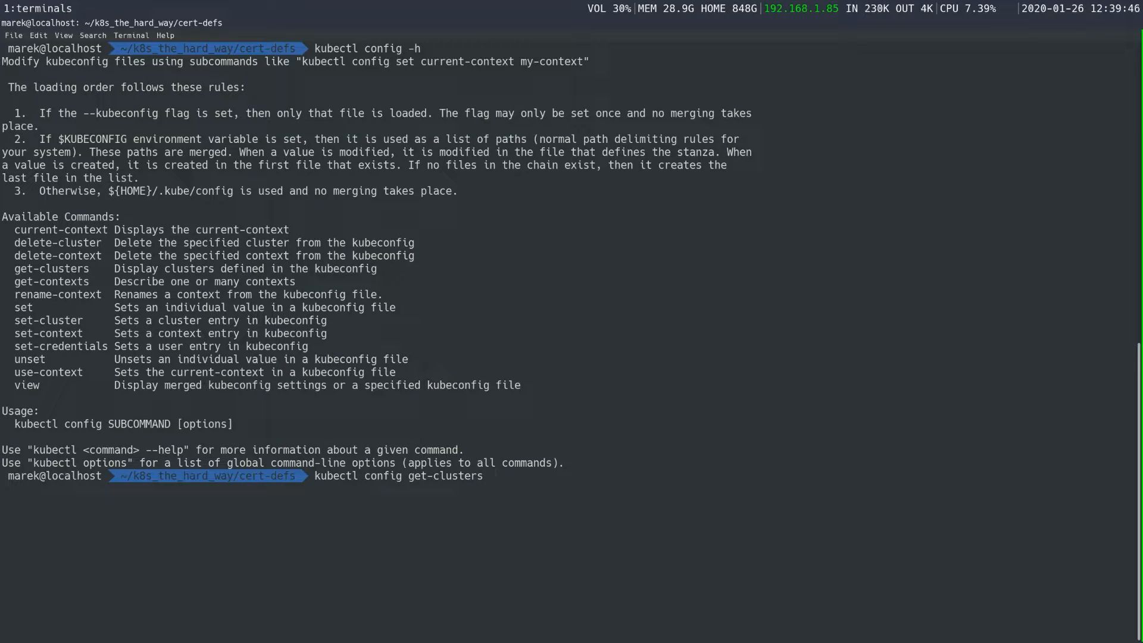
type("--")
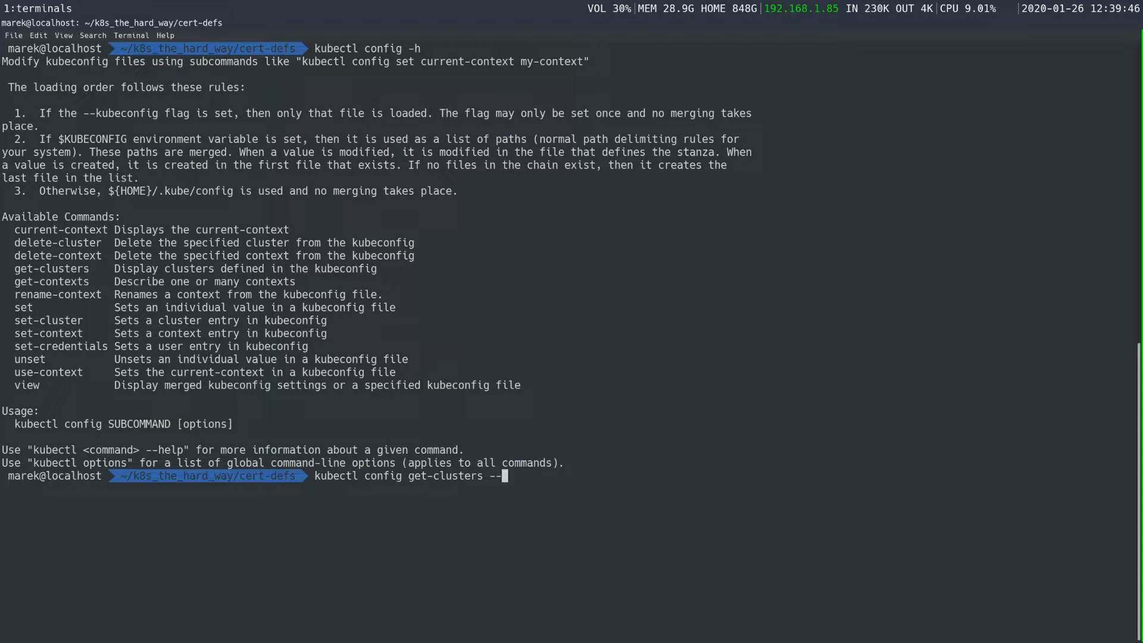
type("kubeconfig")
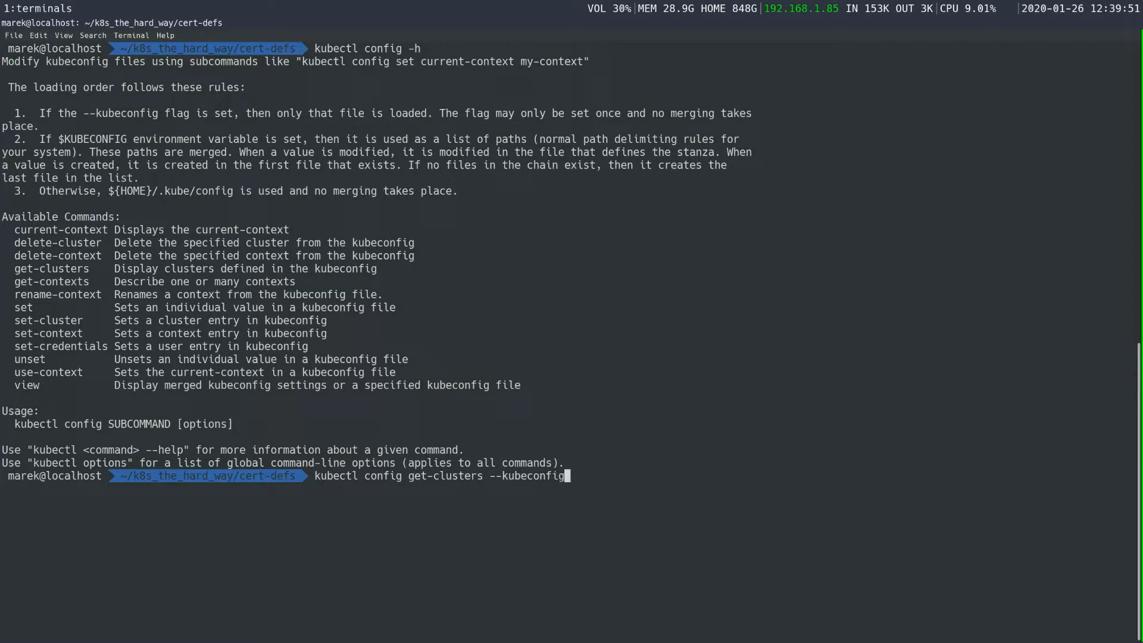
type("=config")
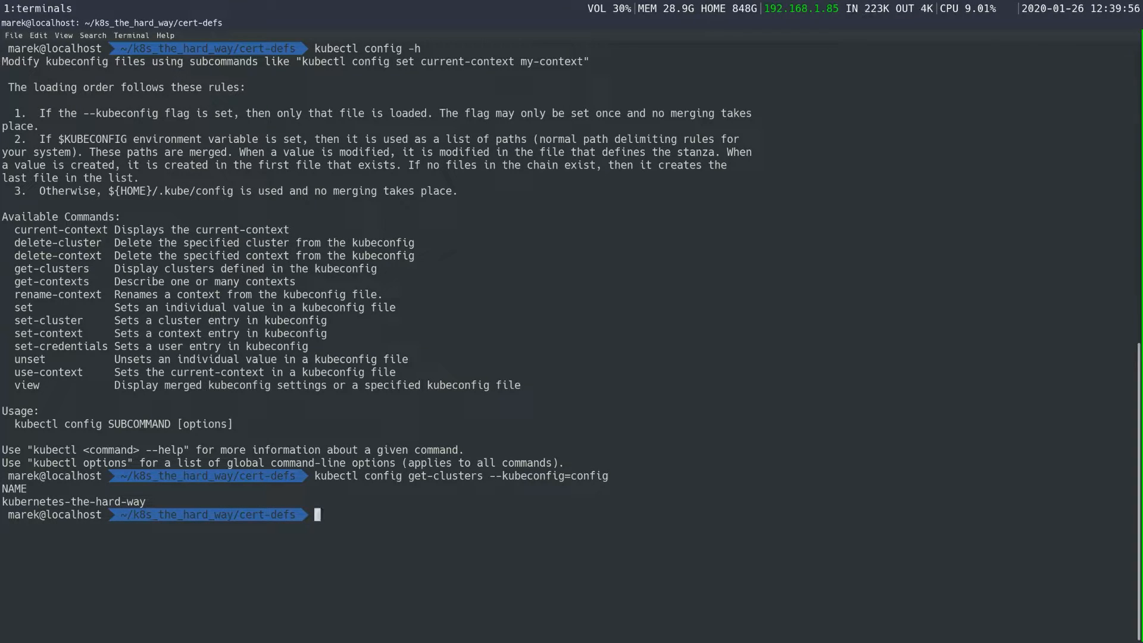
double_click(73, 501)
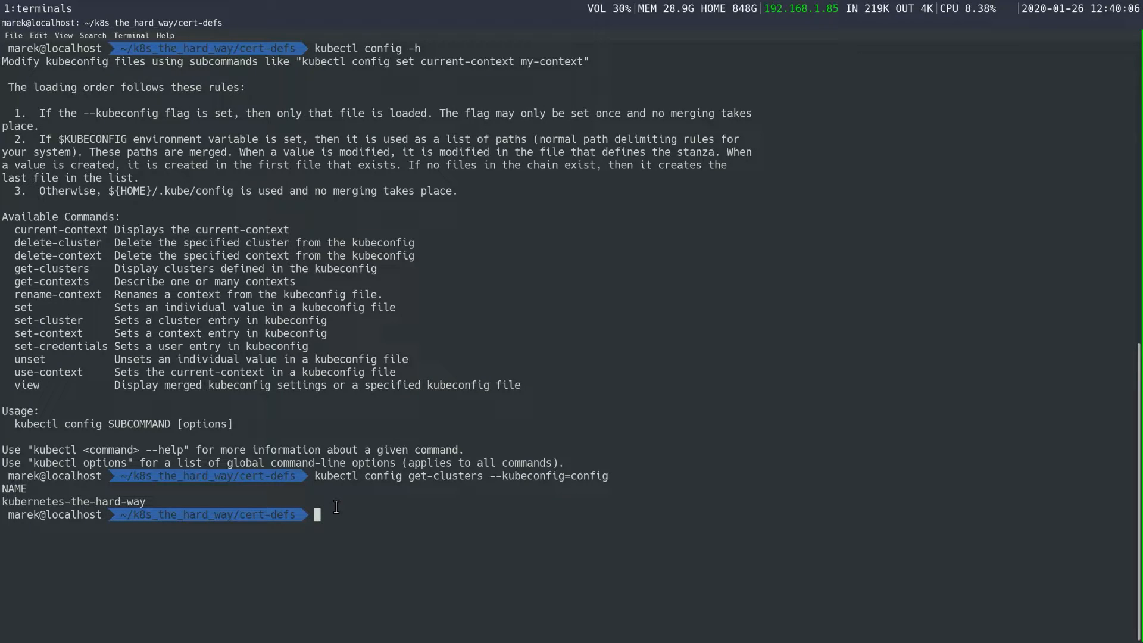
type("c")
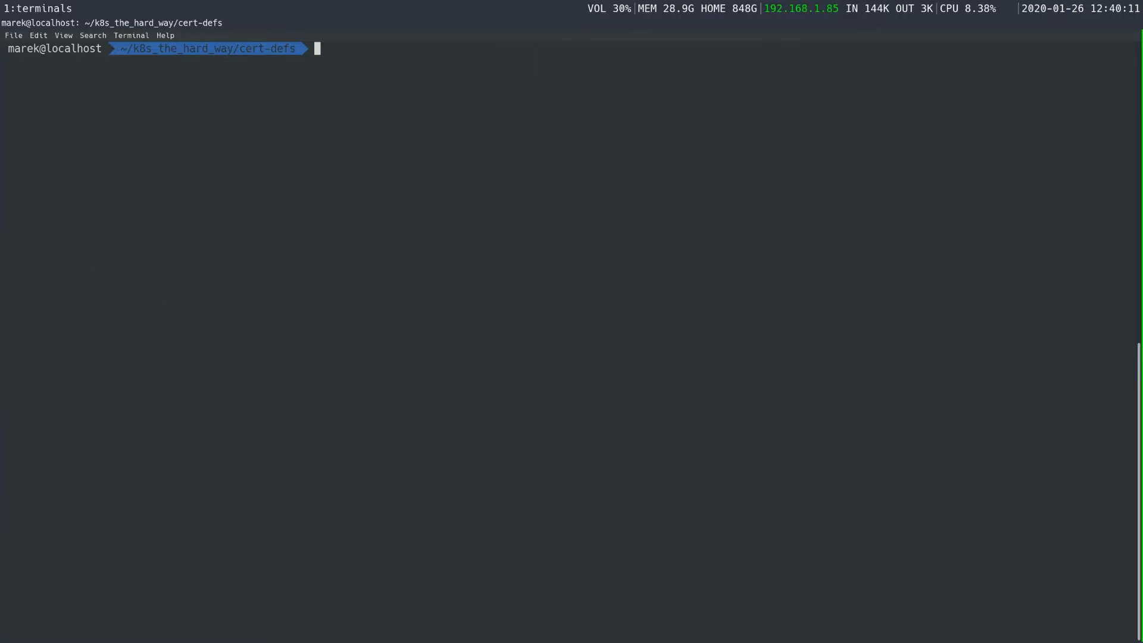
Step: Open the config kubeconfig in vim to review cluster, admin user and context, then quit with :wq
type("cat")
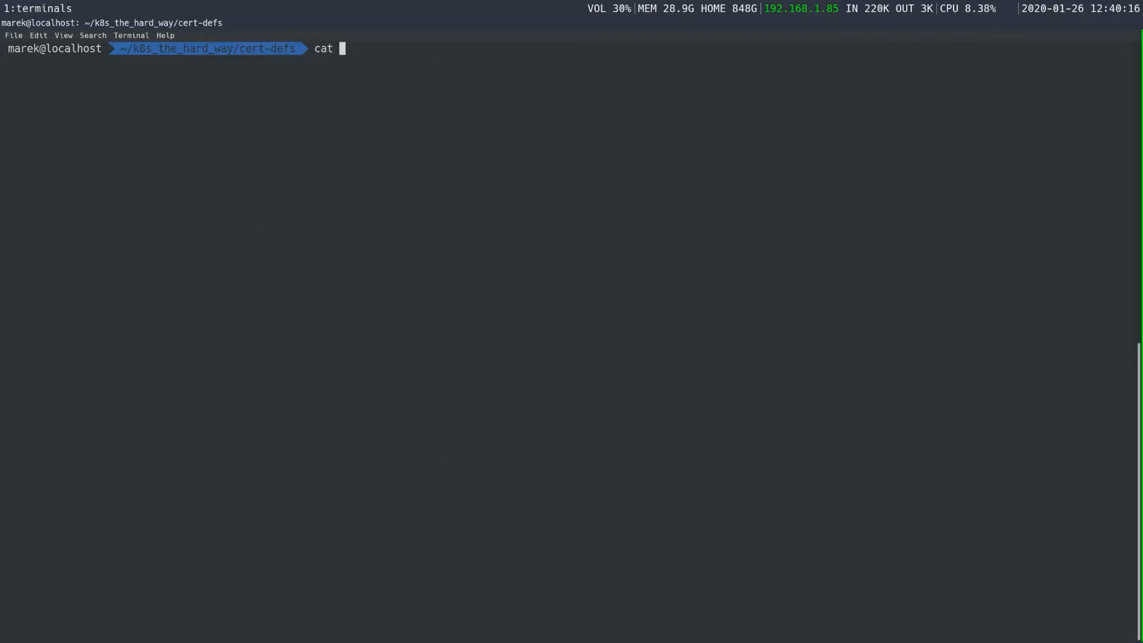
type("vim")
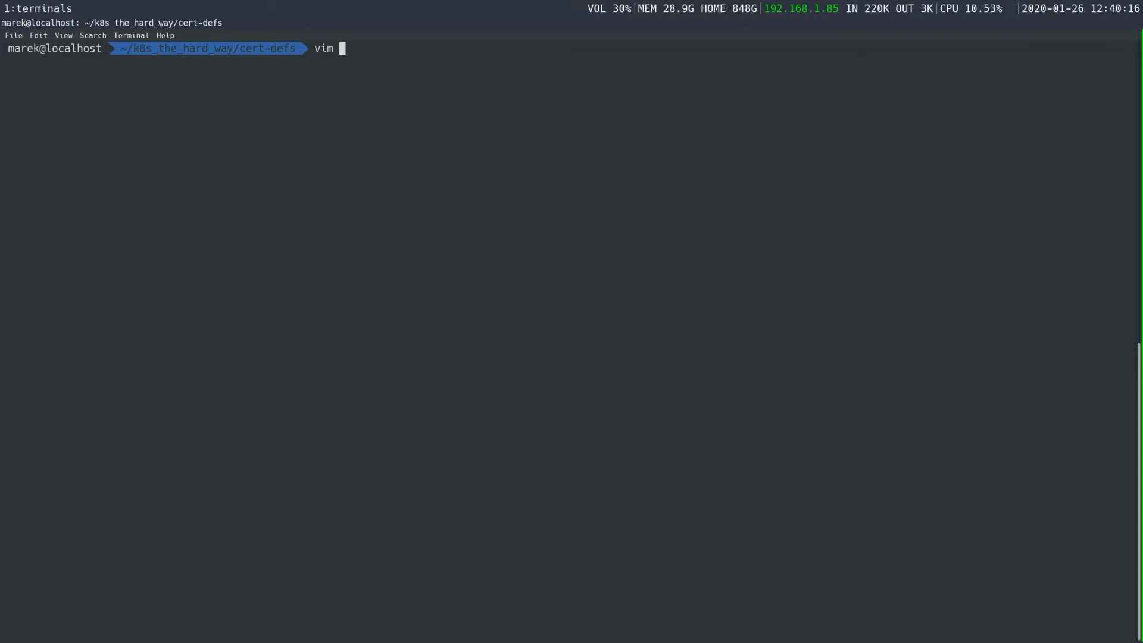
type("config")
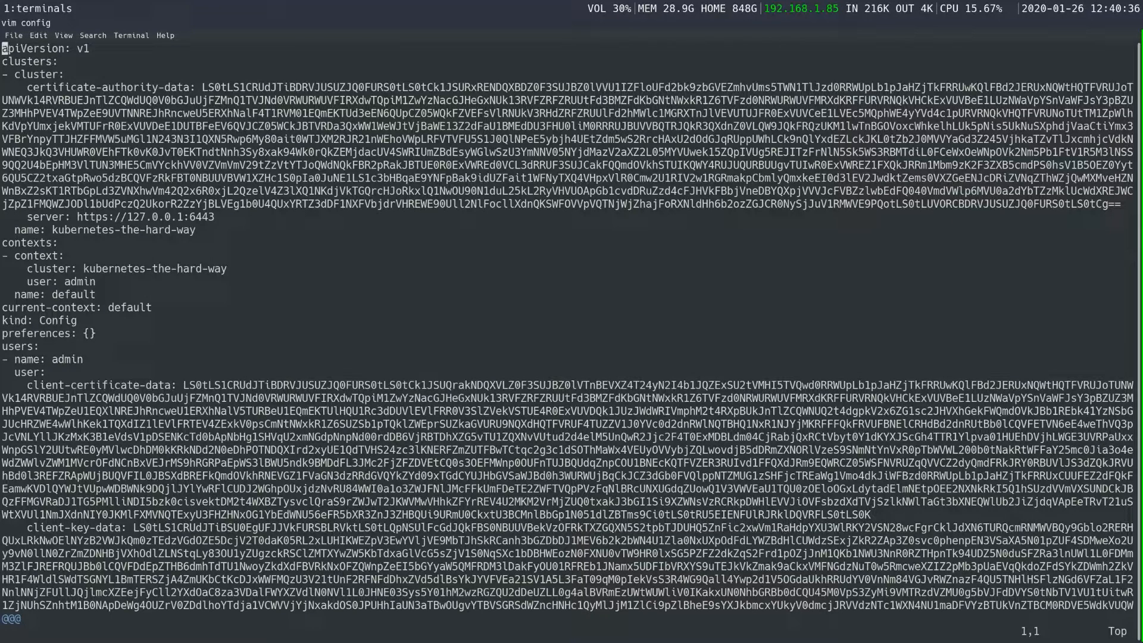
type(":wq")
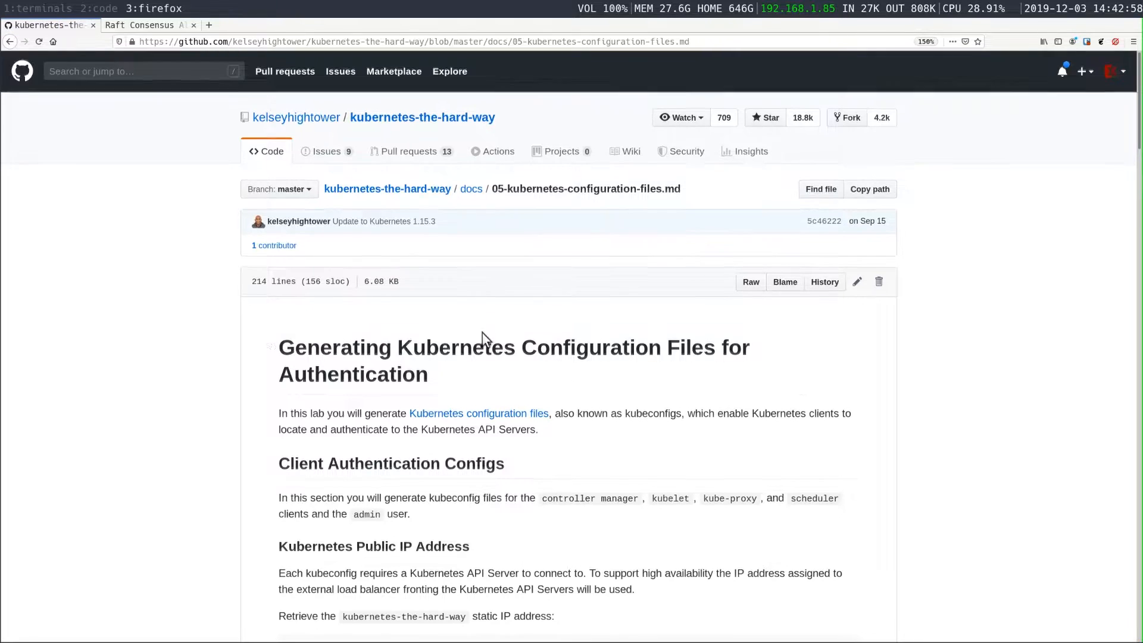
Step: Read down 05-kubernetes-configuration-files.md, then follow Next to the Data Encryption Config and Key lab
scroll("down", 3)
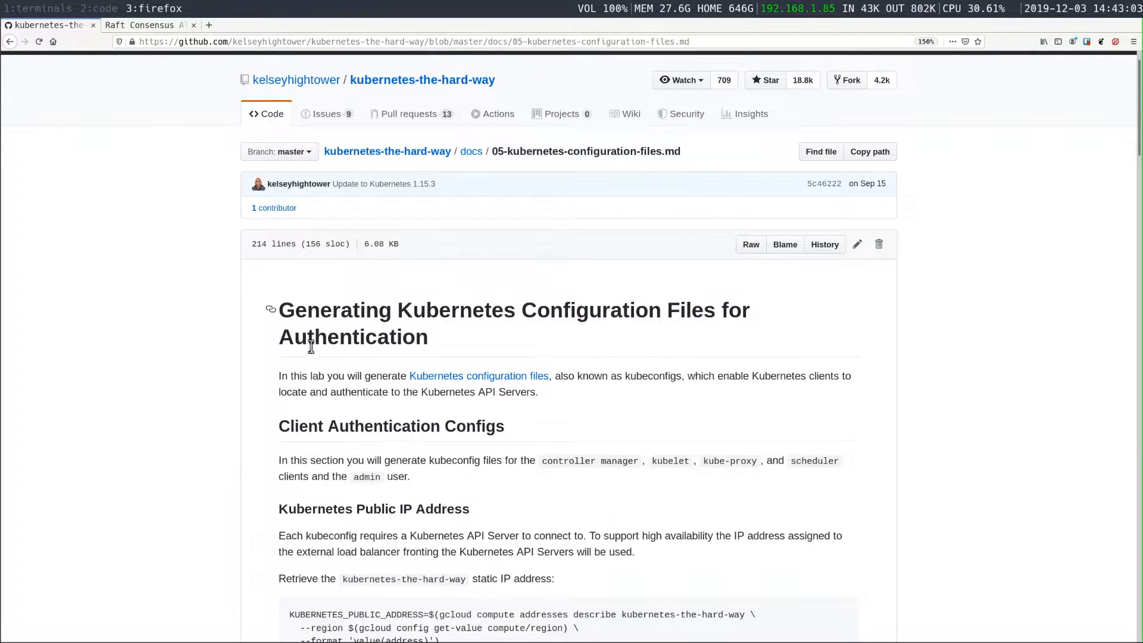
left_click_drag(279, 309, 503, 309)
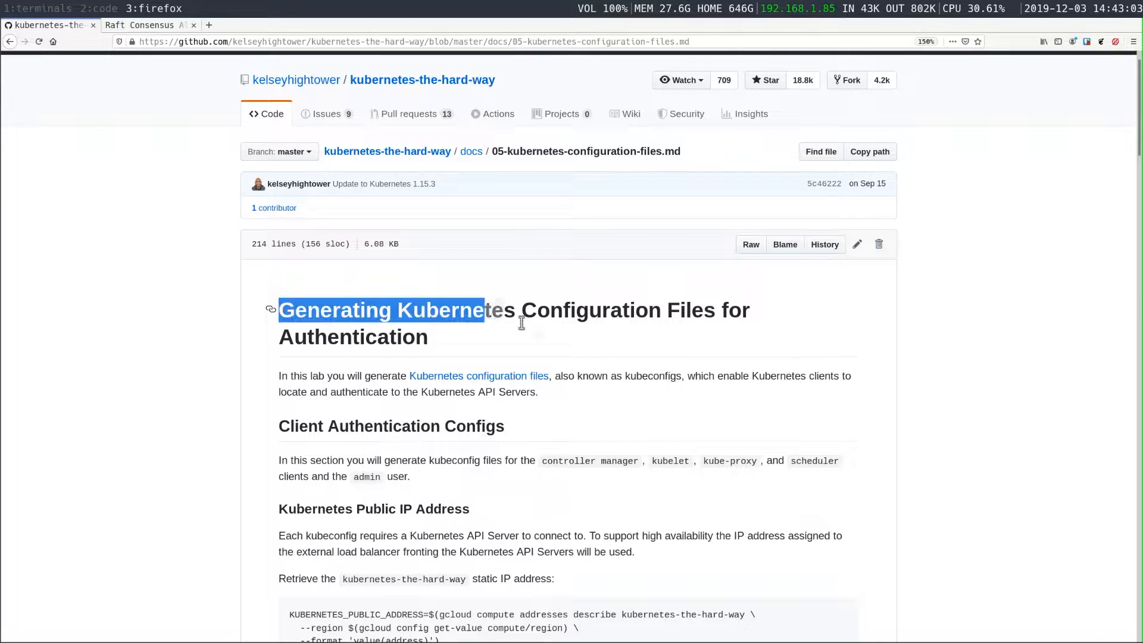
scroll("down", 3)
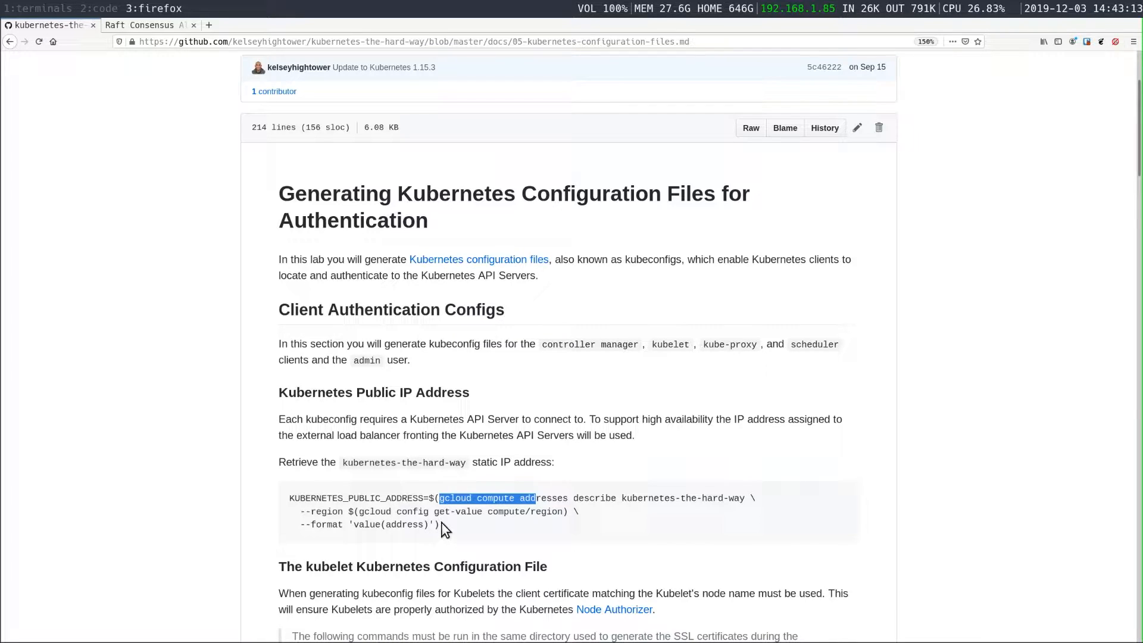
mouse_move(481, 524)
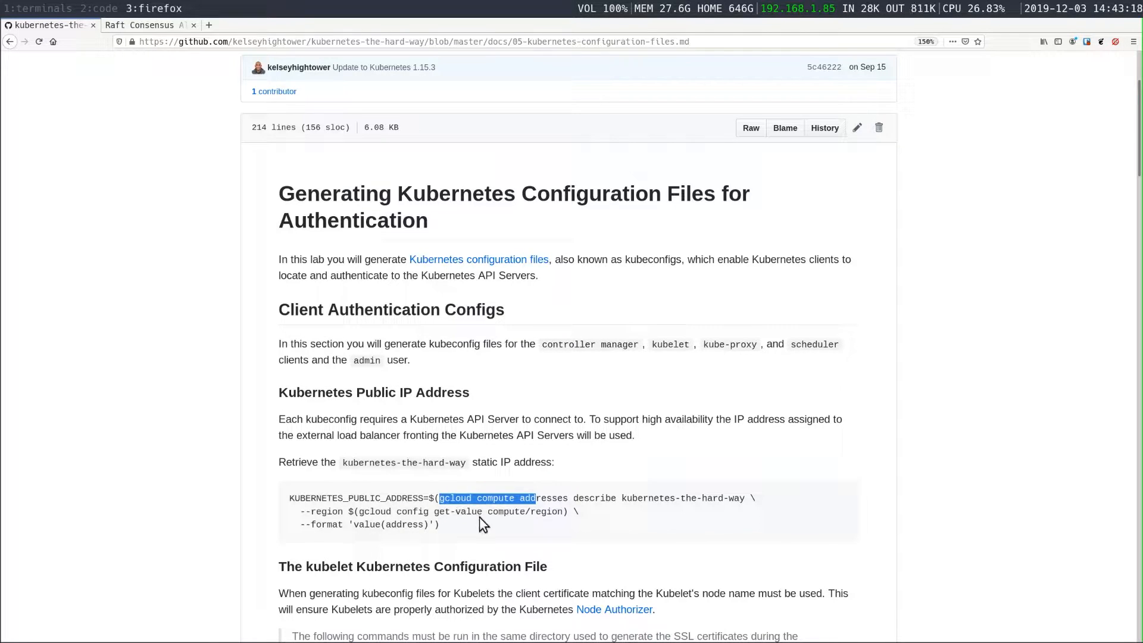
double_click(412, 393)
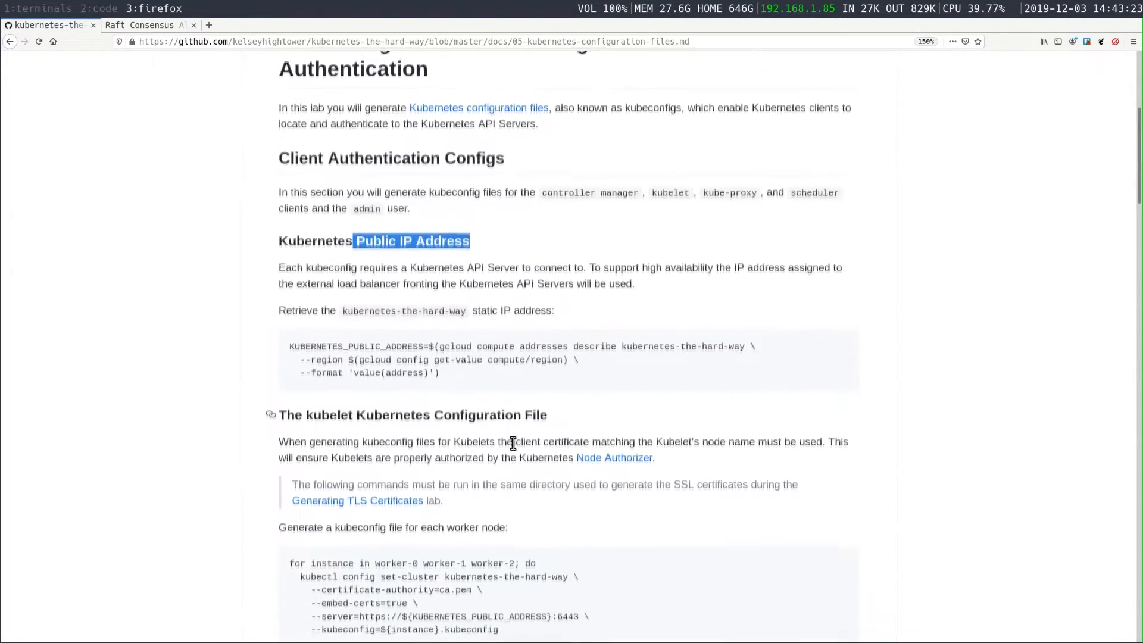
scroll("down", 3)
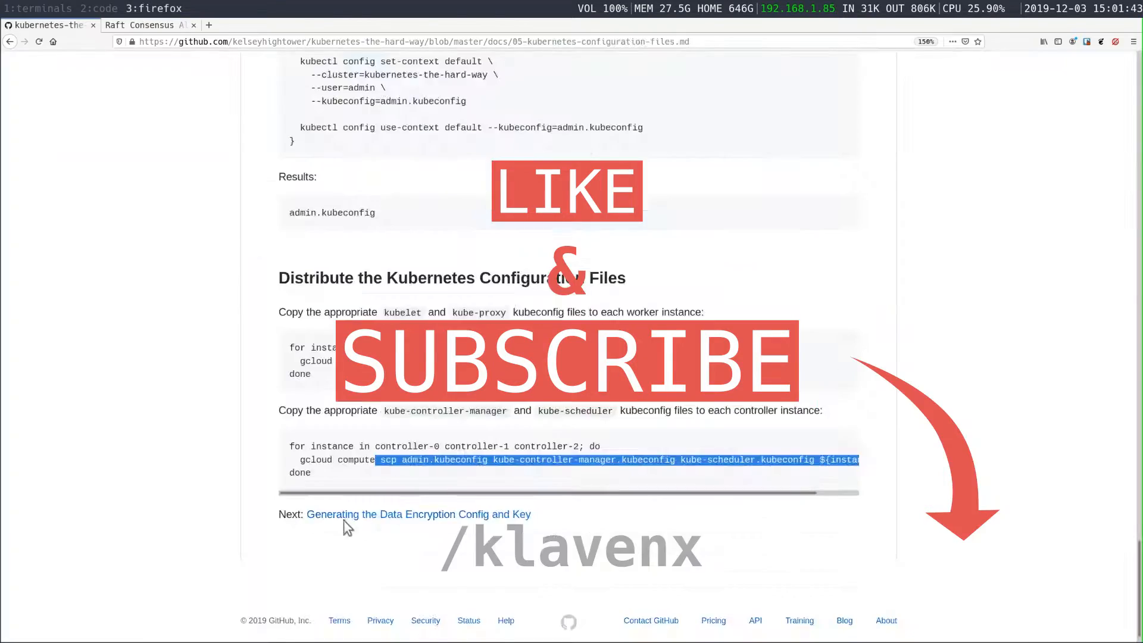
left_click(419, 514)
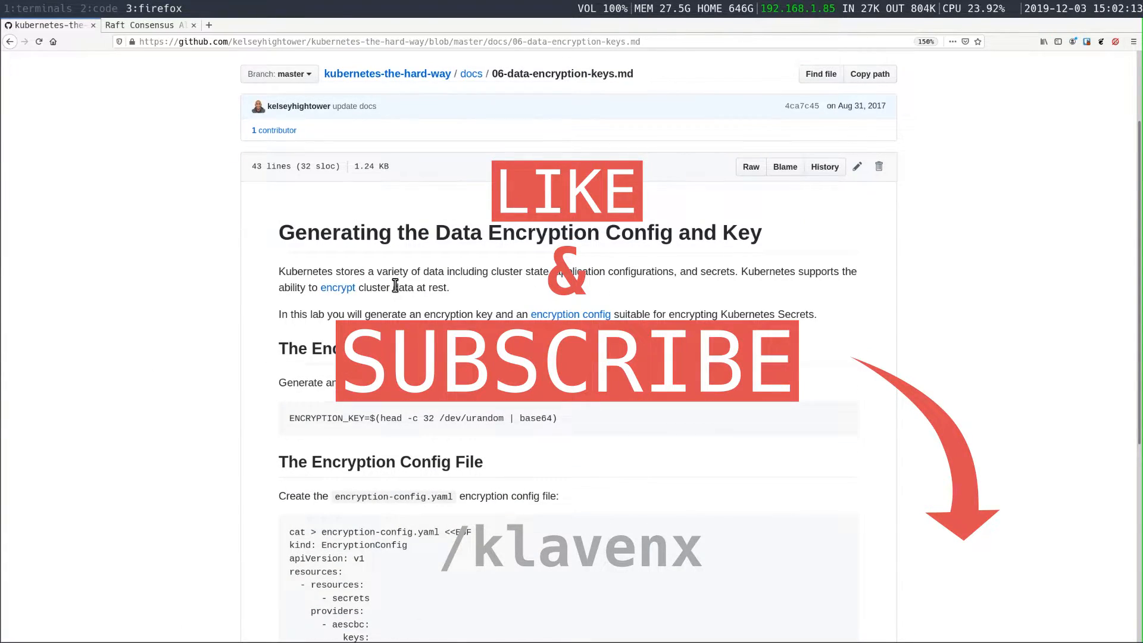